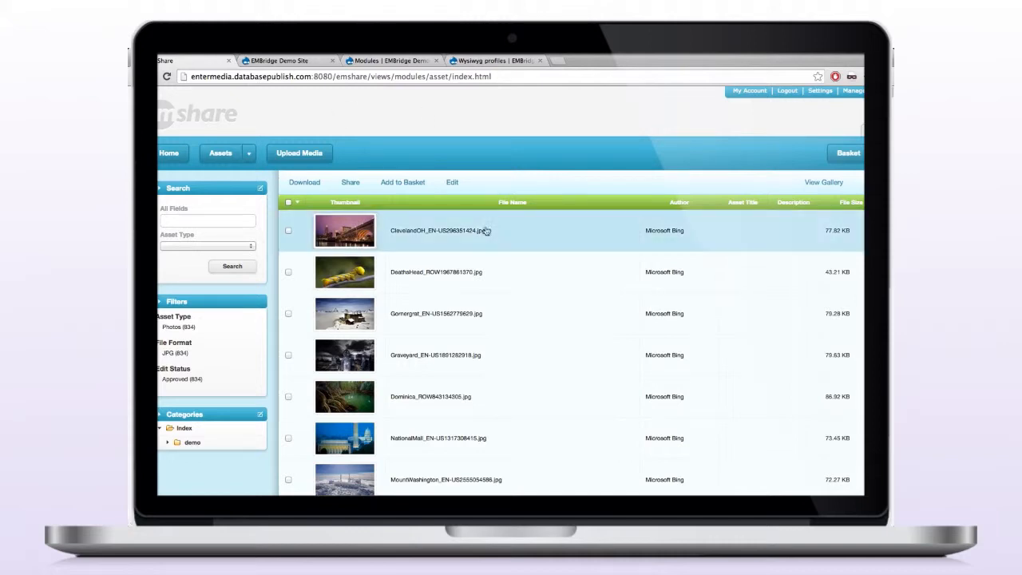
- Switch to the EMBridge Demo Site and go to its Modules administration list
scroll(down, 3)
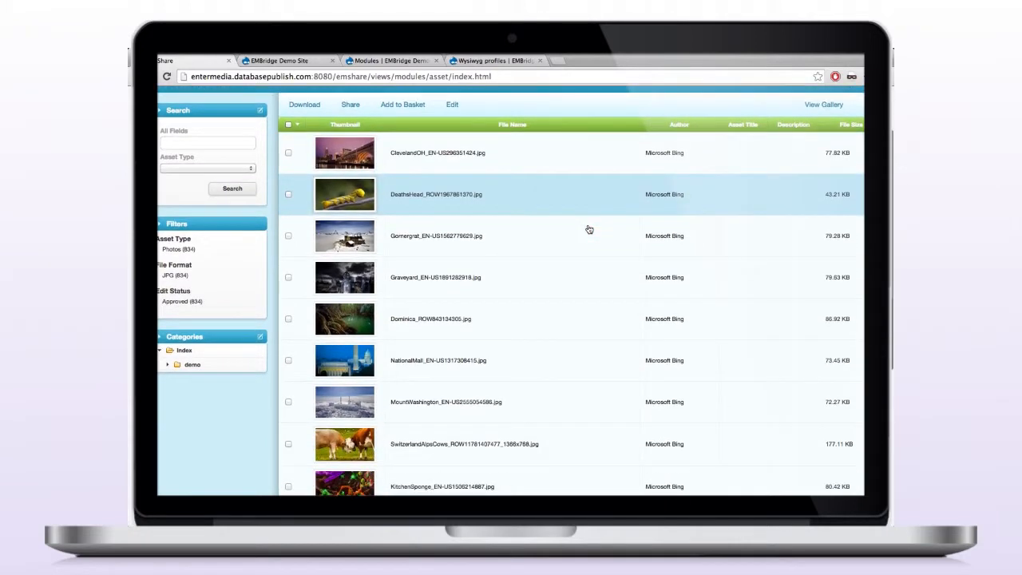
scroll(down, 3)
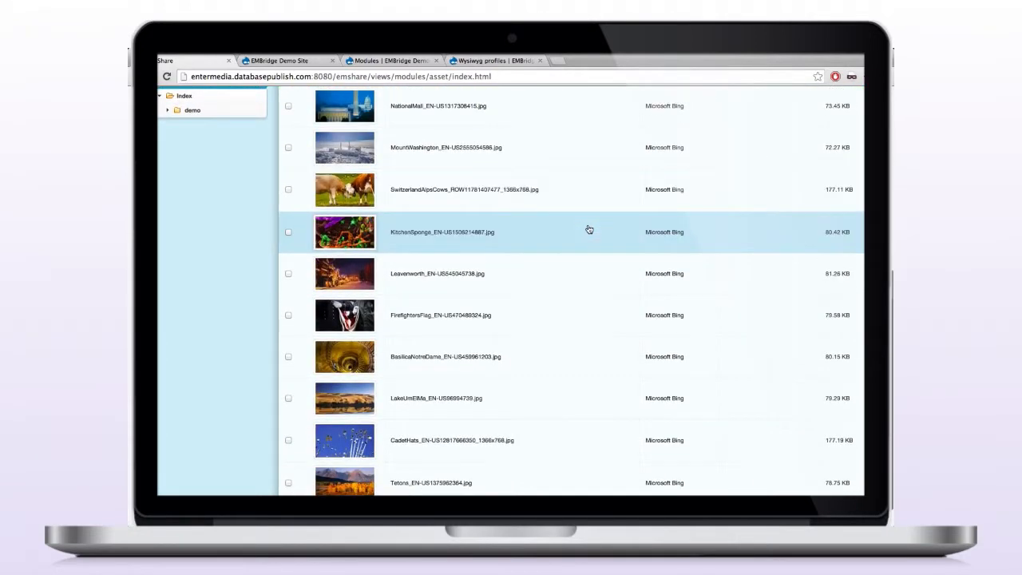
scroll(down, 3)
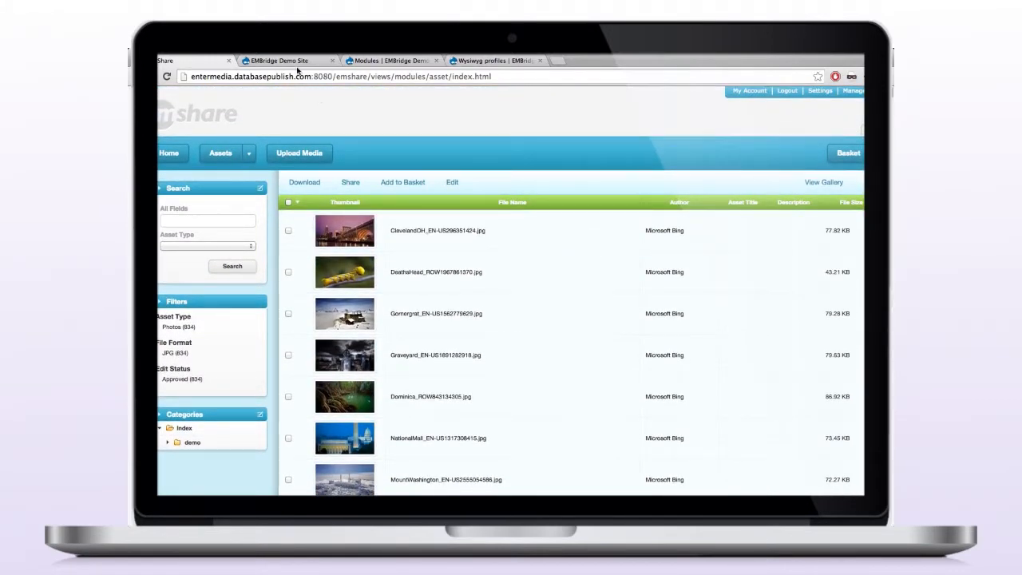
click(286, 61)
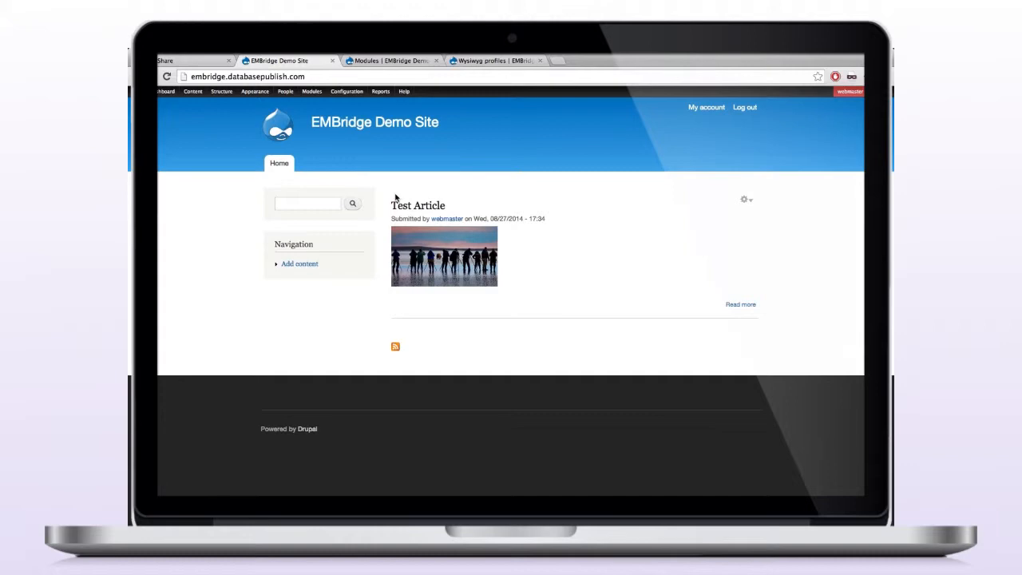
click(313, 91)
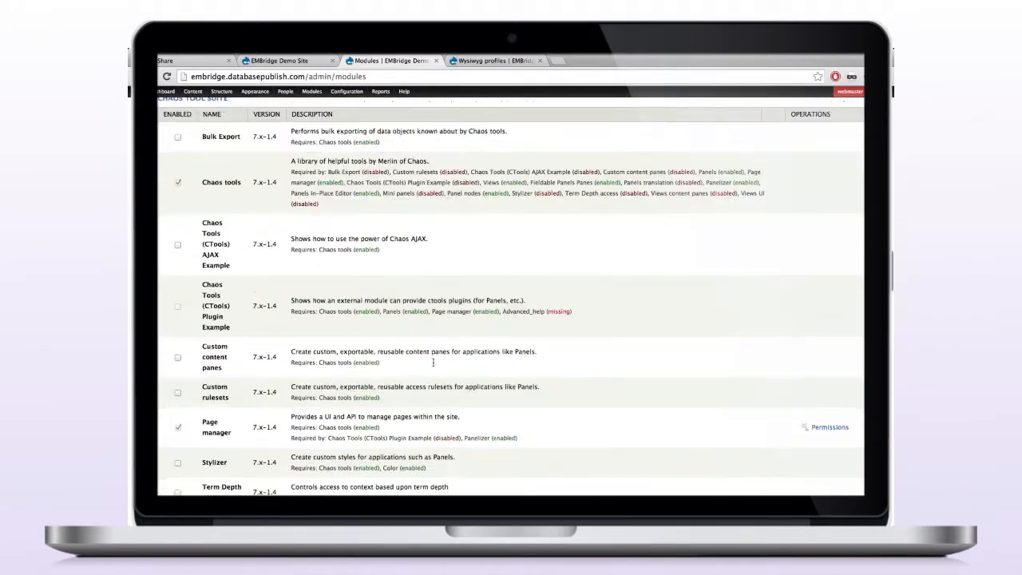
- Tick the EMBridge, EMBridge CKEditor Plugin, EMBridge Field and EMBridge Metadata modules
scroll(down, 3)
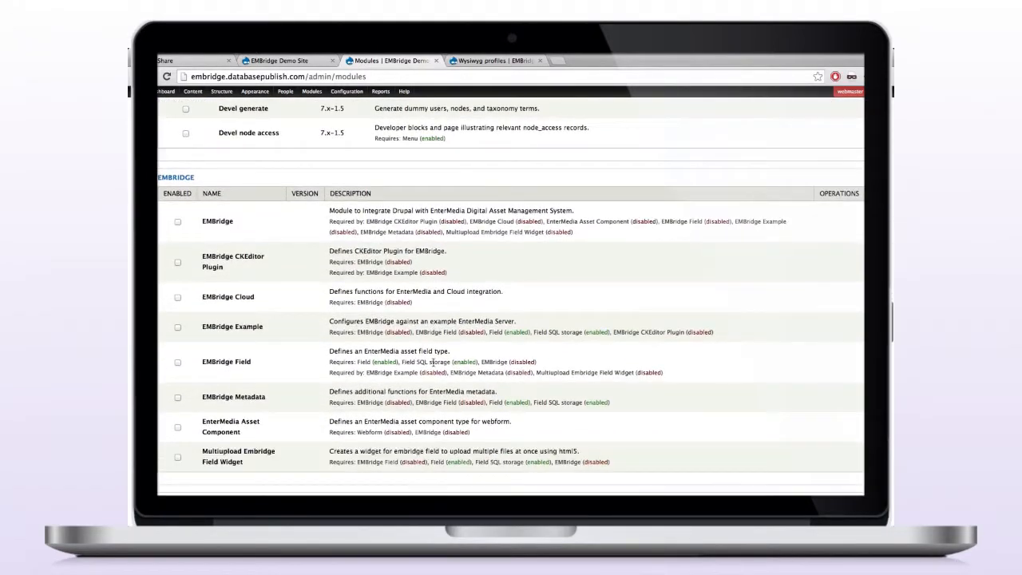
scroll(down, 3)
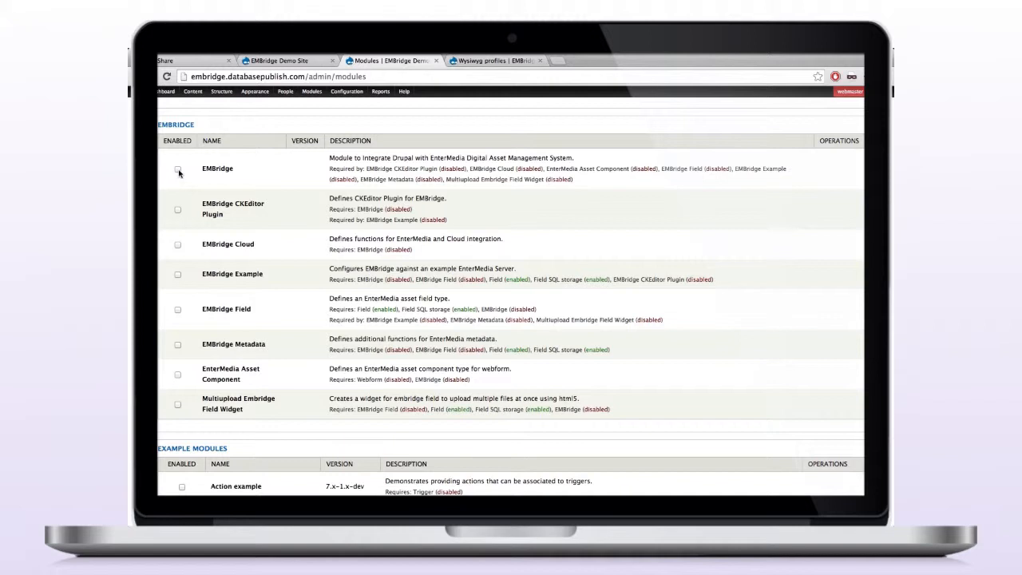
click(176, 172)
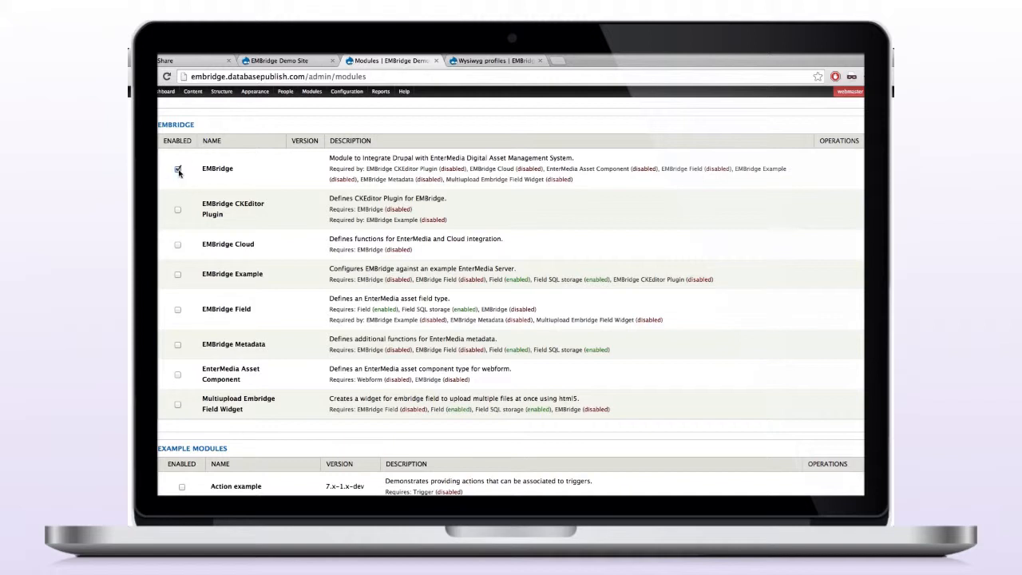
click(178, 170)
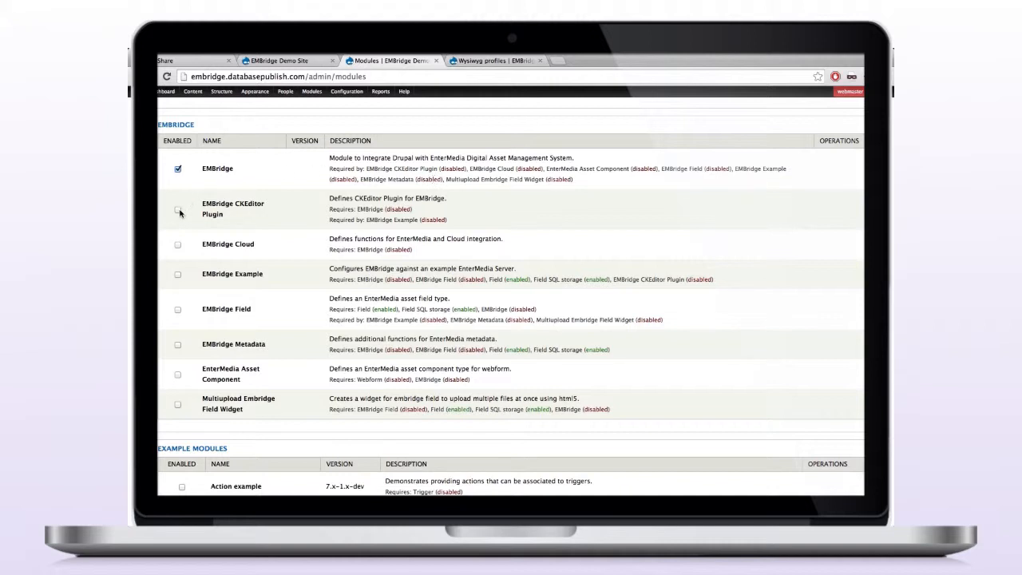
click(177, 209)
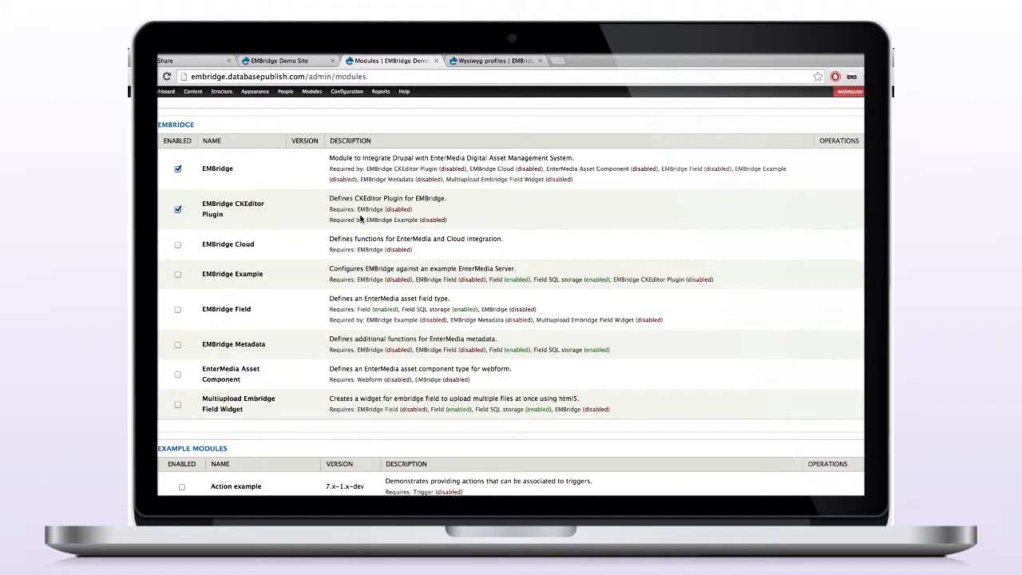
mouse_move(217, 253)
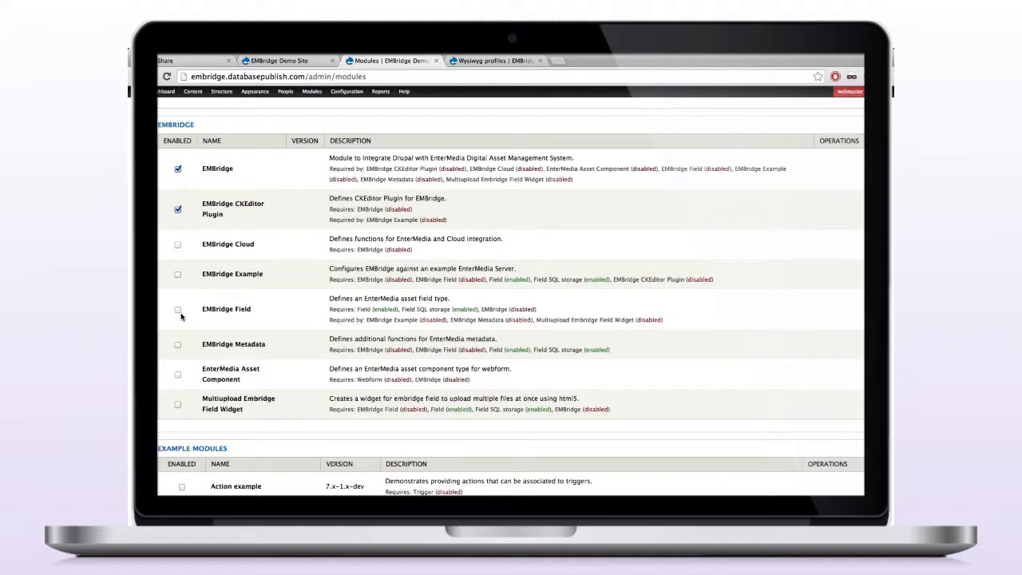
mouse_move(178, 309)
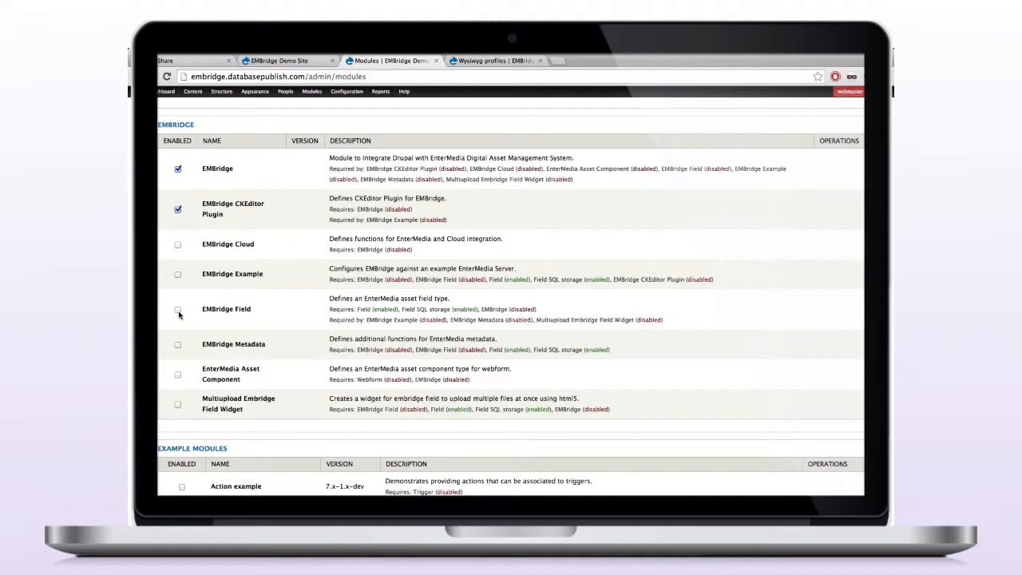
click(177, 310)
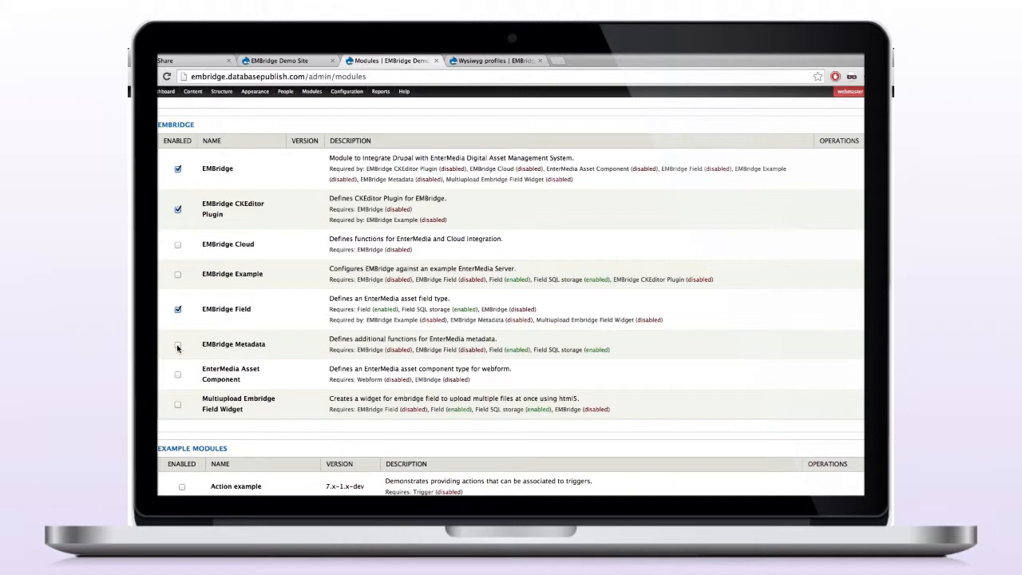
click(175, 345)
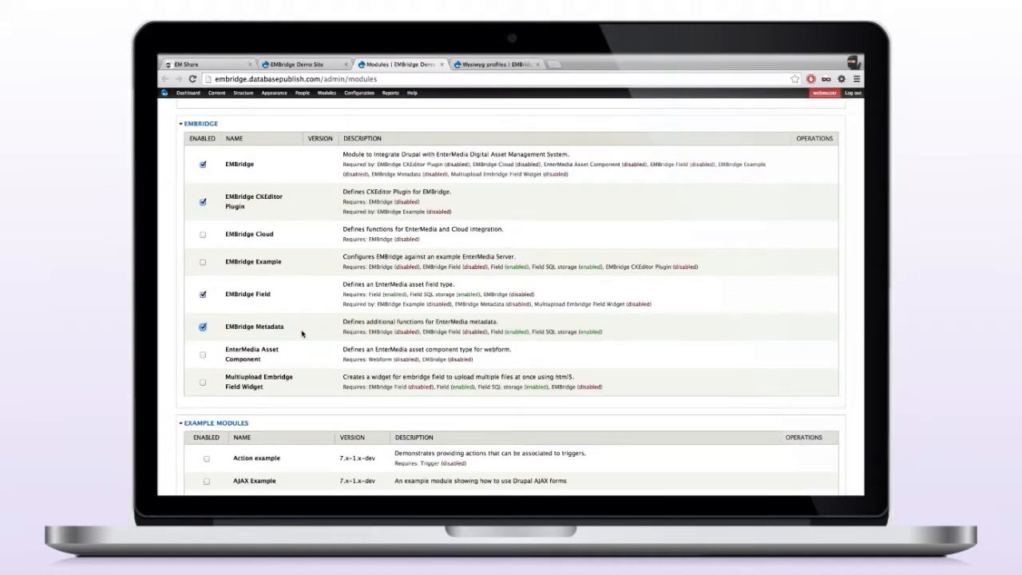
mouse_move(257, 262)
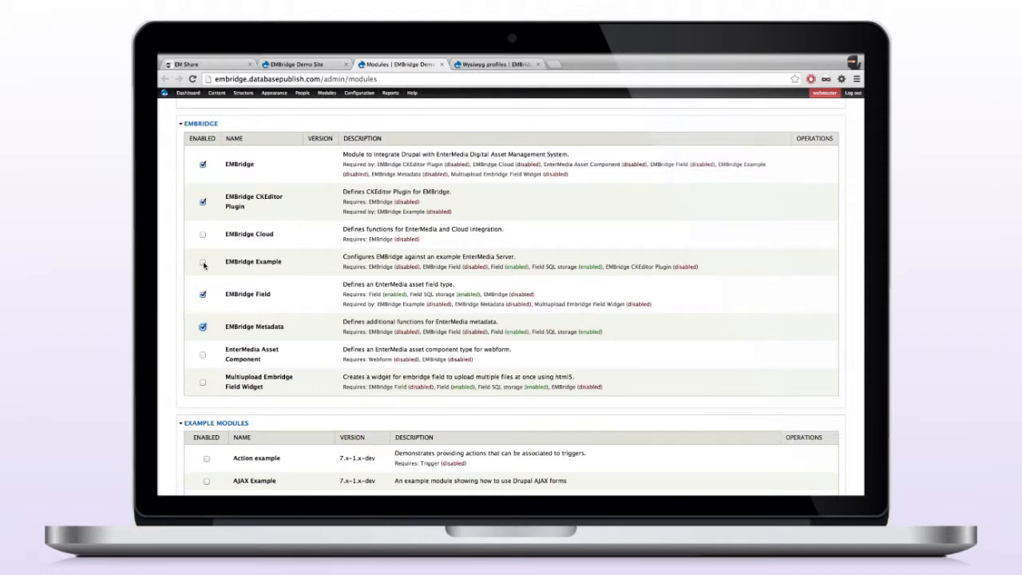
- Save the module configuration and head to the site Configuration menu
scroll(down, 3)
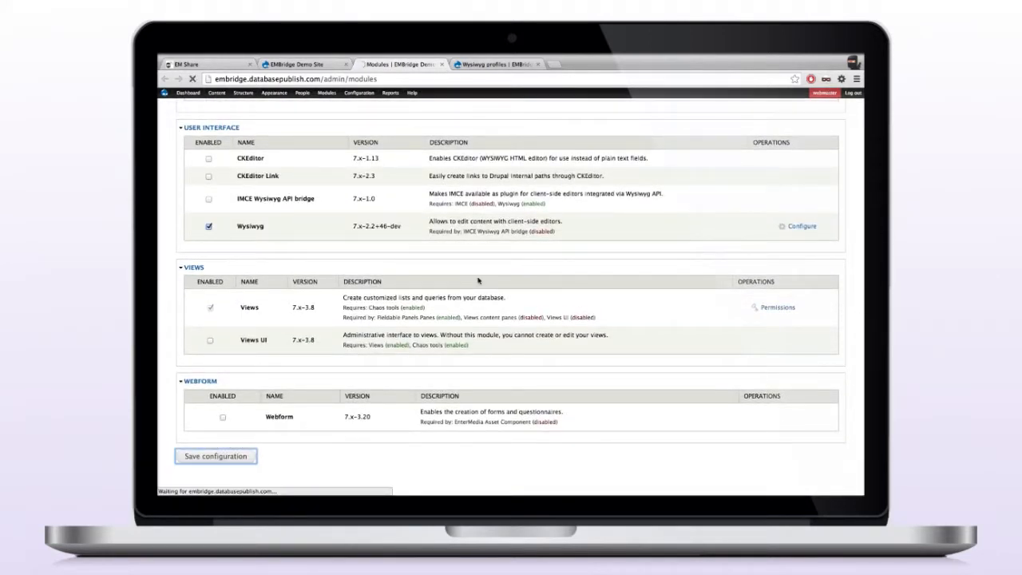
click(216, 457)
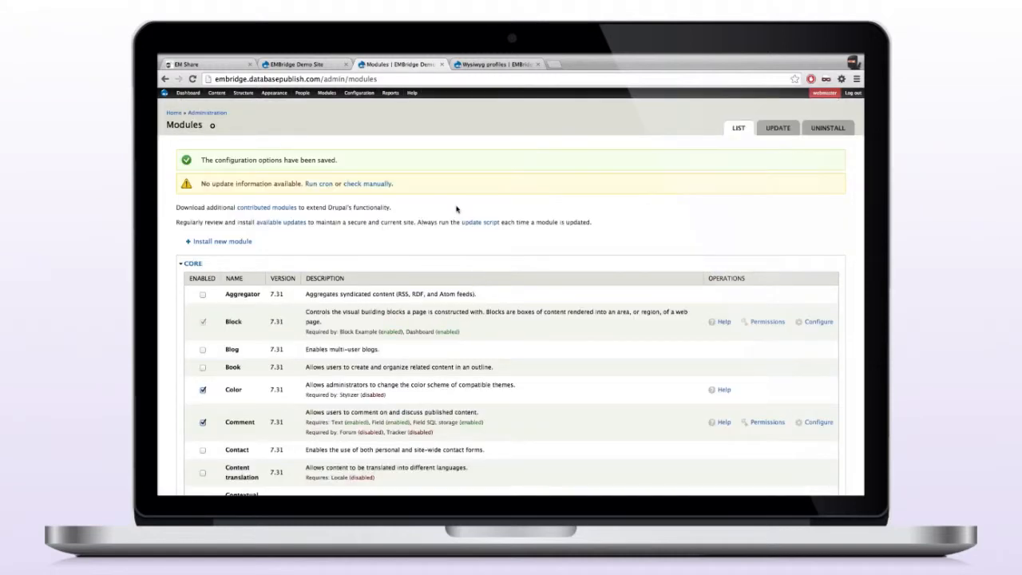
click(358, 92)
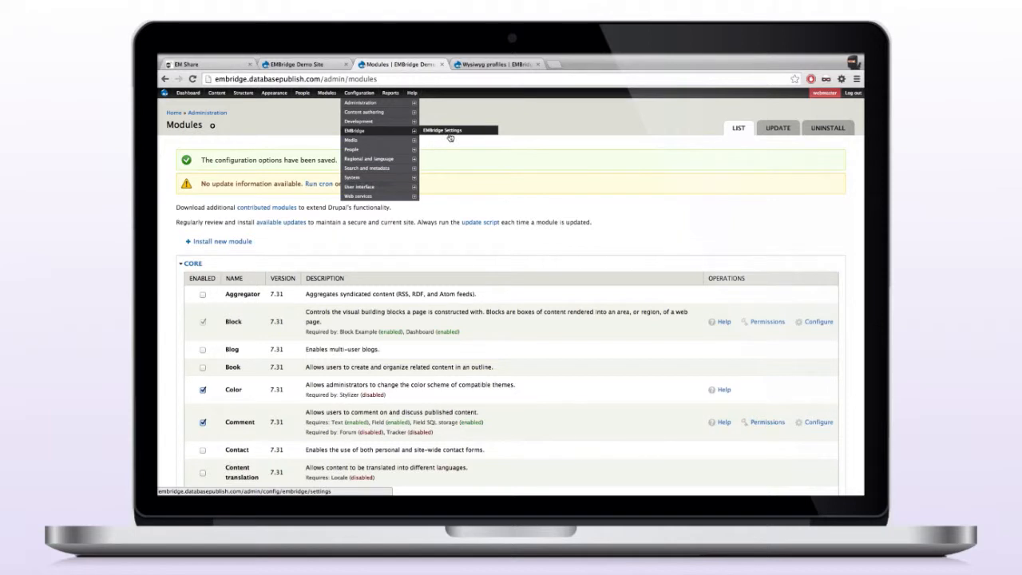
- View EMBridge Settings and review the EnterMedia connection details (port 8080, admin login)
click(441, 131)
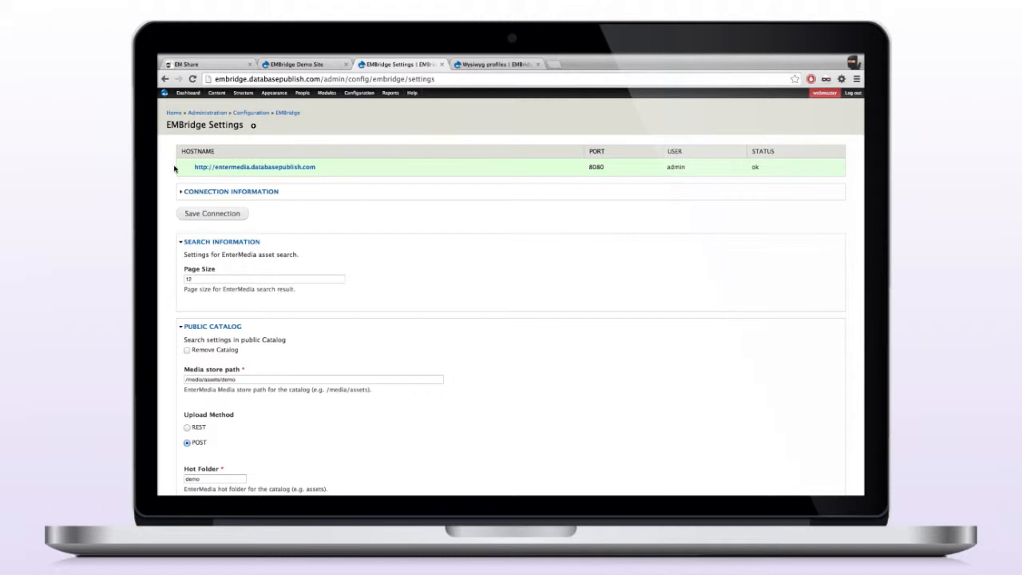
mouse_move(197, 173)
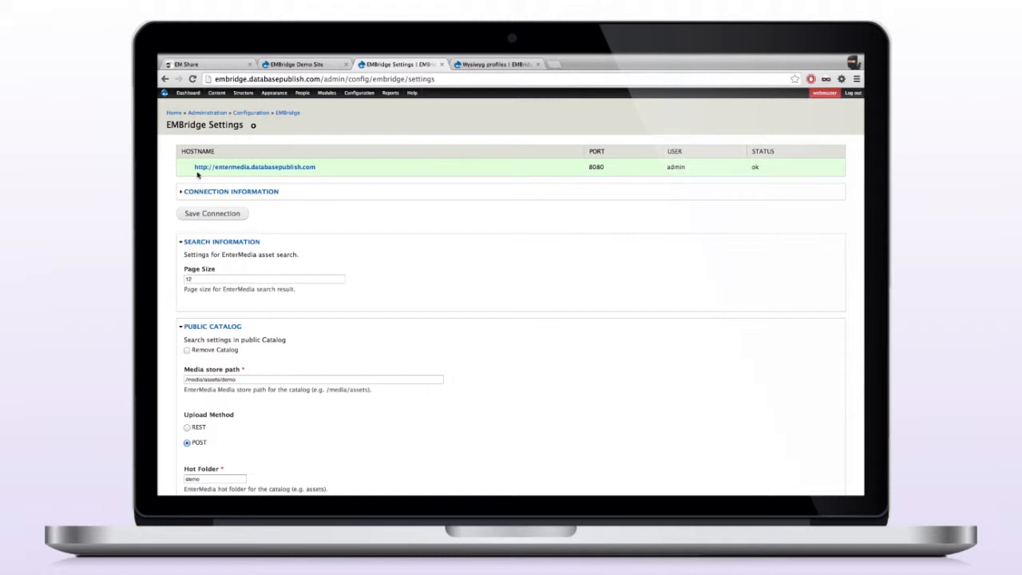
mouse_move(230, 160)
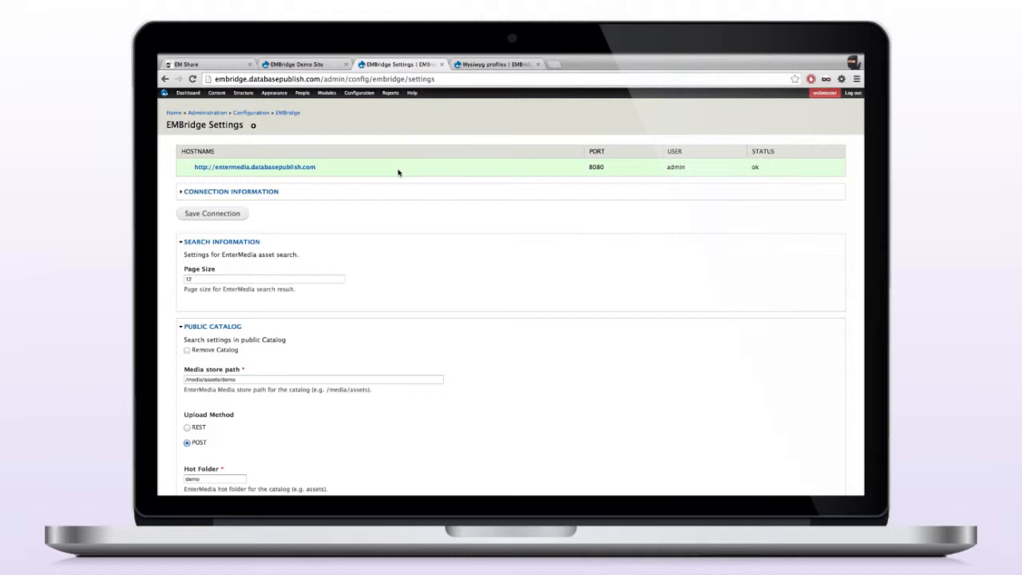
click(230, 192)
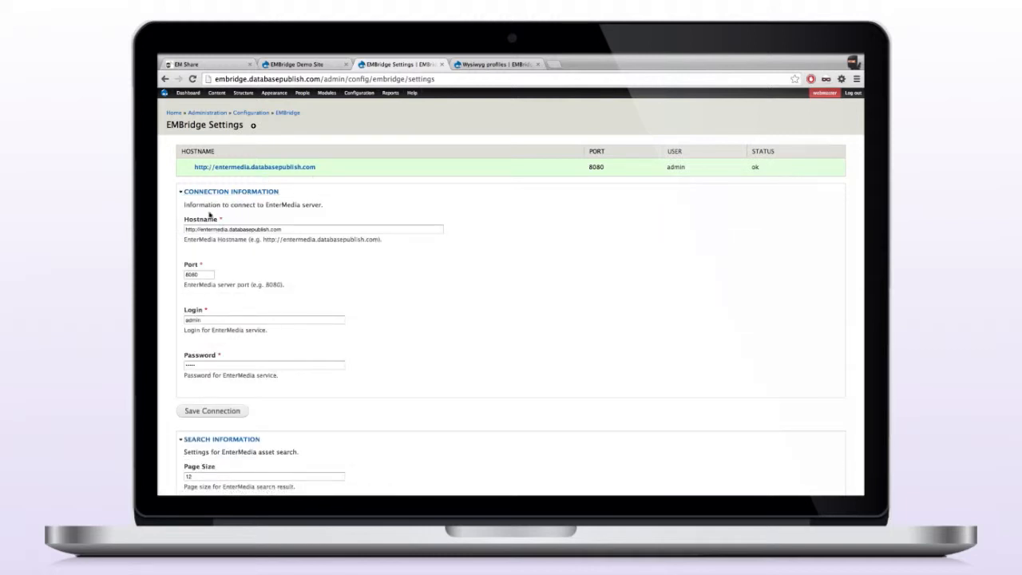
mouse_move(246, 292)
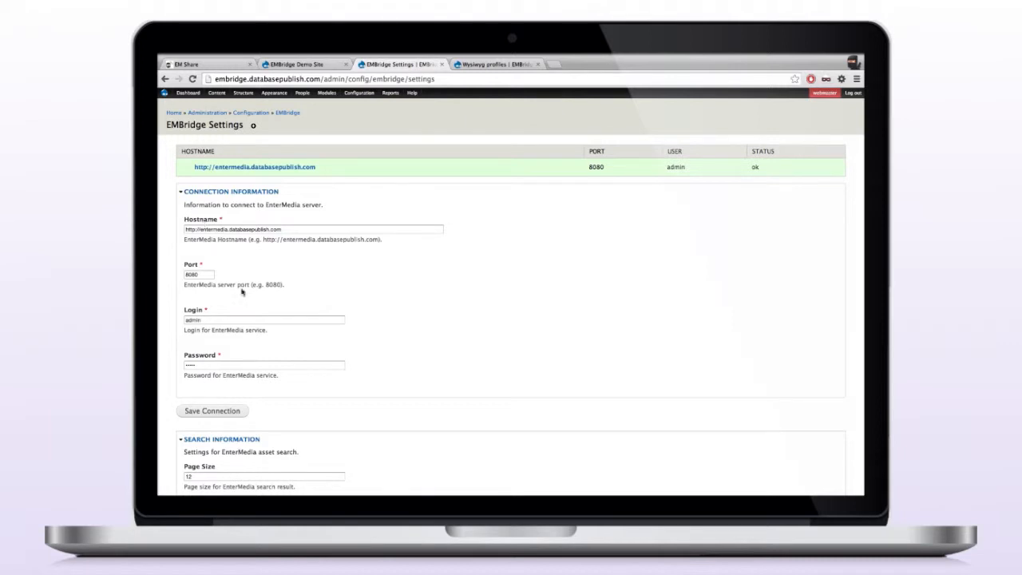
click(230, 192)
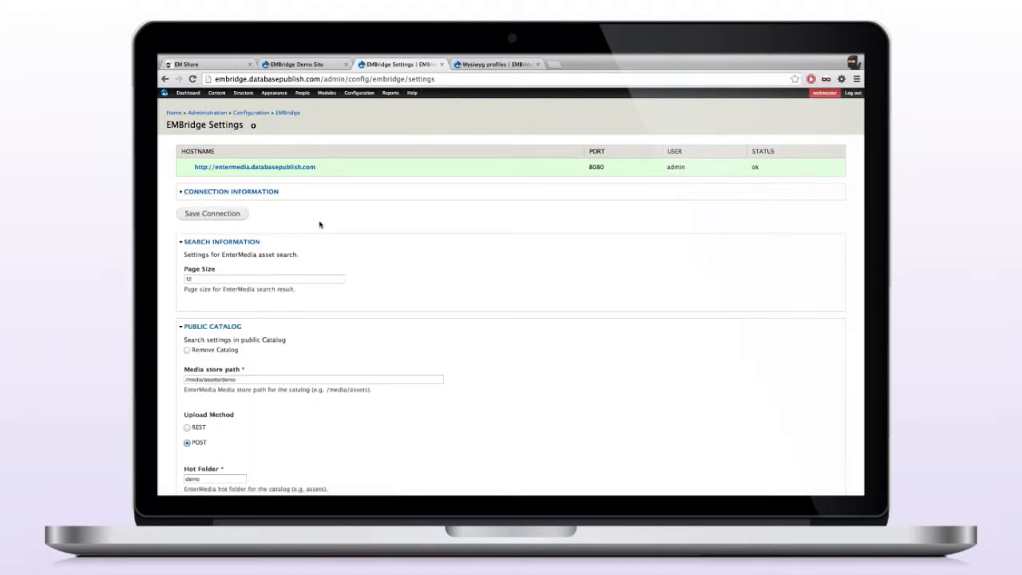
scroll(down, 3)
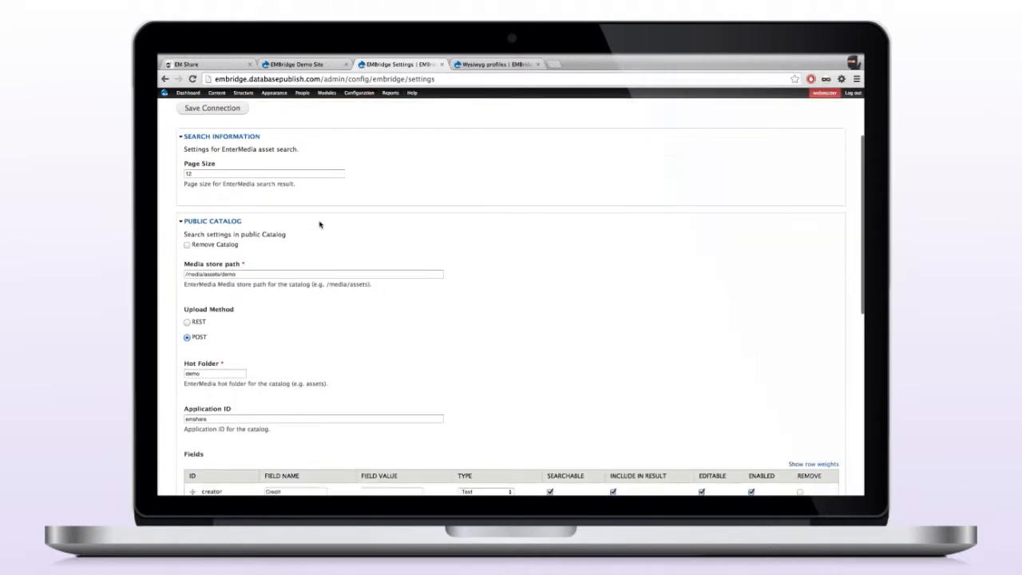
scroll(down, 3)
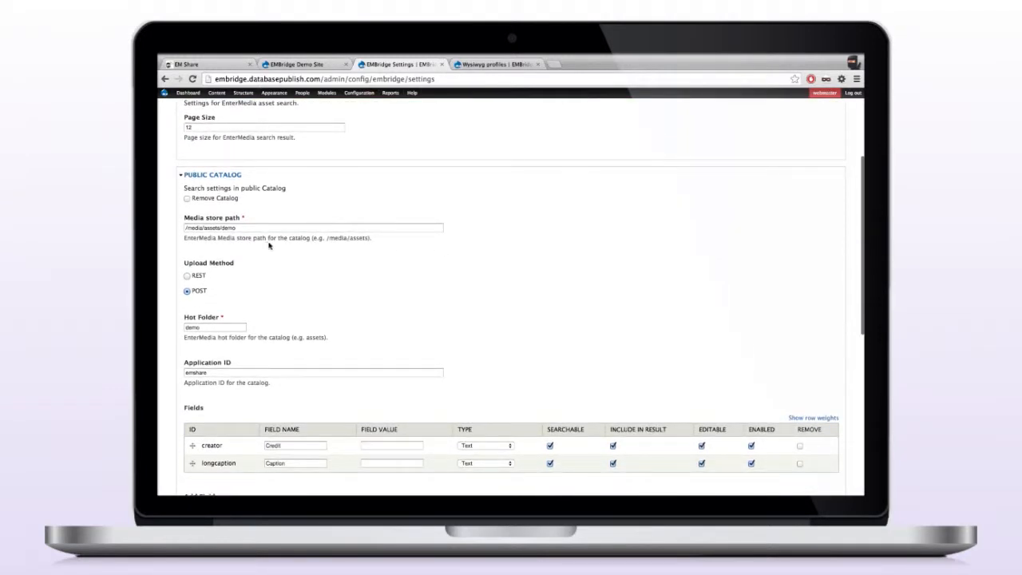
mouse_move(335, 316)
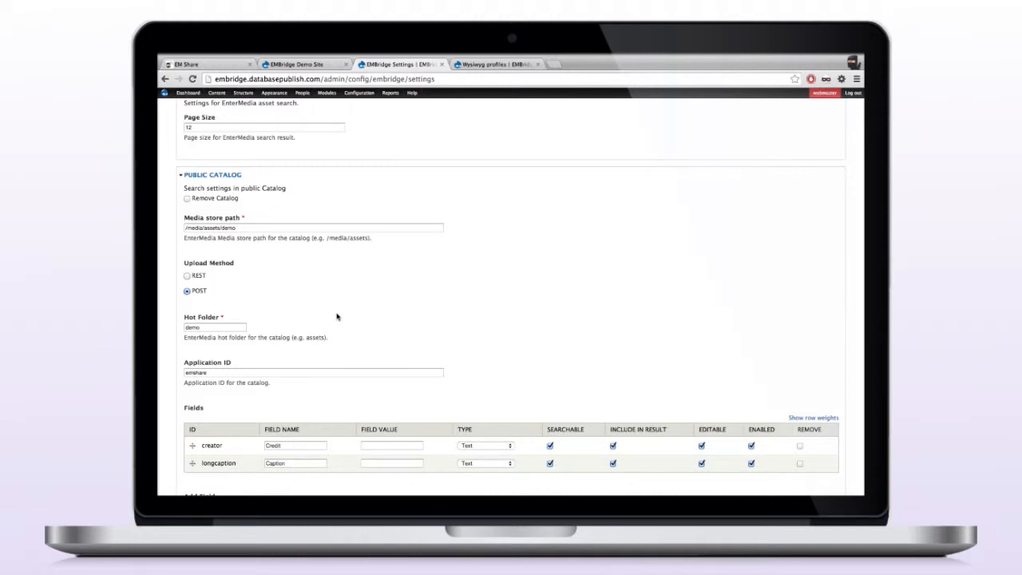
scroll(down, 3)
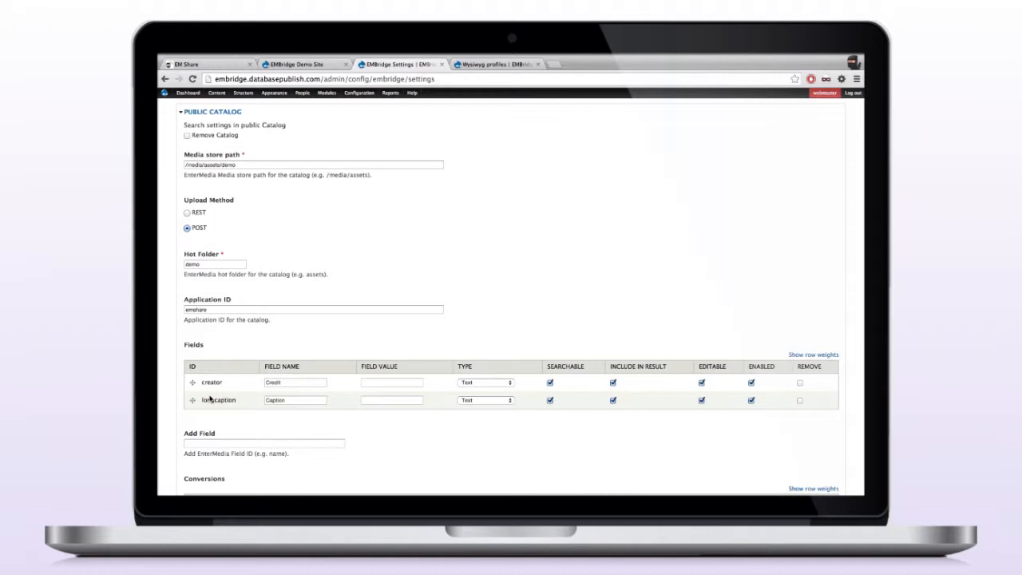
mouse_move(361, 404)
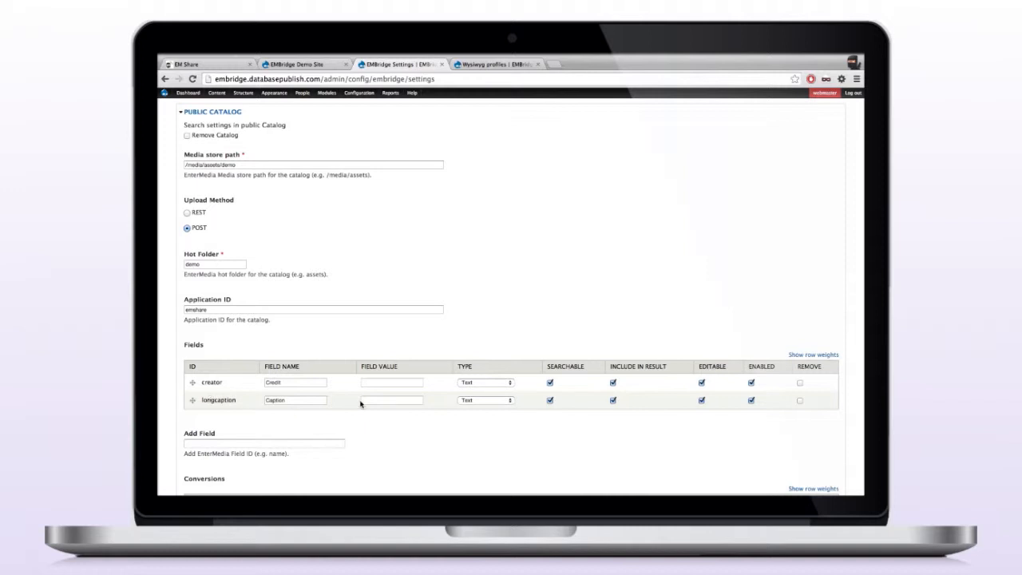
scroll(down, 3)
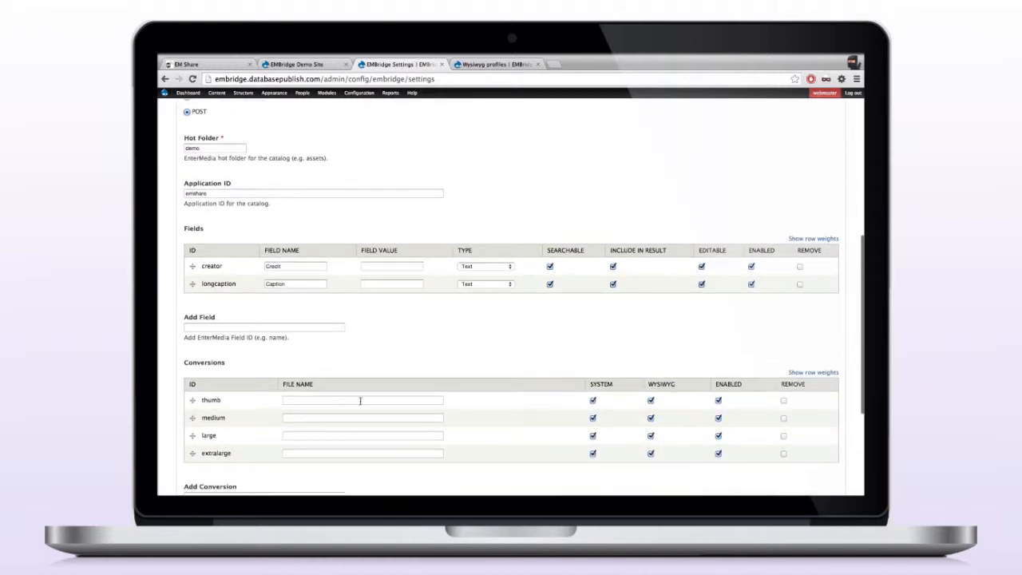
mouse_move(231, 436)
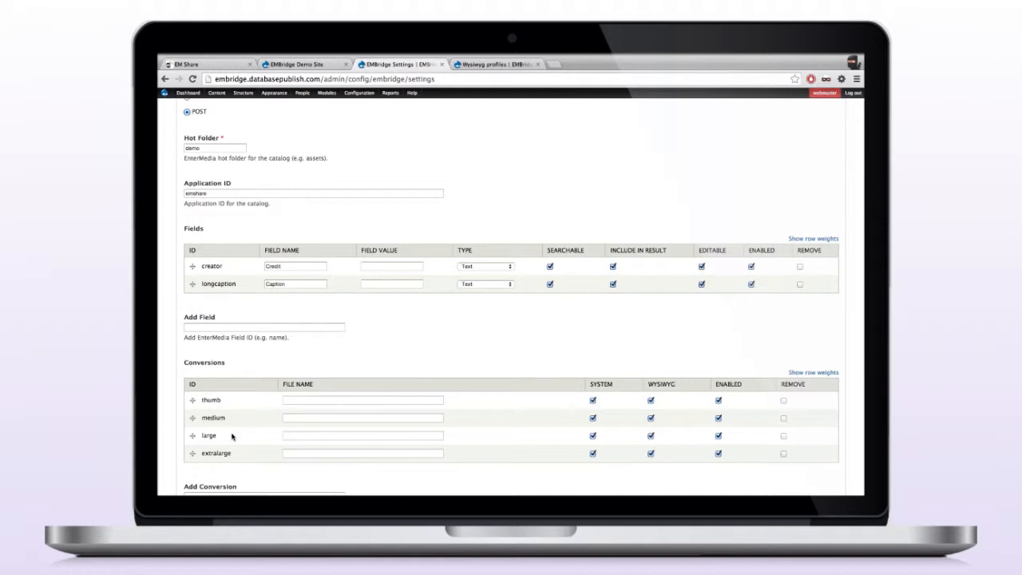
mouse_move(259, 444)
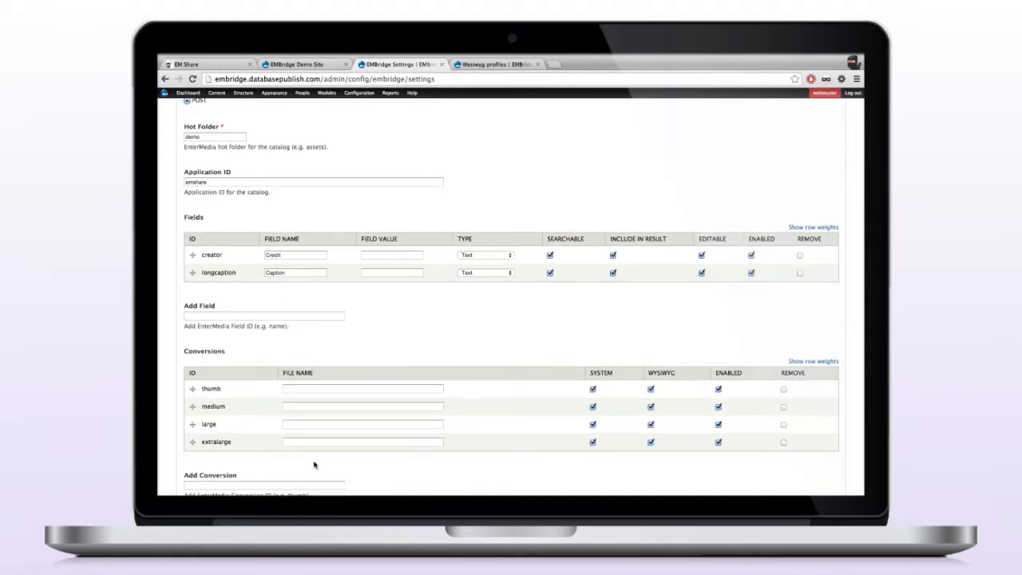
scroll(down, 3)
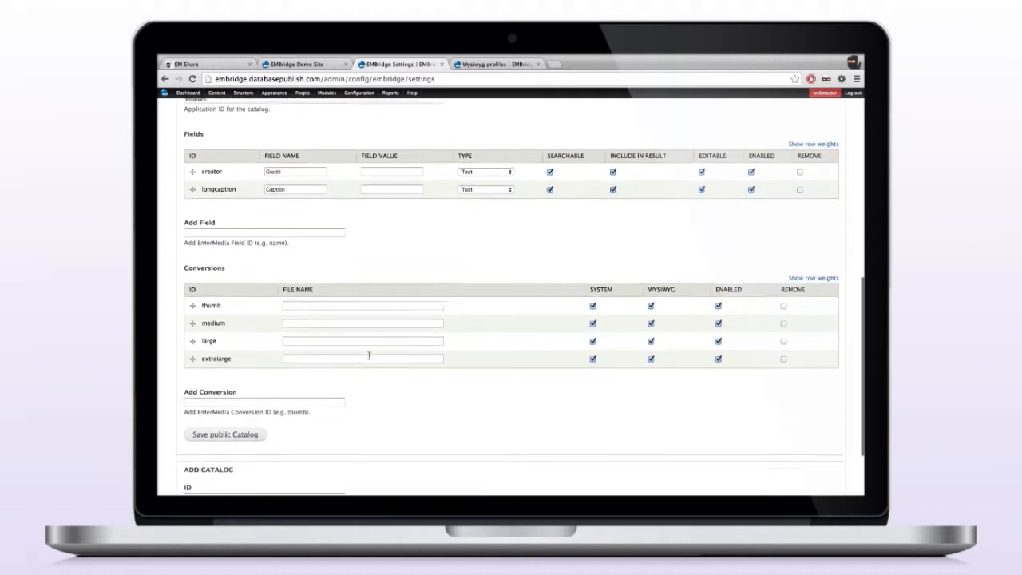
scroll(down, 3)
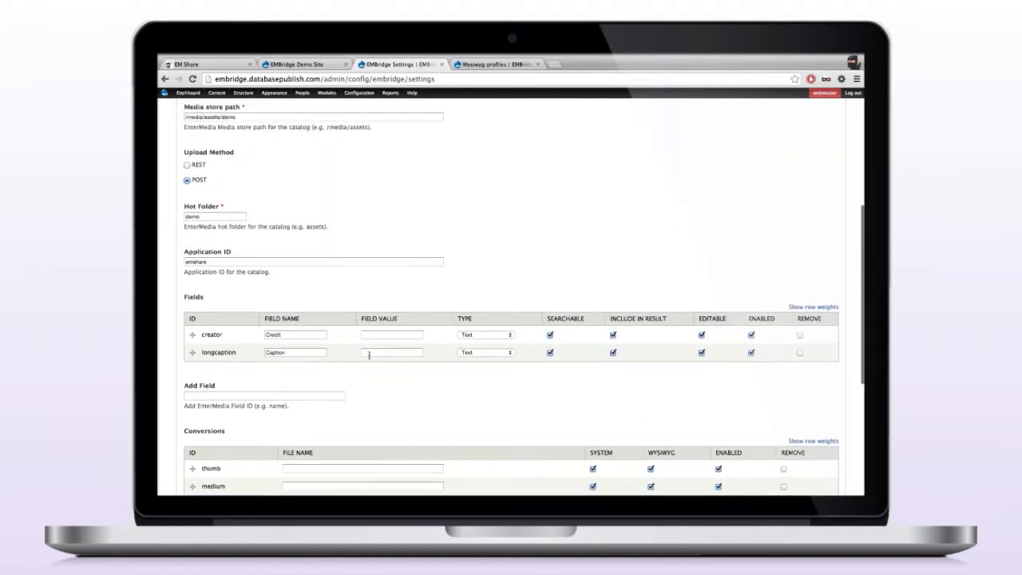
mouse_move(429, 402)
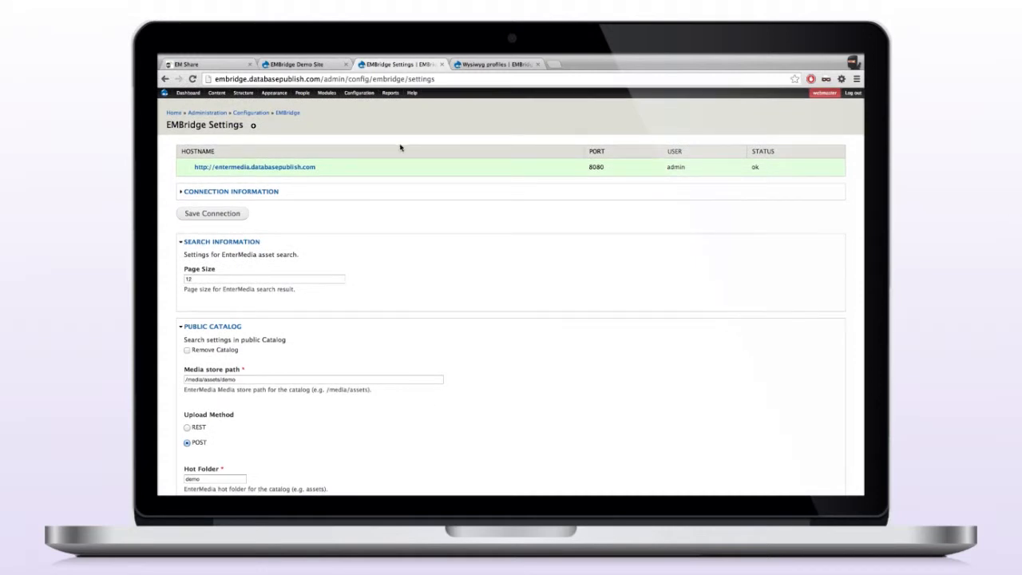
mouse_move(333, 140)
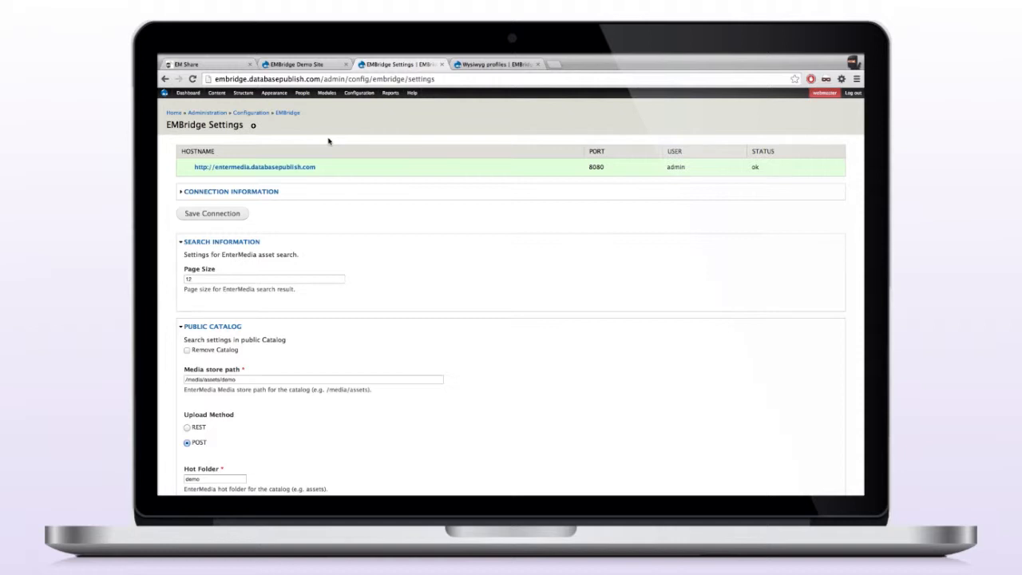
- Reach Manage fields for the Basic page content type via Structure > Content types
click(242, 92)
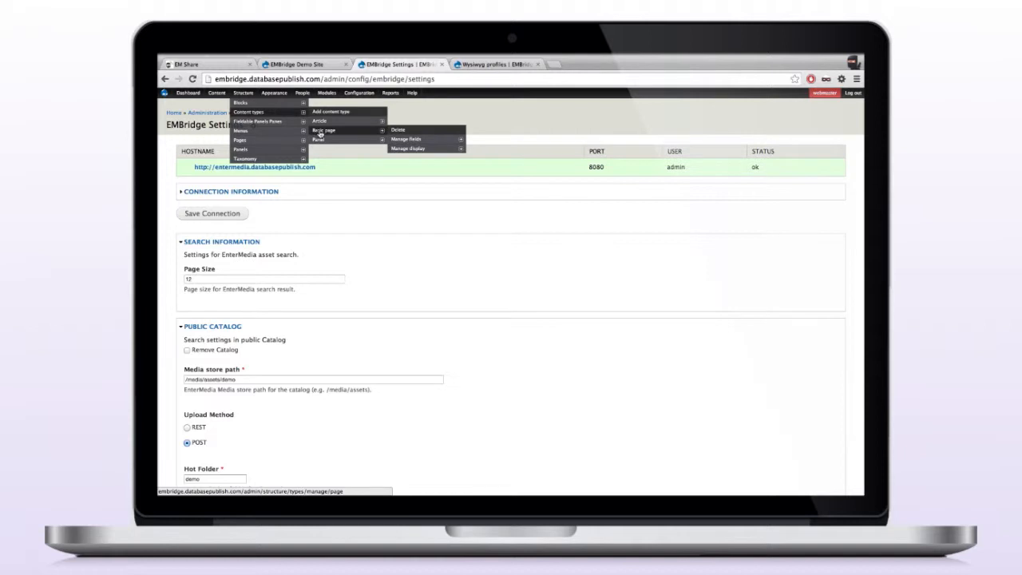
click(406, 137)
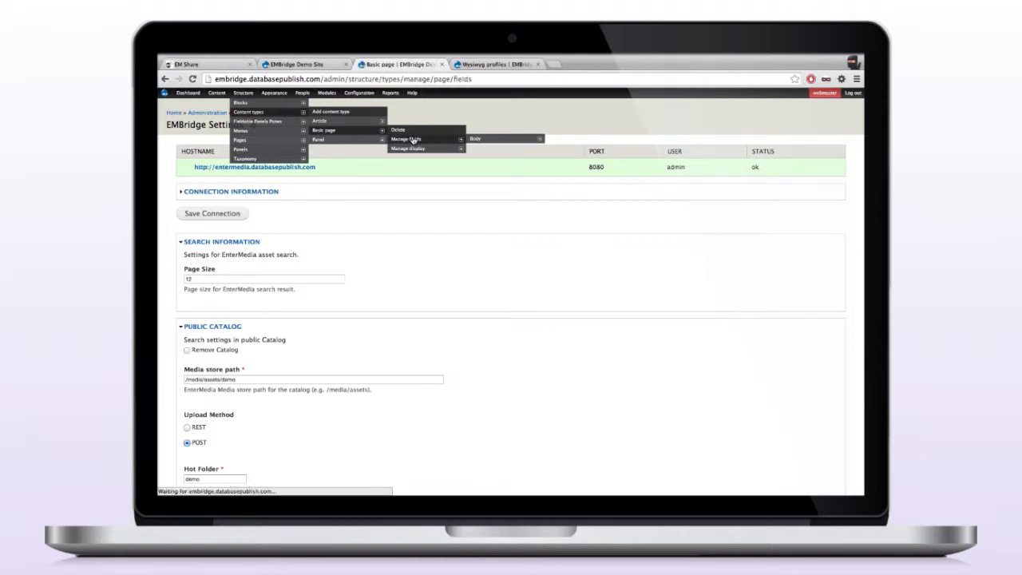
click(404, 138)
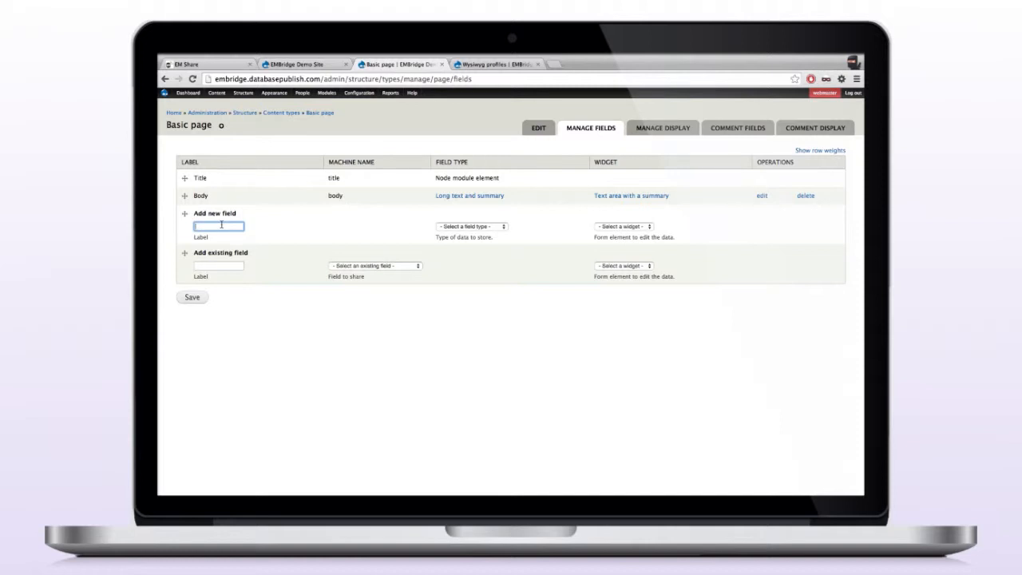
- Add a field labelled 'Basic page image' of type EnterMedia Asset and save it
text(B)
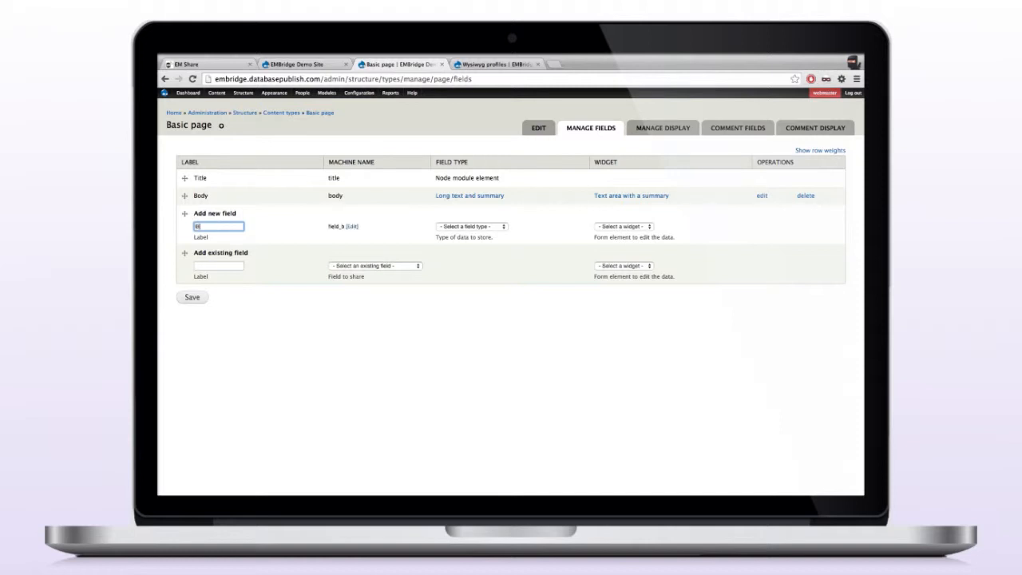
text(Basic page image)
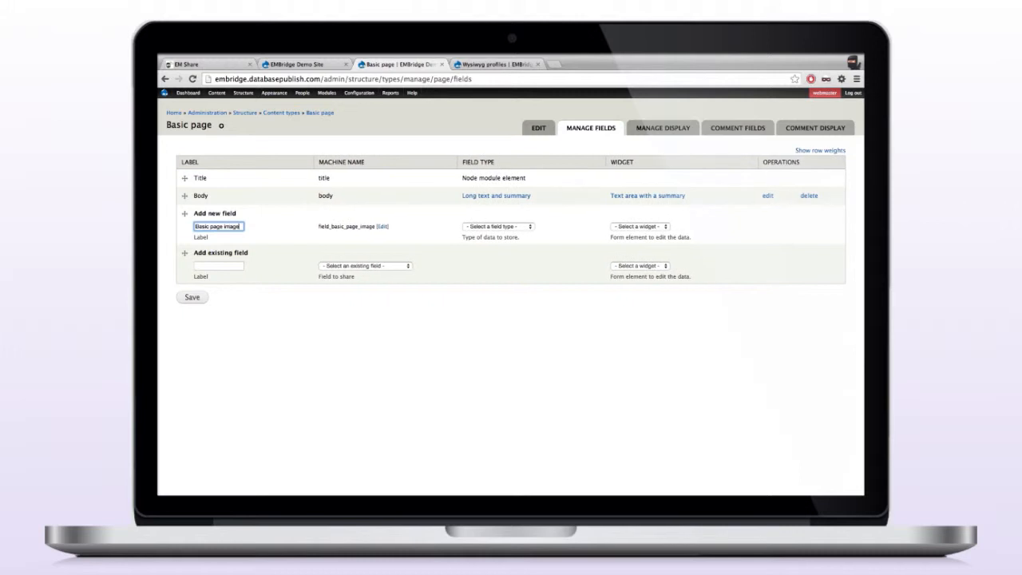
click(498, 227)
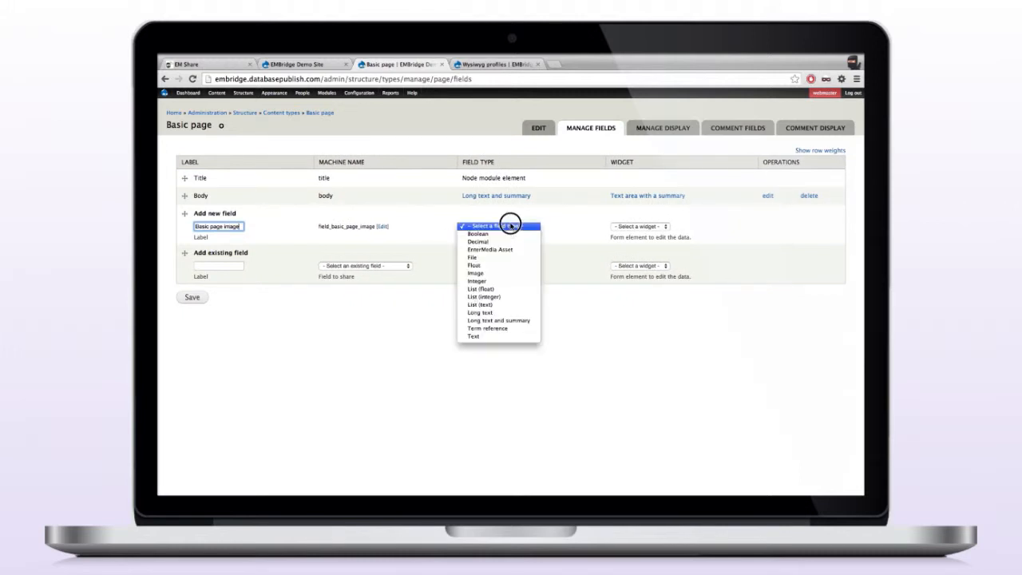
mouse_move(489, 249)
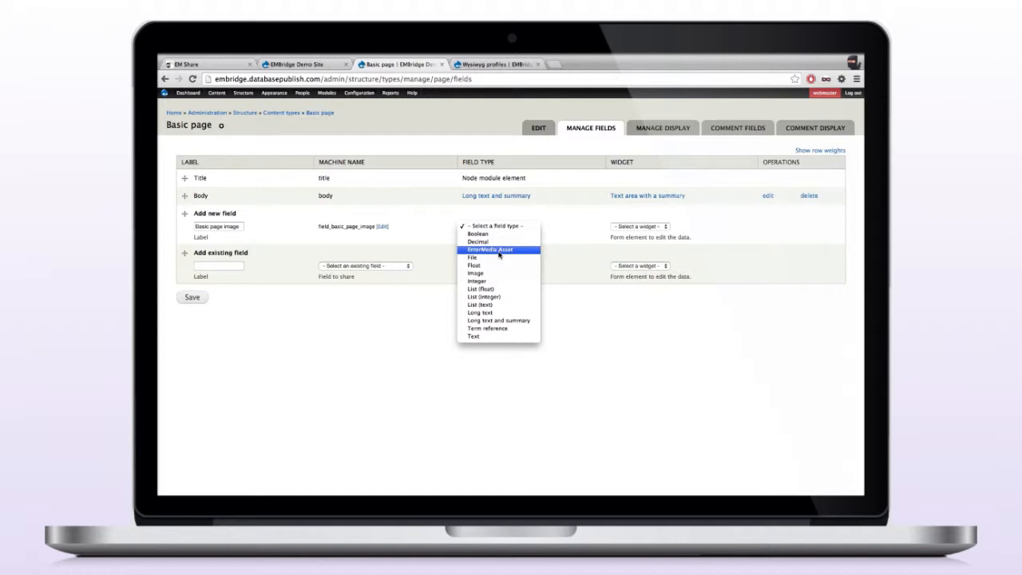
click(492, 249)
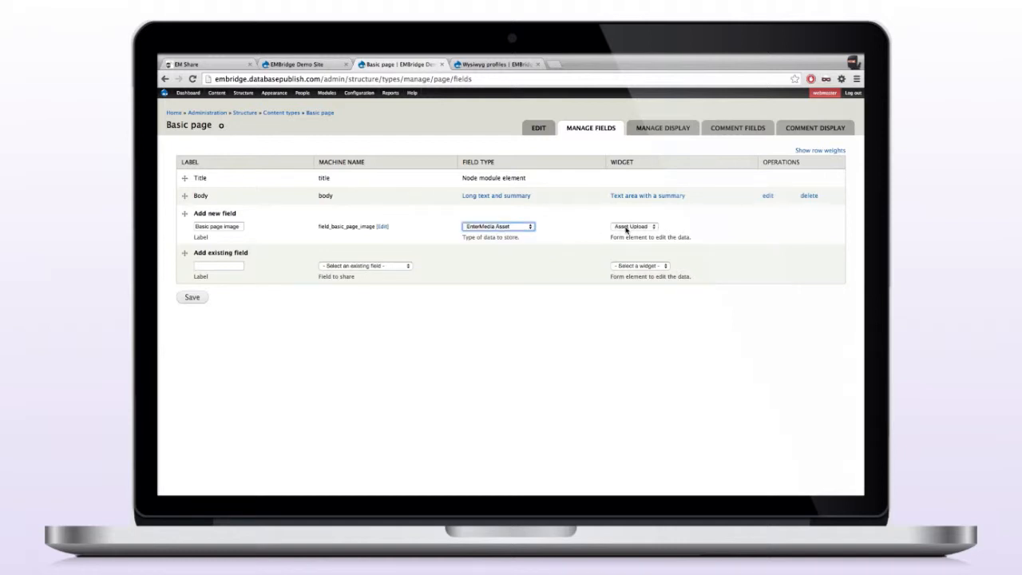
click(191, 297)
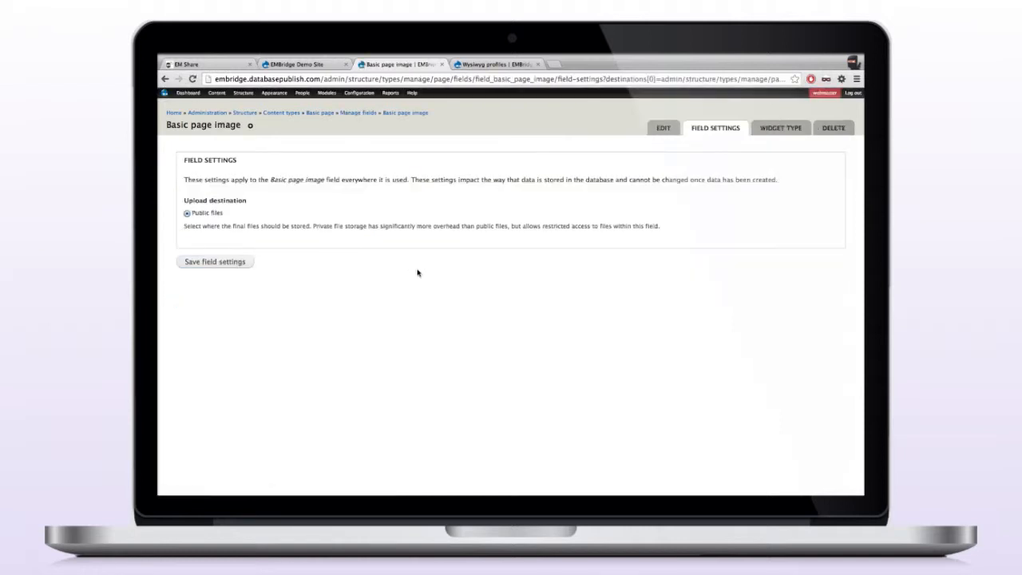
- Save the field settings and review the catalog and asset type for the field
click(214, 262)
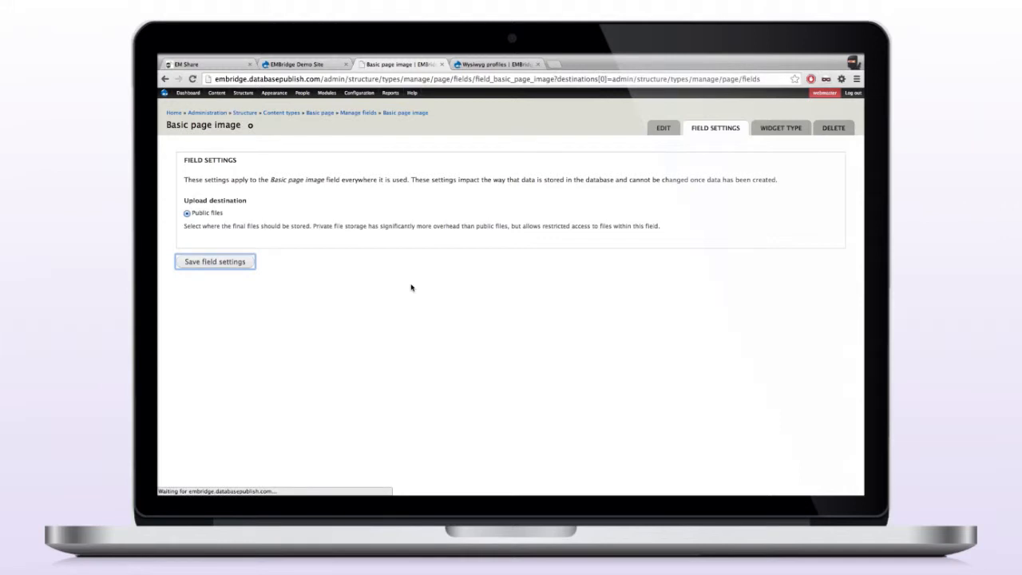
click(214, 262)
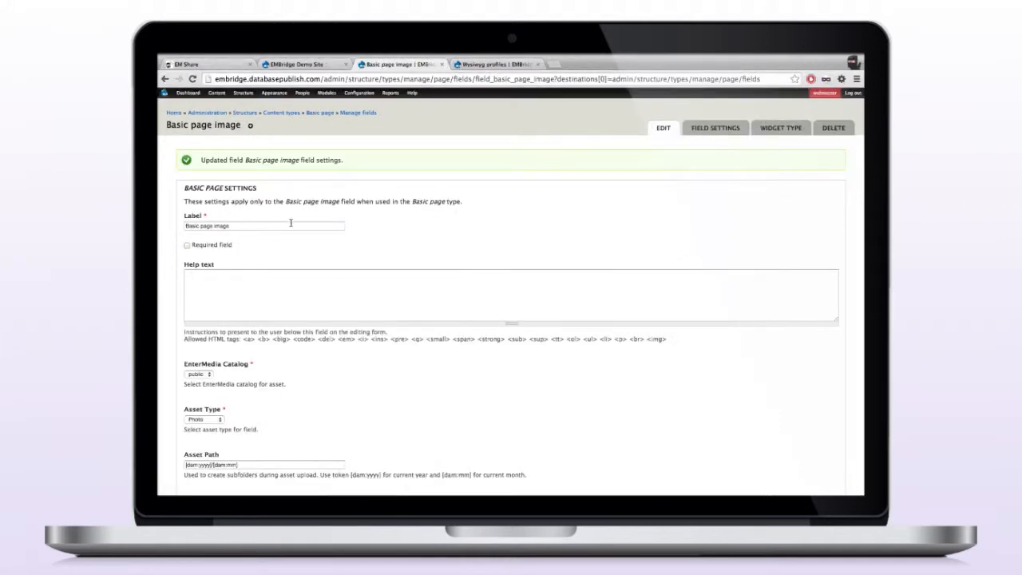
scroll(down, 3)
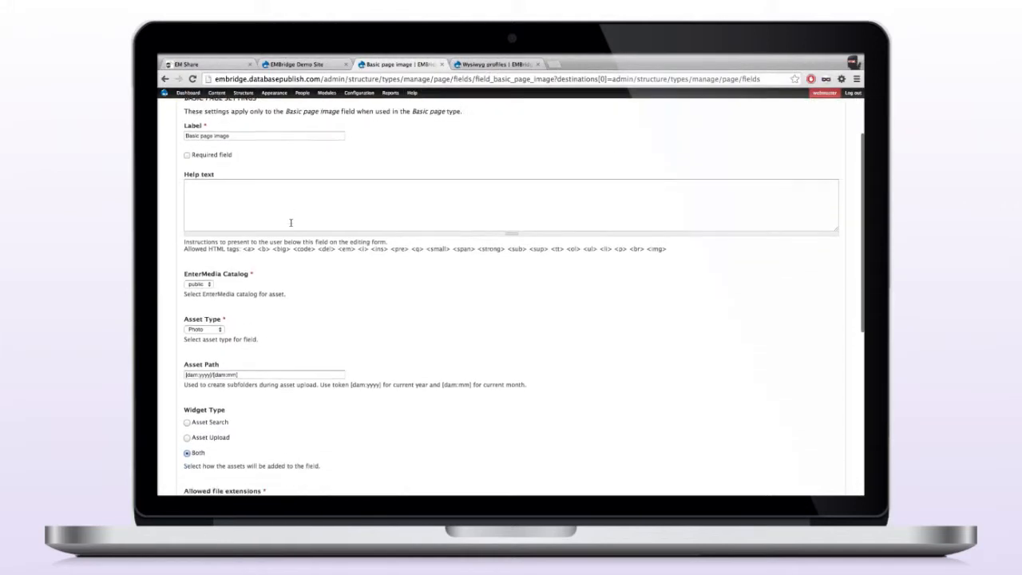
scroll(down, 3)
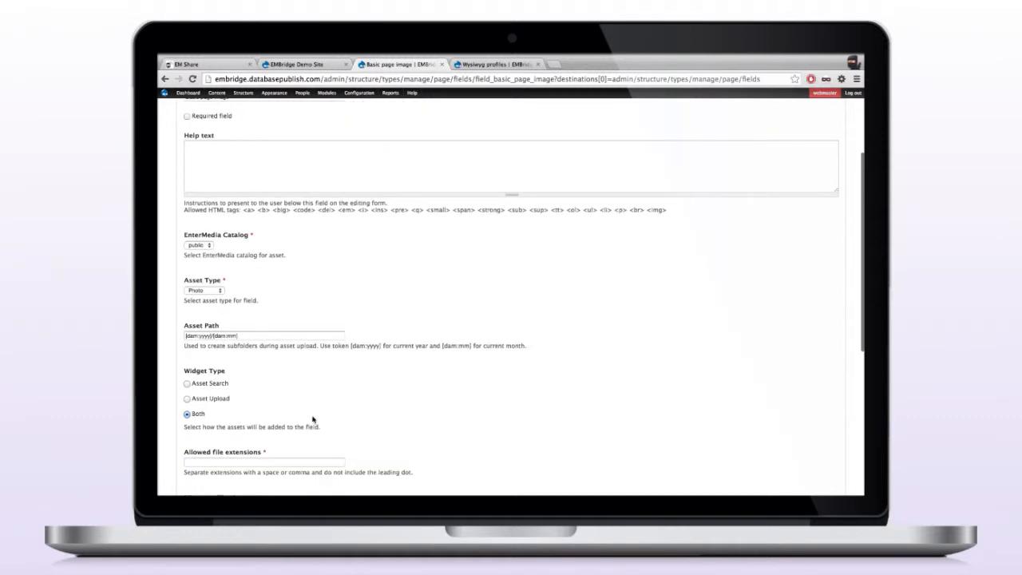
click(204, 291)
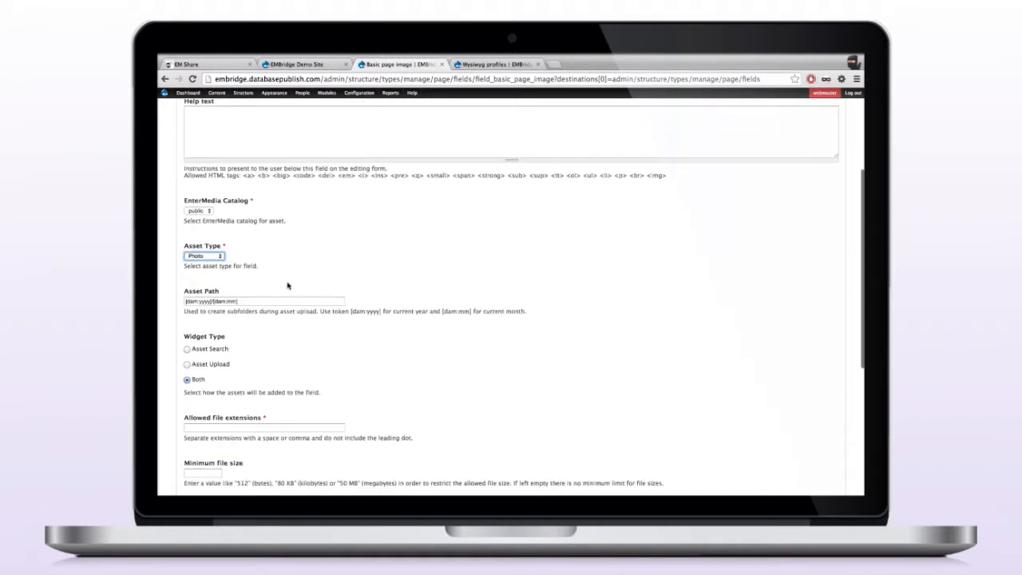
- Enter the allowed file extensions and save the Basic page image field configuration
scroll(down, 3)
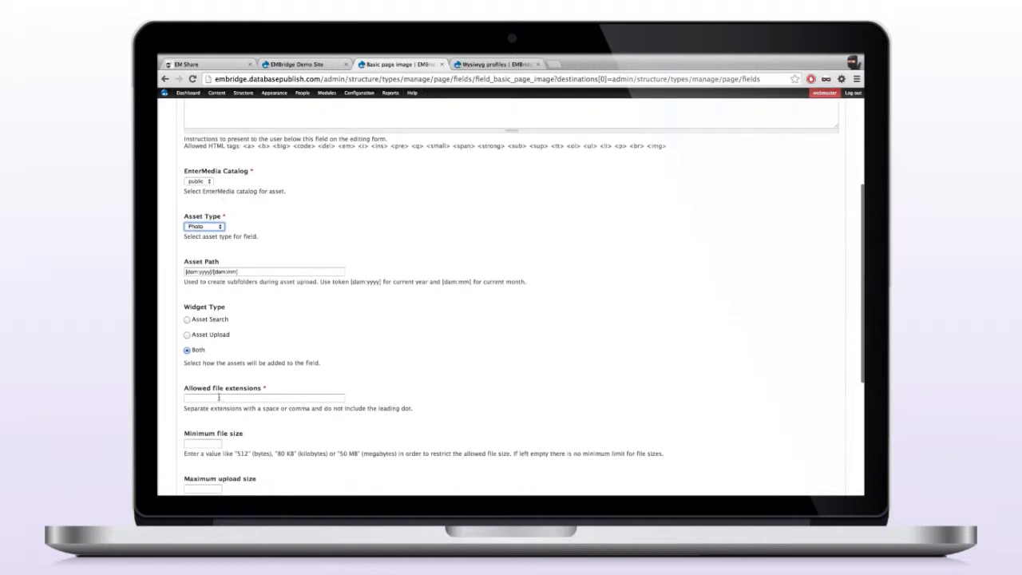
text(jpg png gif)
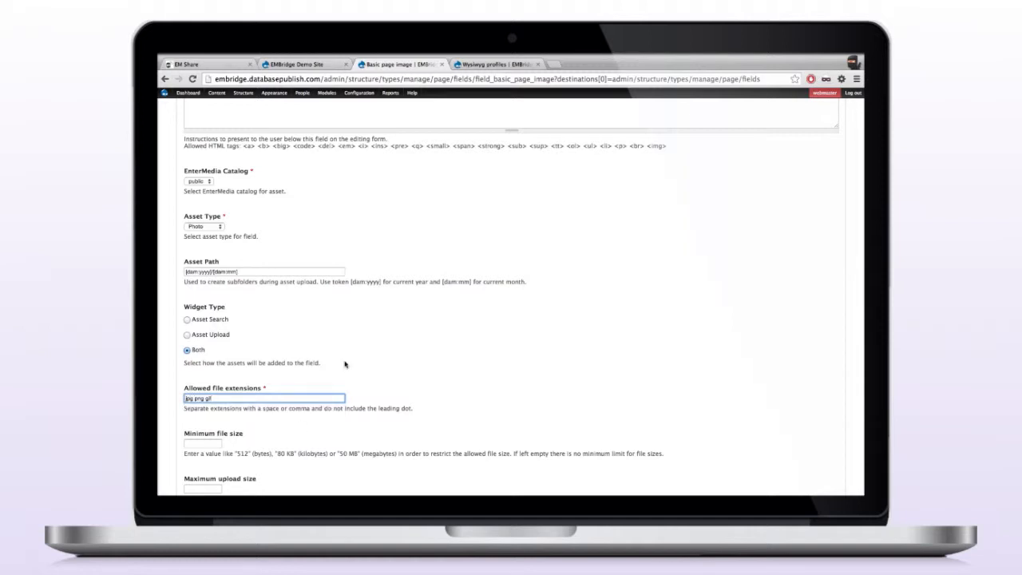
scroll(down, 3)
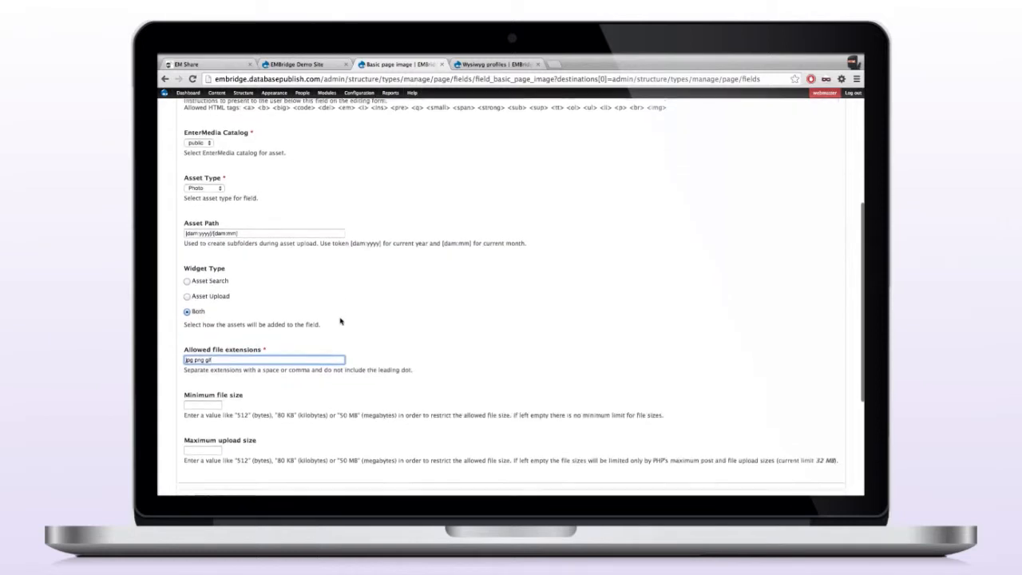
scroll(down, 3)
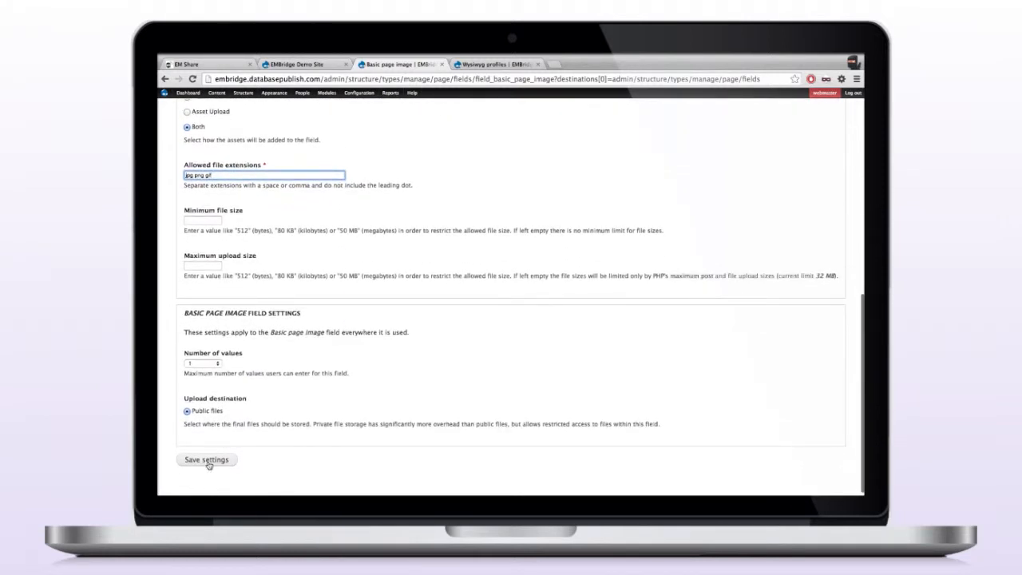
click(206, 460)
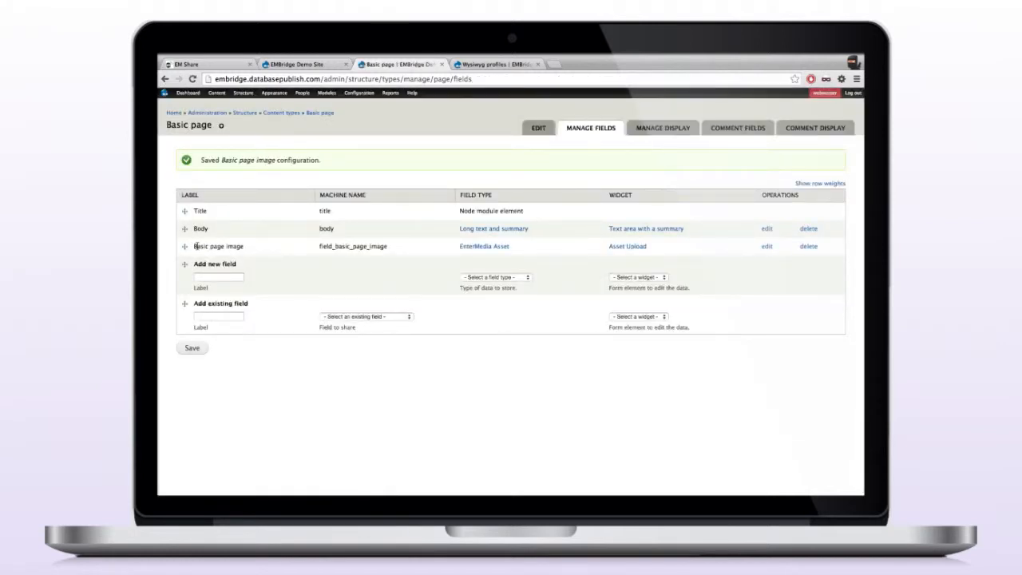
mouse_move(379, 260)
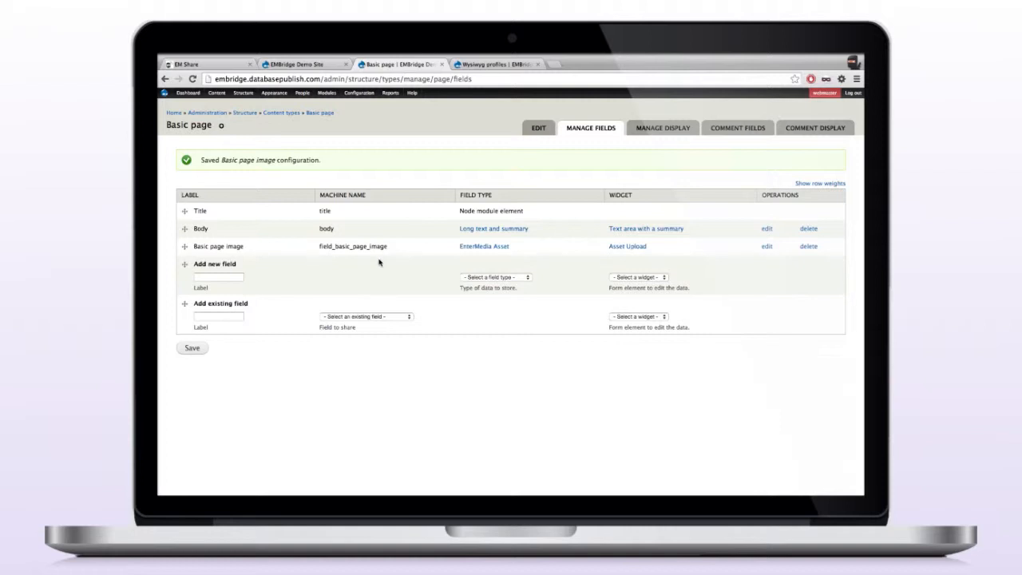
mouse_move(481, 255)
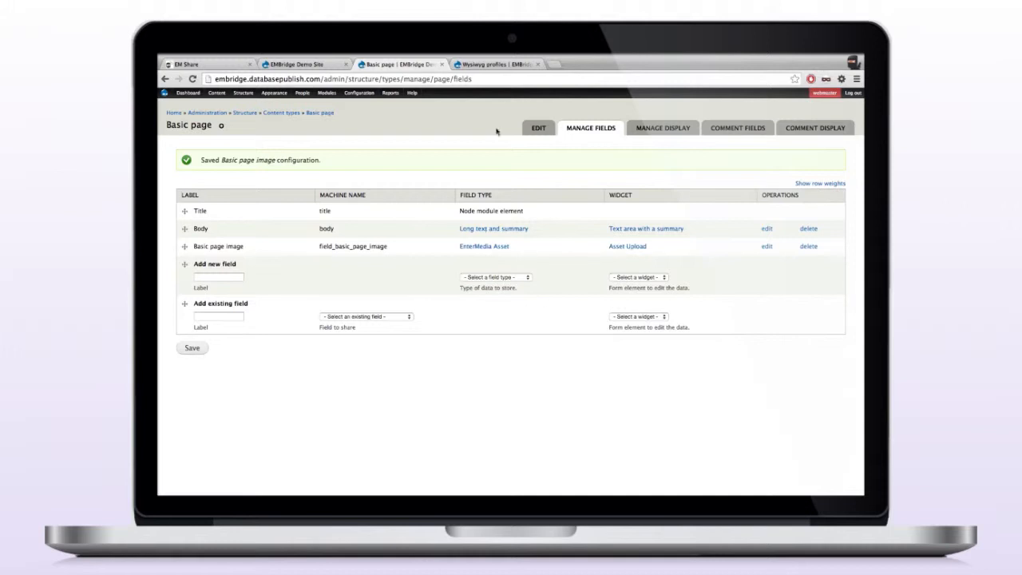
mouse_move(493, 63)
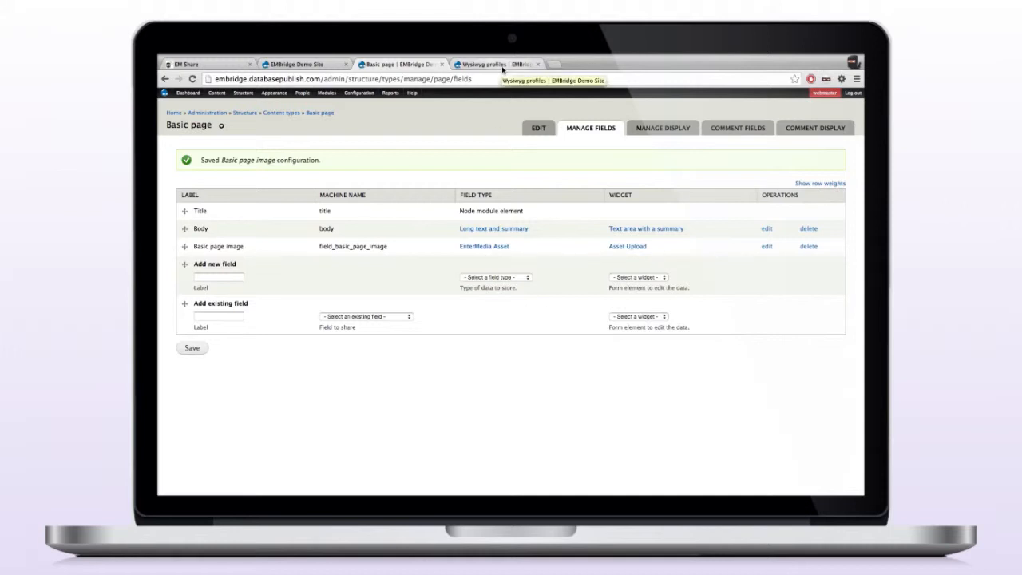
- Bring up the Wysiwyg profiles page listing Filtered HTML and Full HTML formats
click(498, 64)
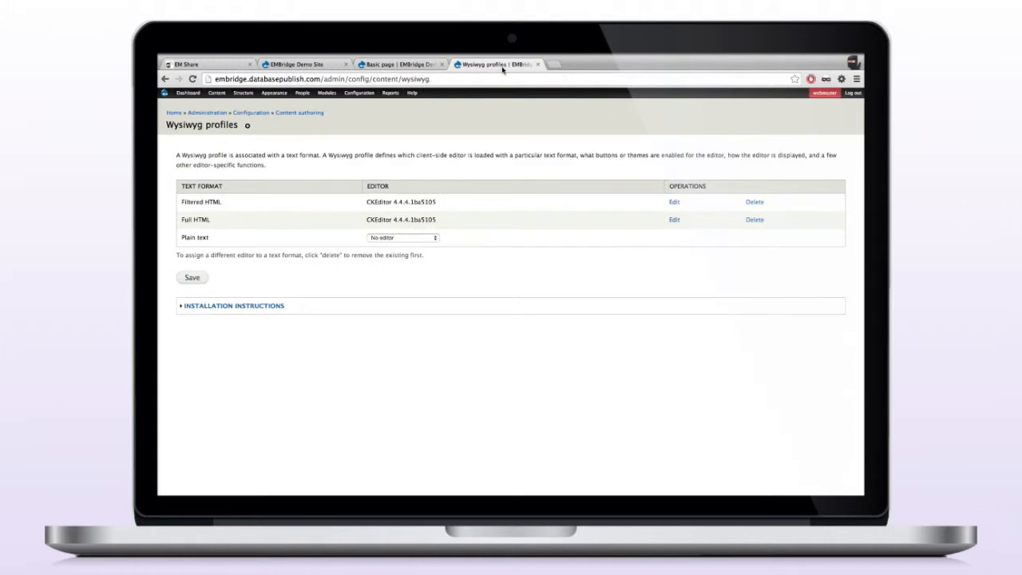
mouse_move(198, 121)
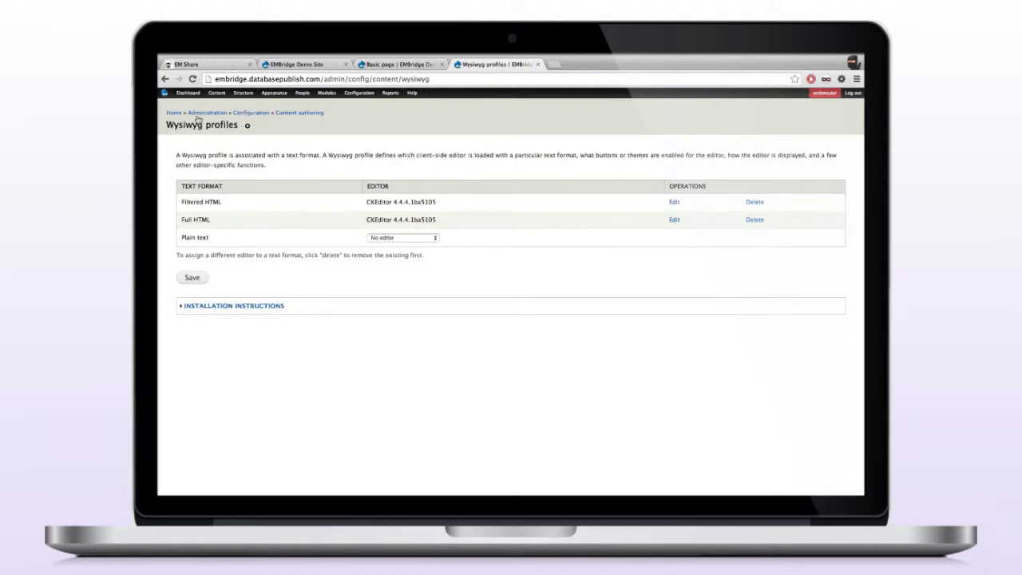
mouse_move(300, 112)
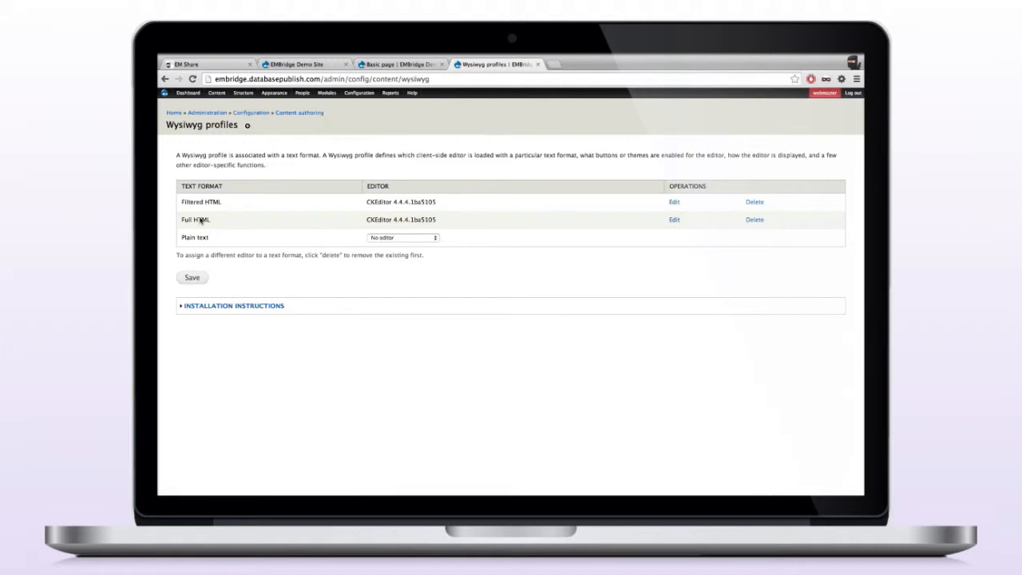
mouse_move(517, 225)
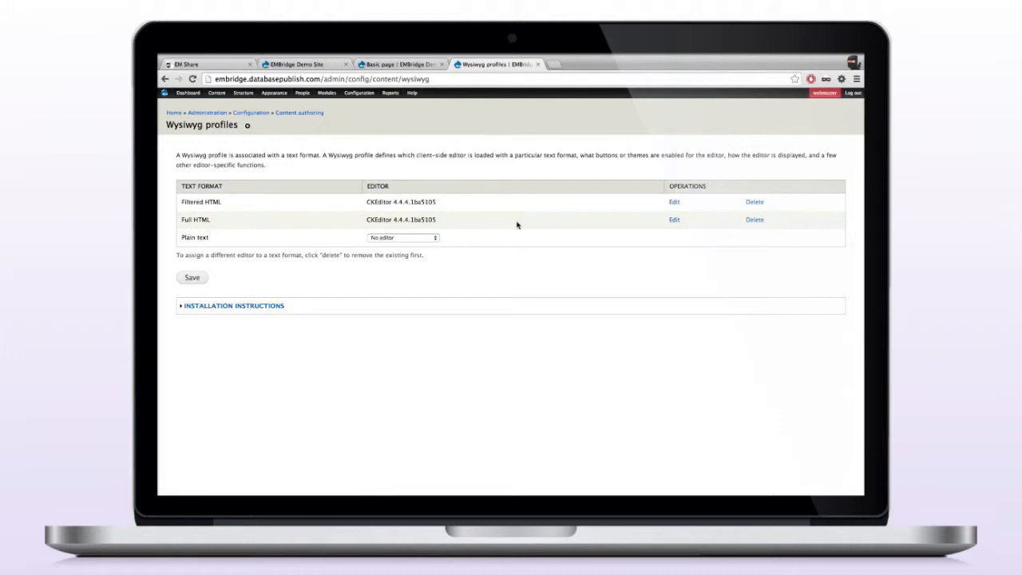
mouse_move(674, 202)
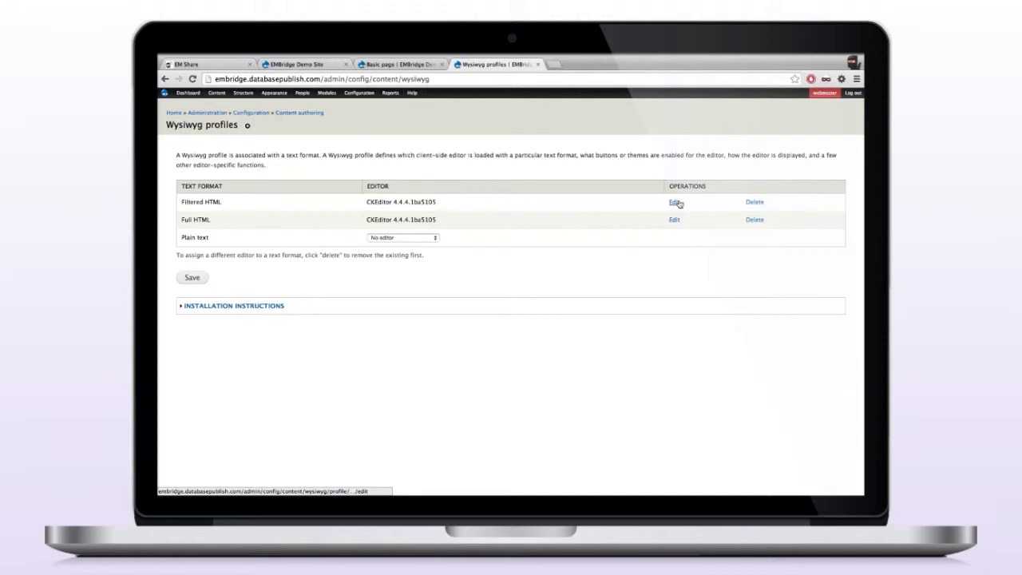
- Edit the Filtered HTML profile, confirm EMBridge Image is ticked, and save it
click(671, 201)
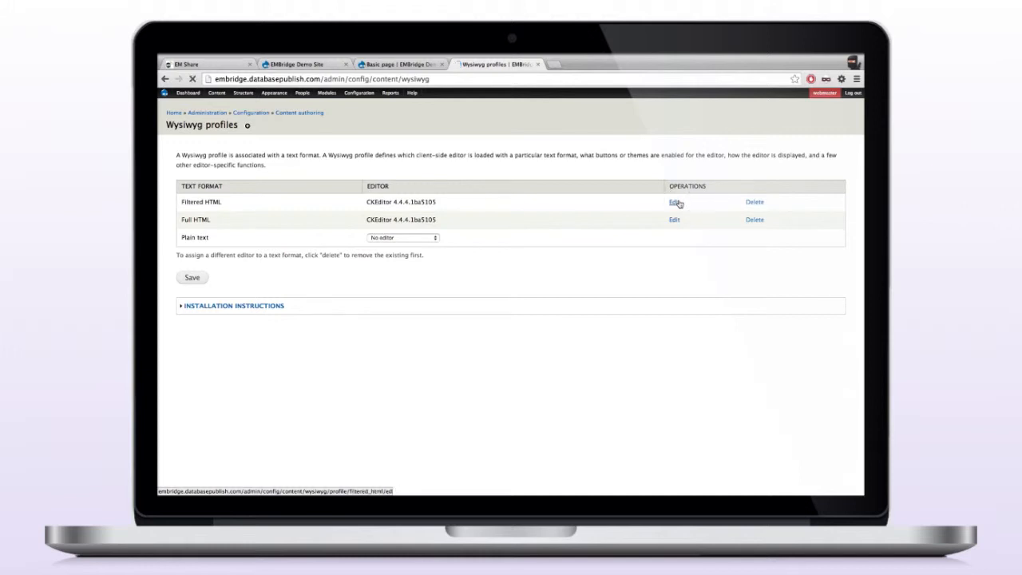
click(674, 202)
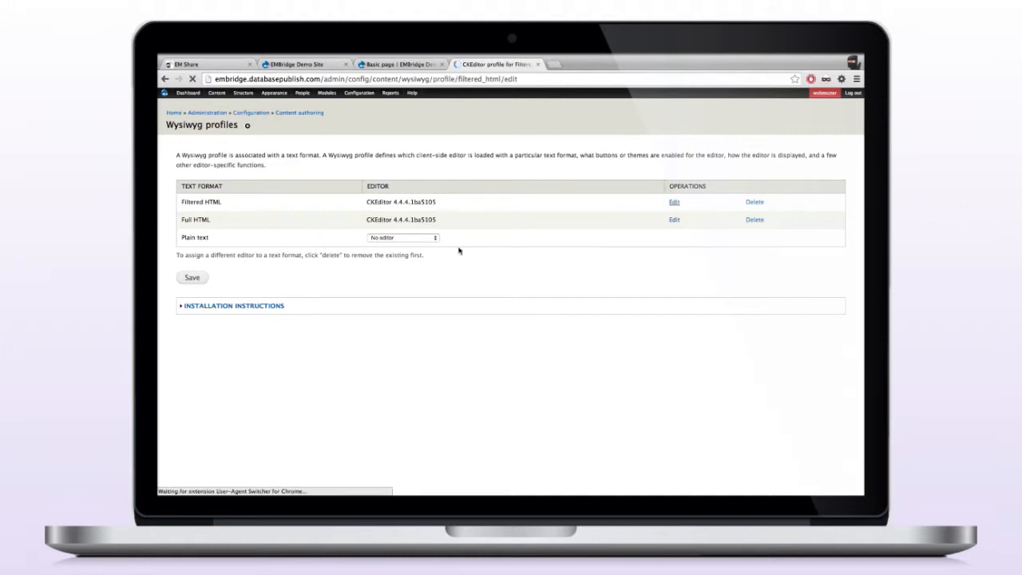
click(675, 201)
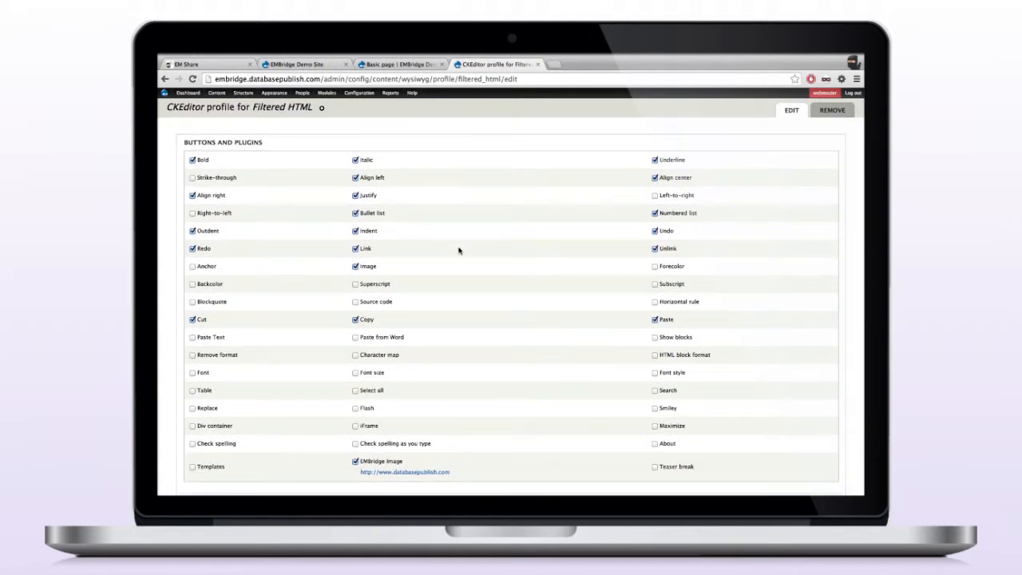
scroll(down, 3)
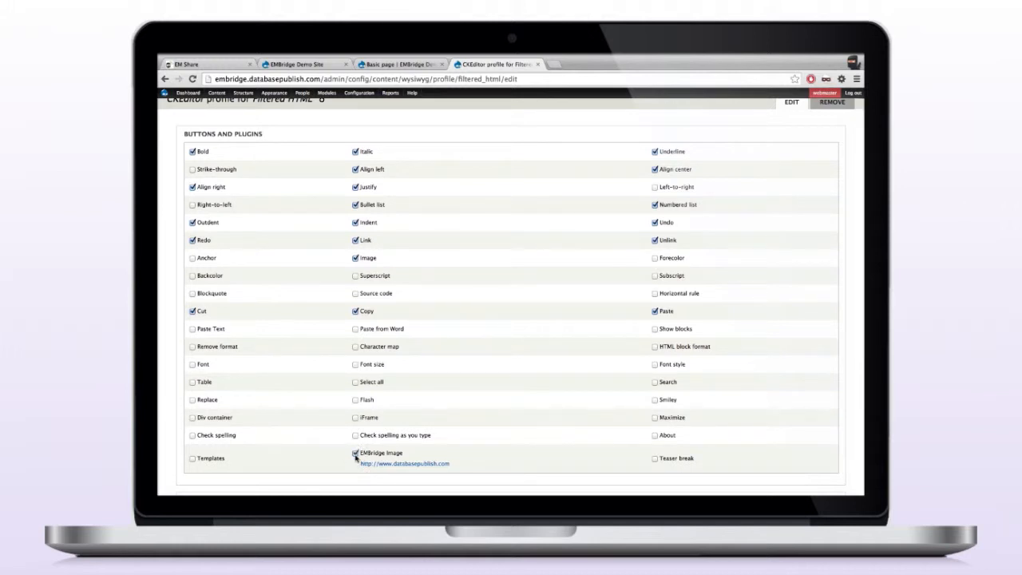
mouse_move(424, 472)
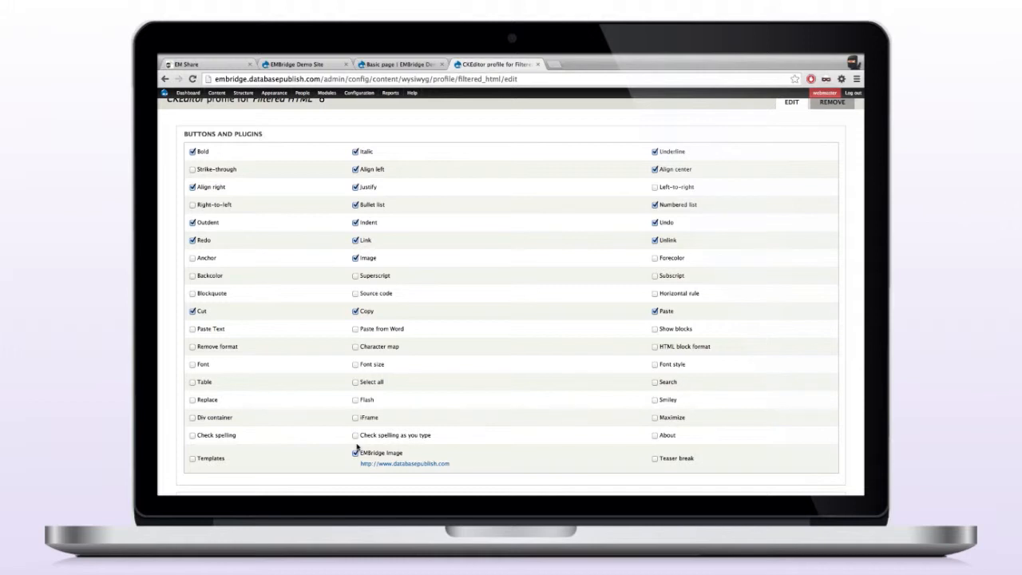
scroll(down, 3)
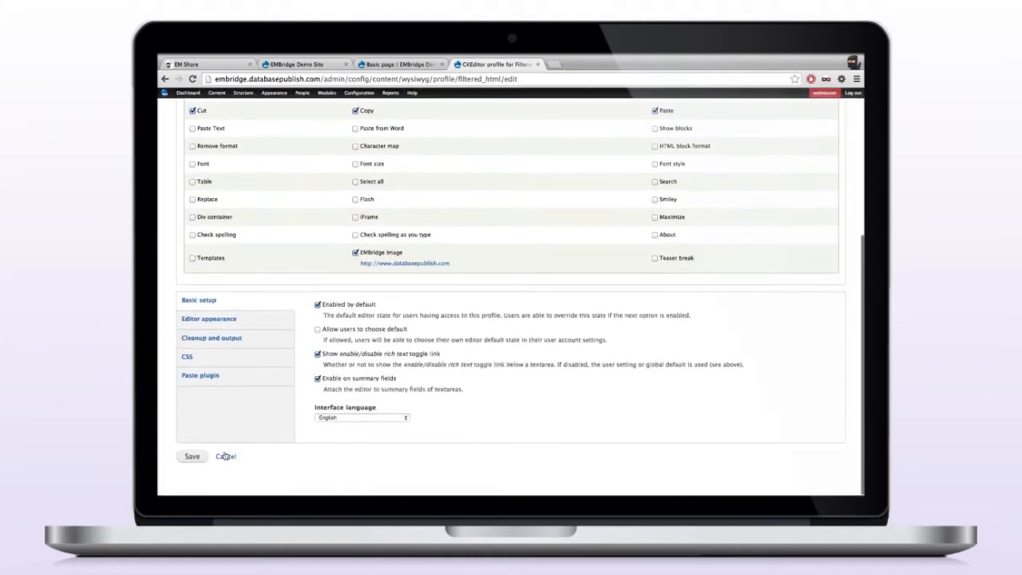
click(192, 457)
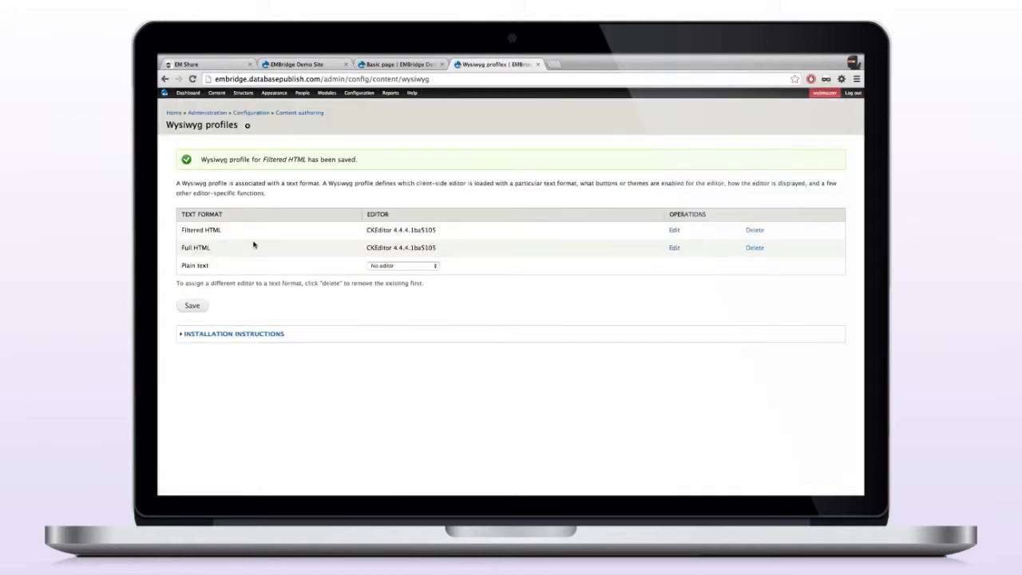
- Edit the Full HTML profile, confirm EMBridge Image is ticked, and save it
click(674, 248)
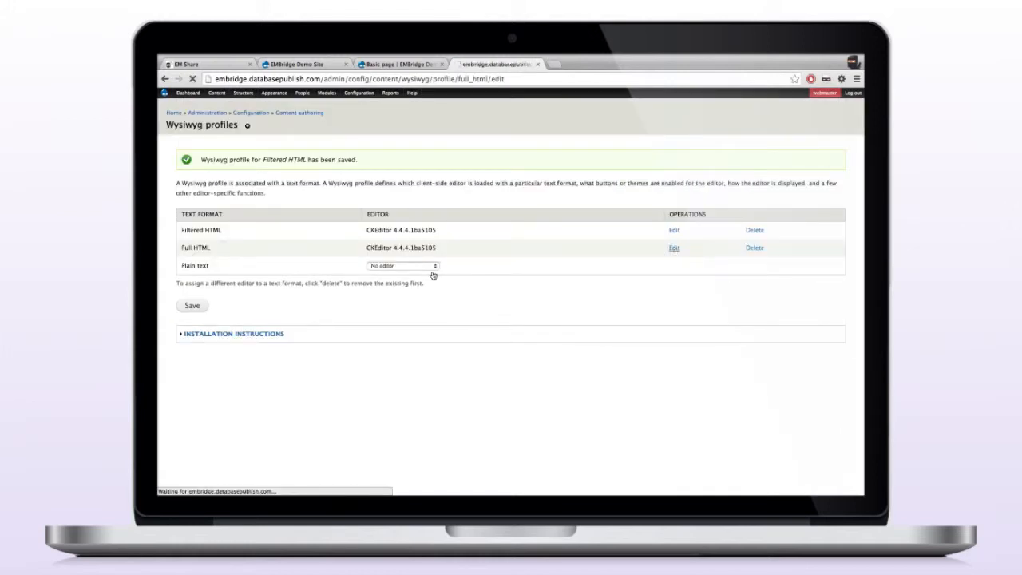
click(674, 247)
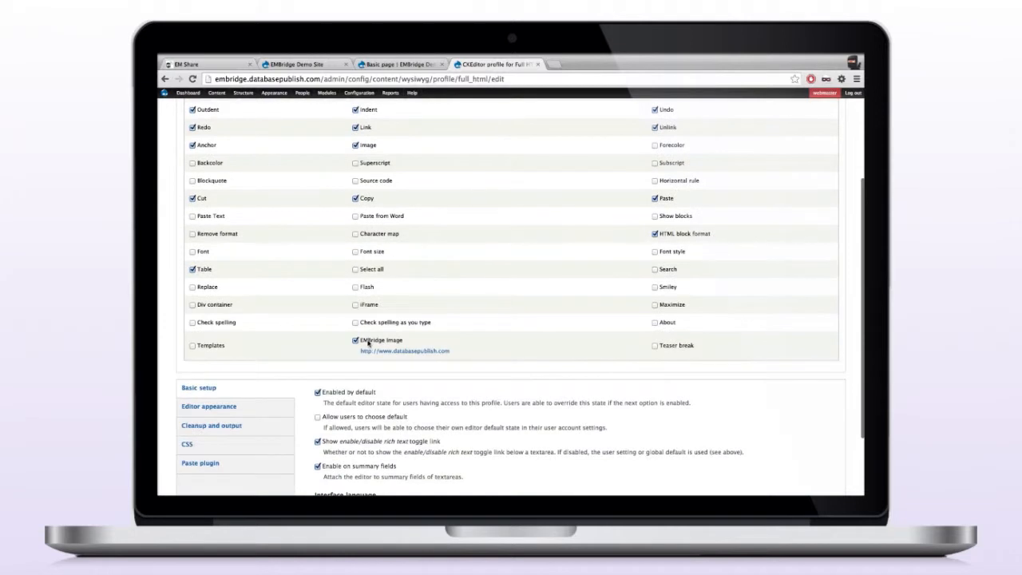
scroll(down, 3)
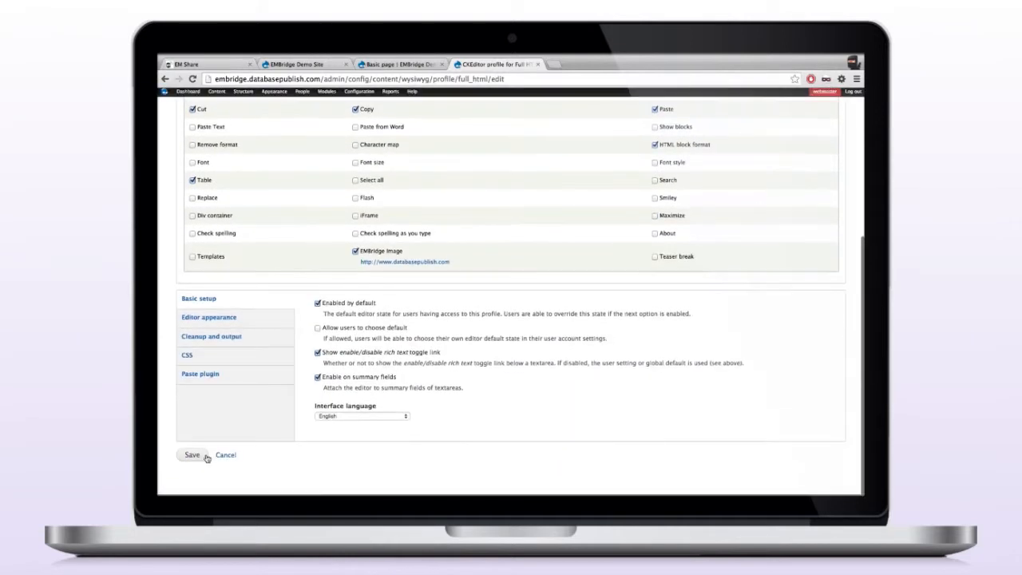
click(192, 455)
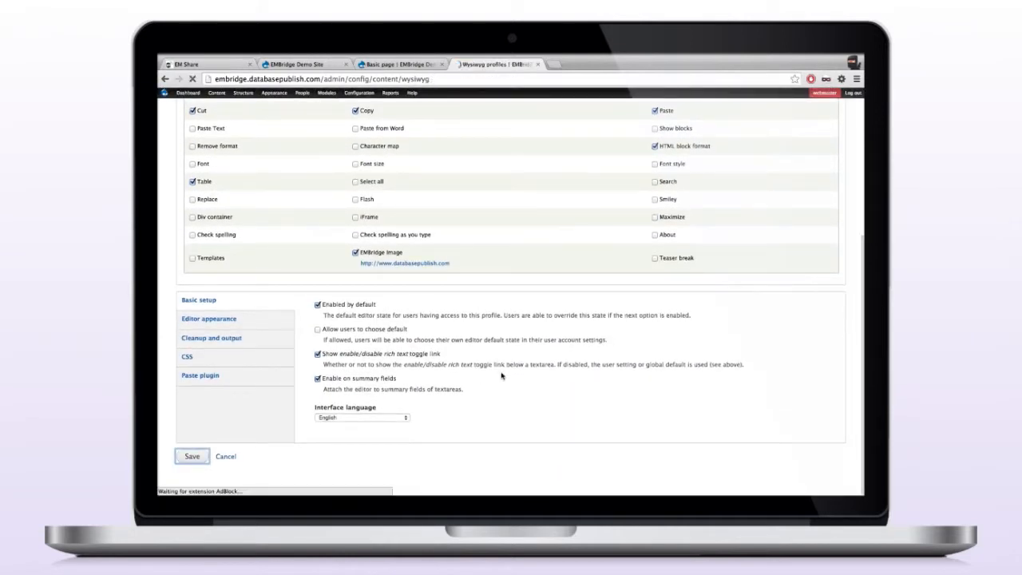
click(192, 457)
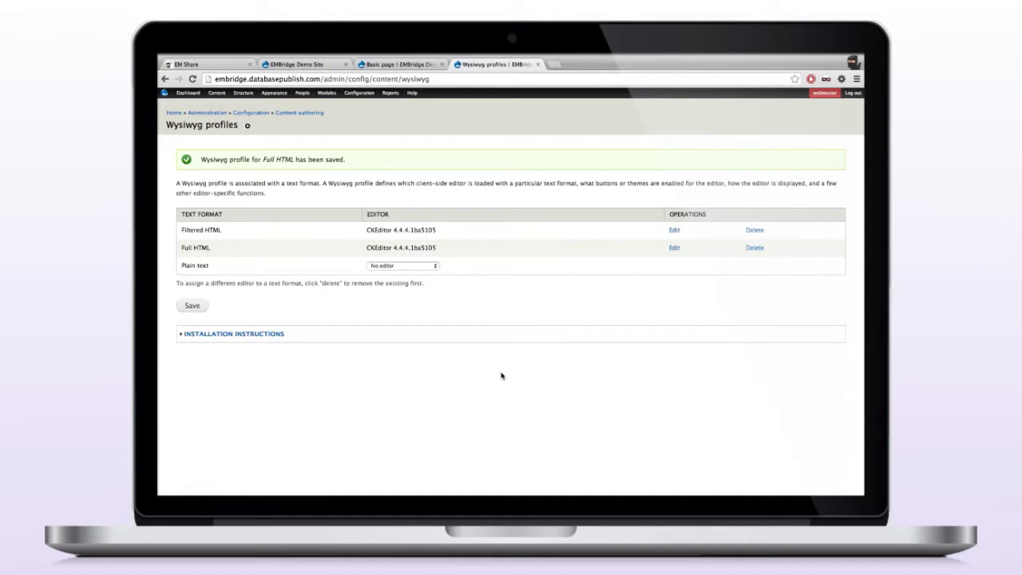
mouse_move(516, 245)
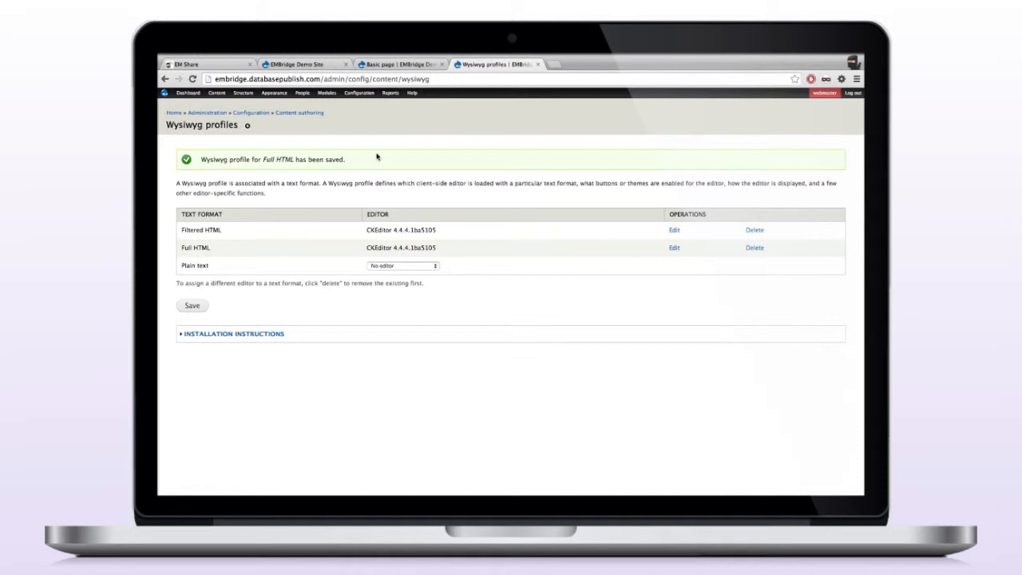
click(223, 92)
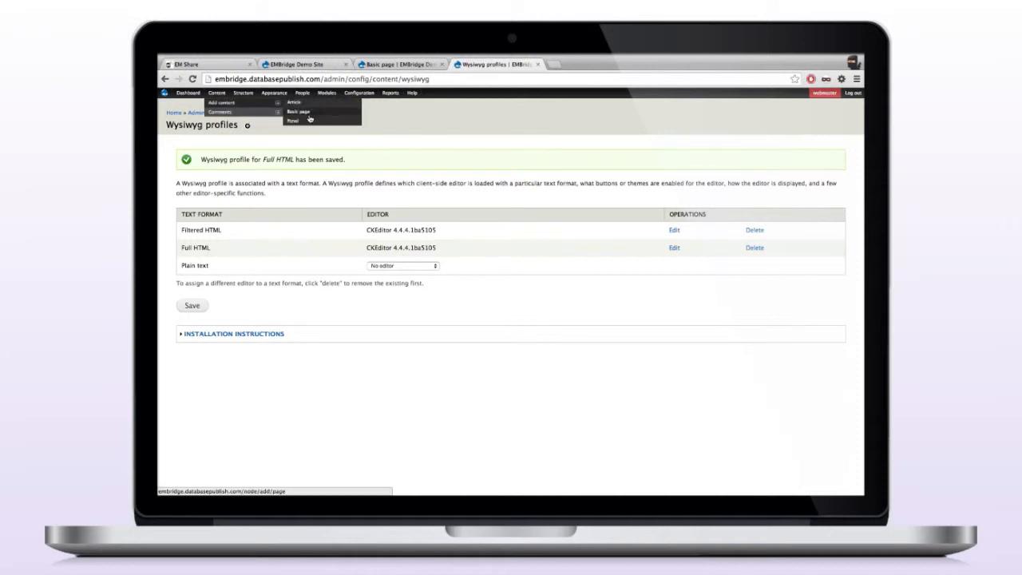
- Create a new Basic page and title it 'EMBridge Demo Page'
click(301, 112)
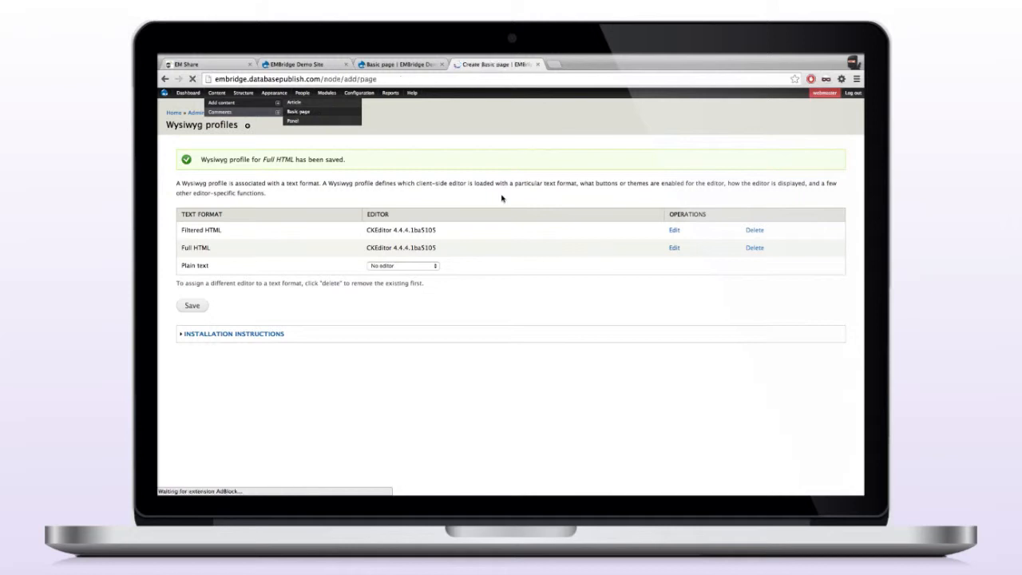
click(297, 112)
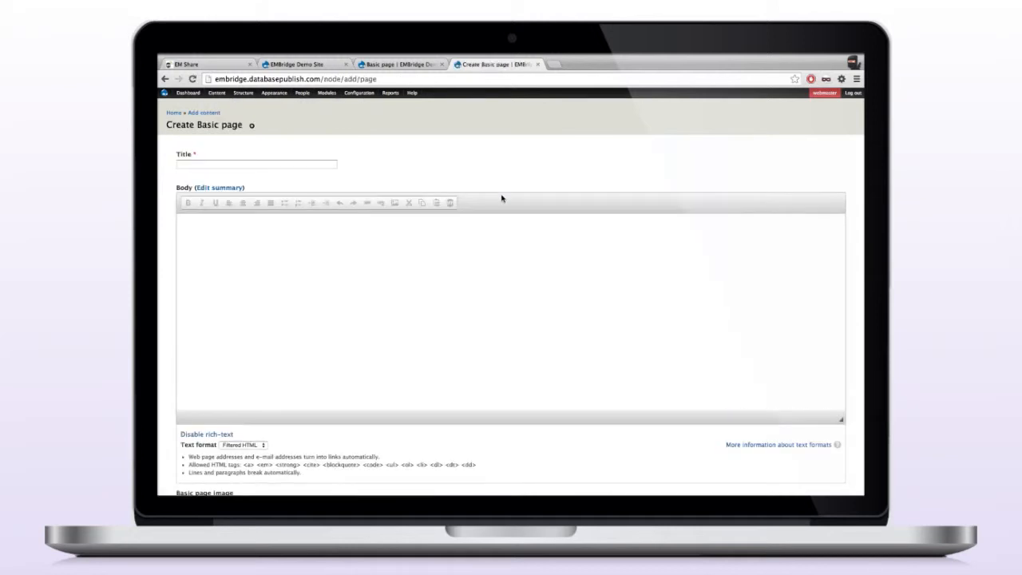
click(255, 165)
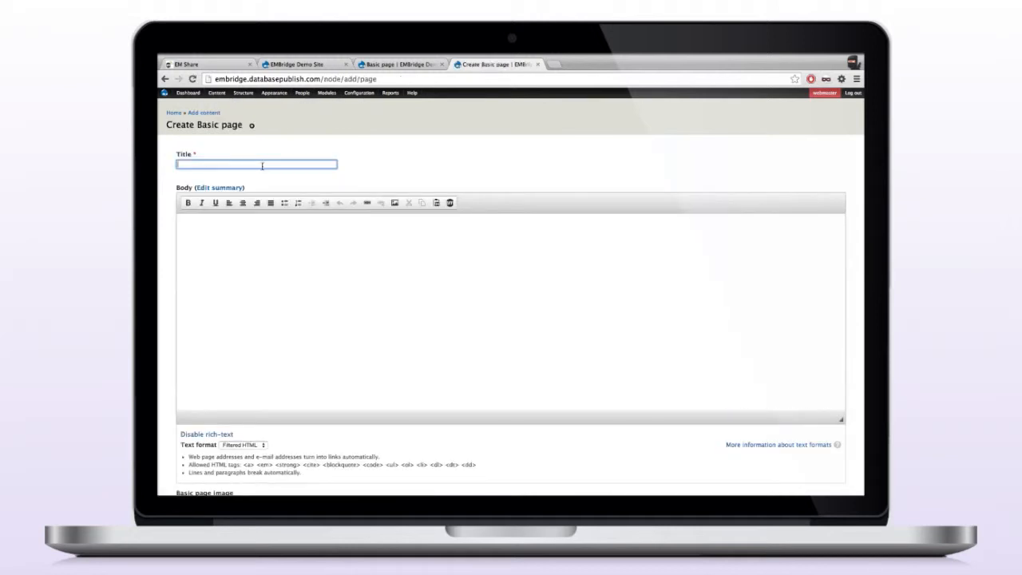
text(EMBridge Demo Page)
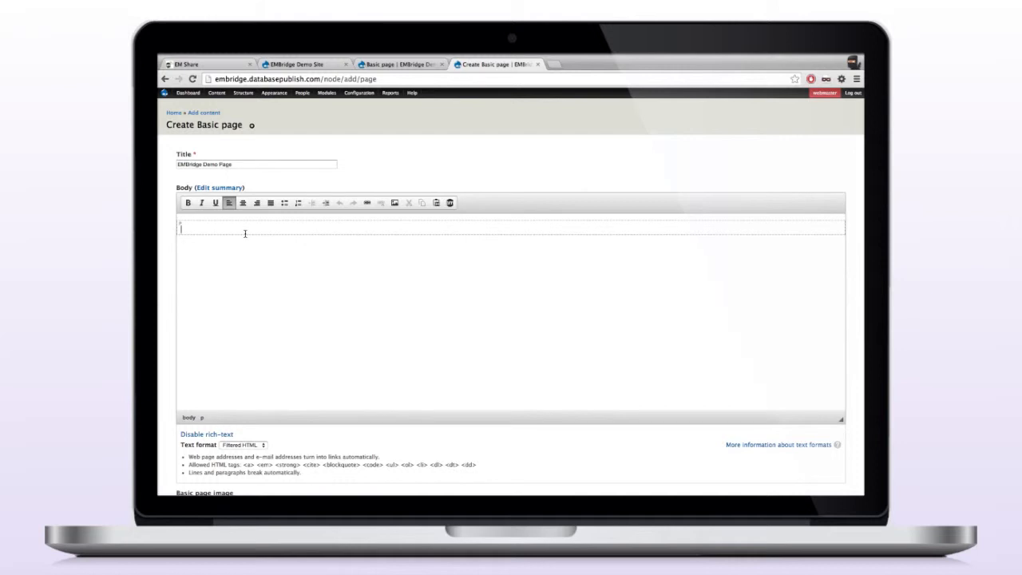
mouse_move(383, 206)
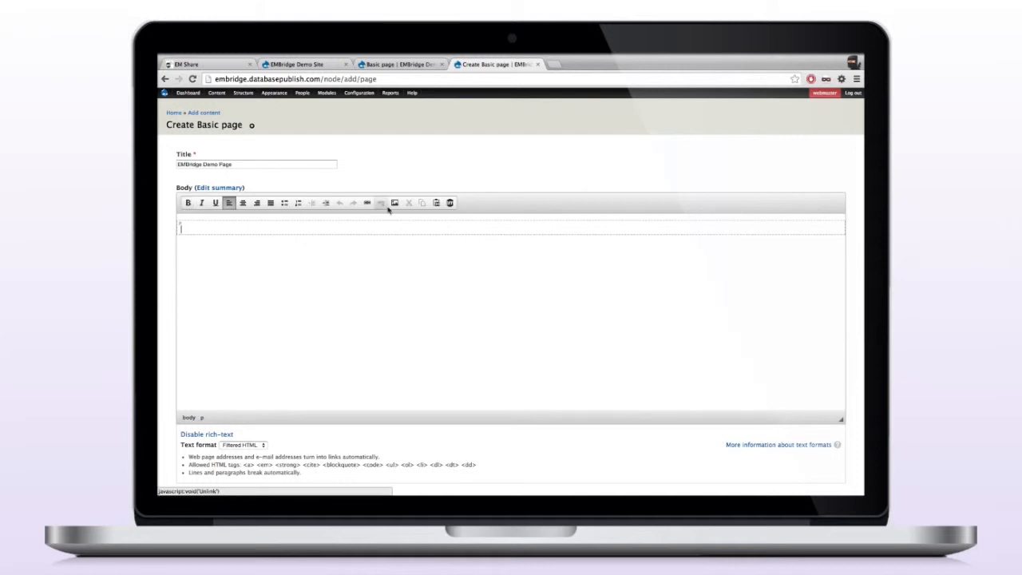
mouse_move(460, 203)
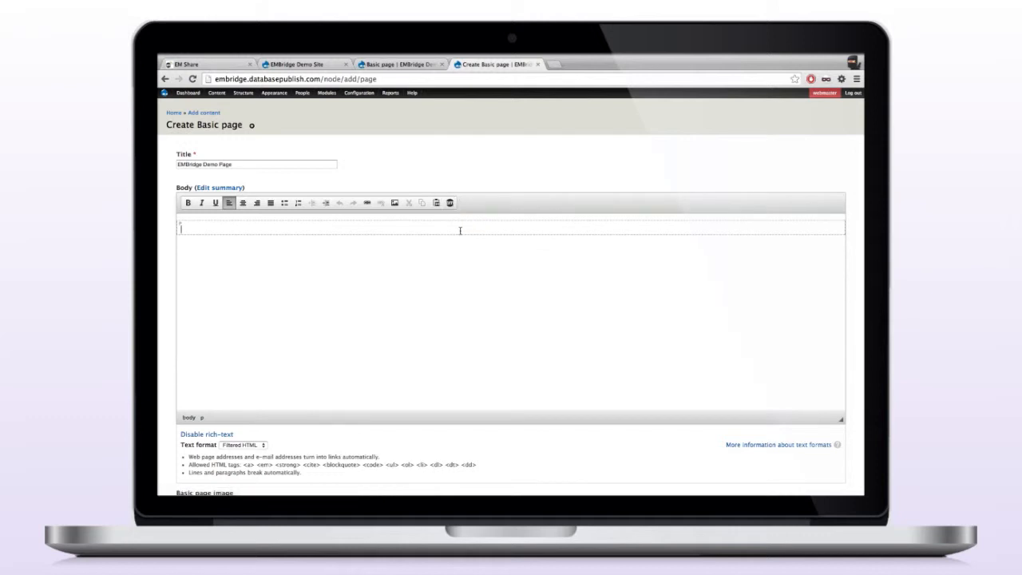
mouse_move(449, 207)
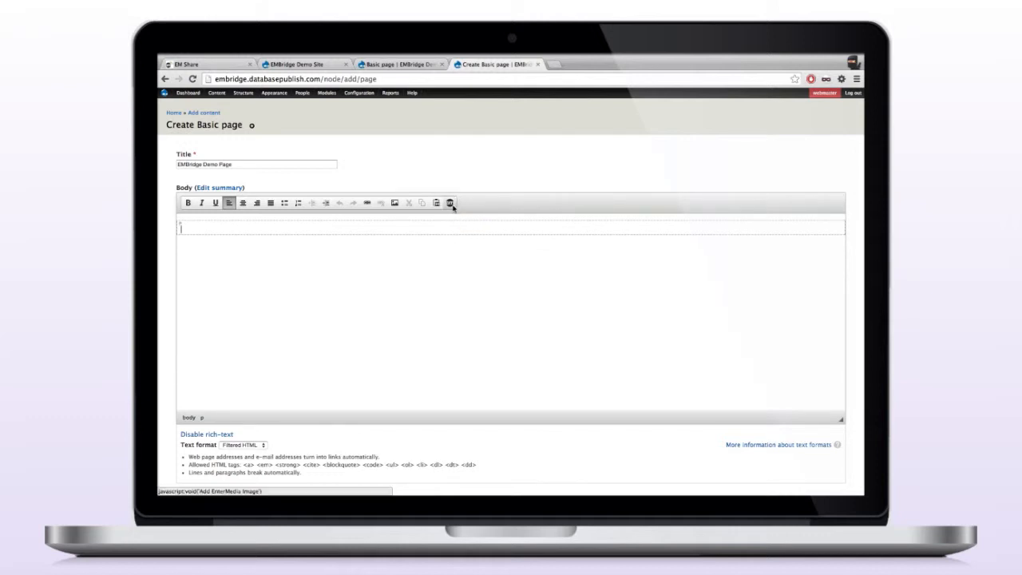
scroll(down, 3)
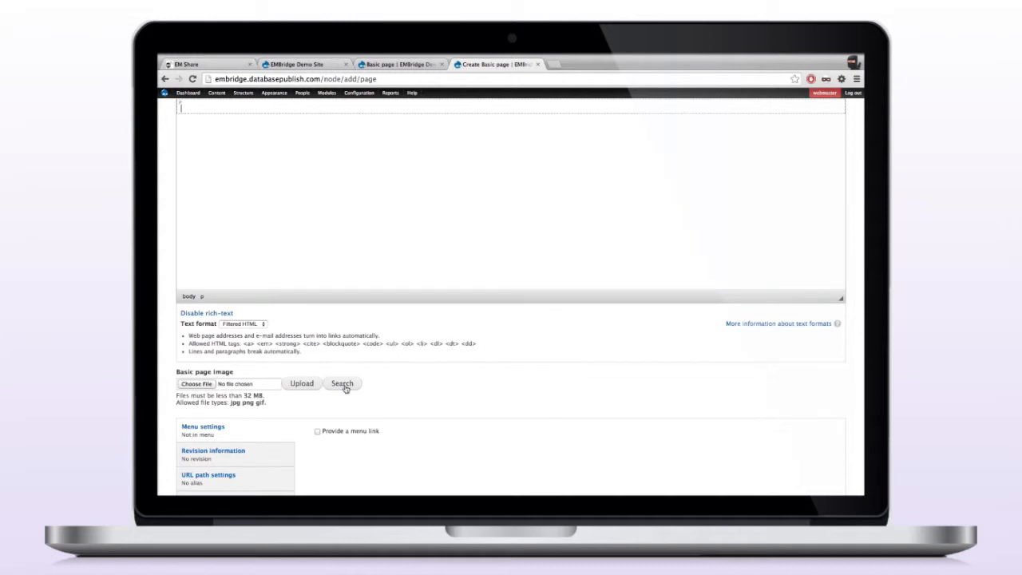
mouse_move(479, 398)
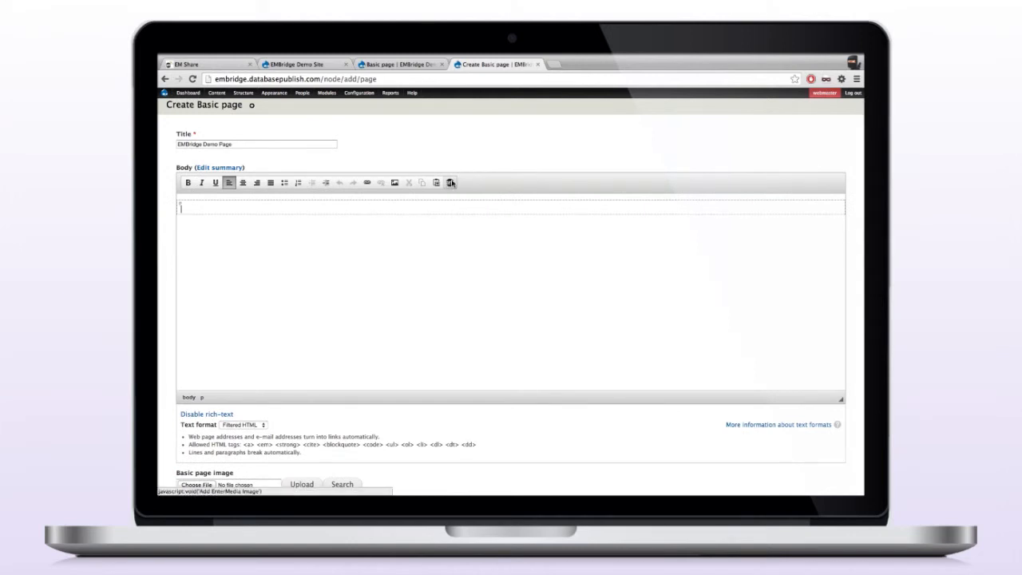
mouse_move(450, 182)
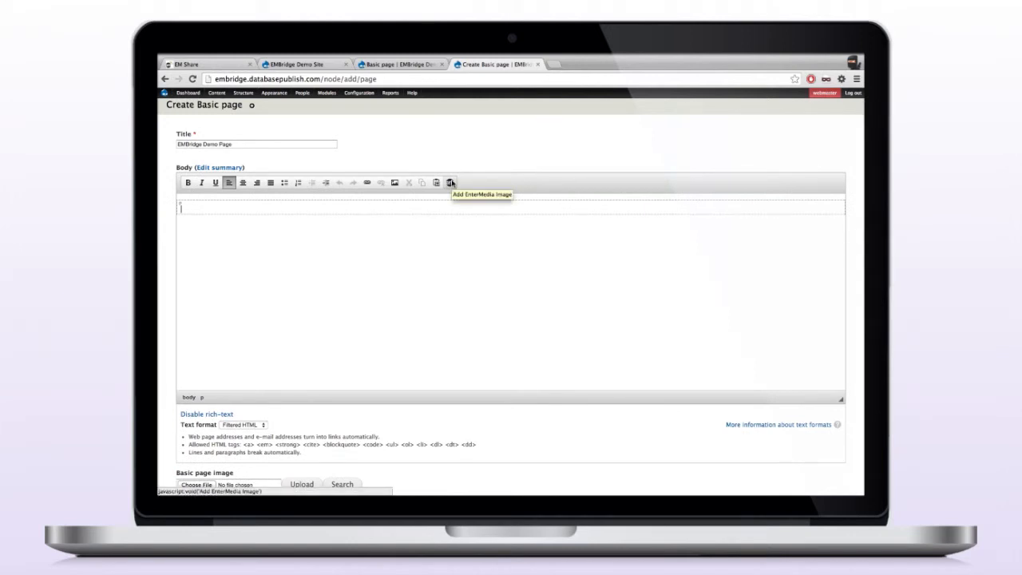
- In Add EnterMedia Image, search all asset fields and list the results as a table
click(450, 182)
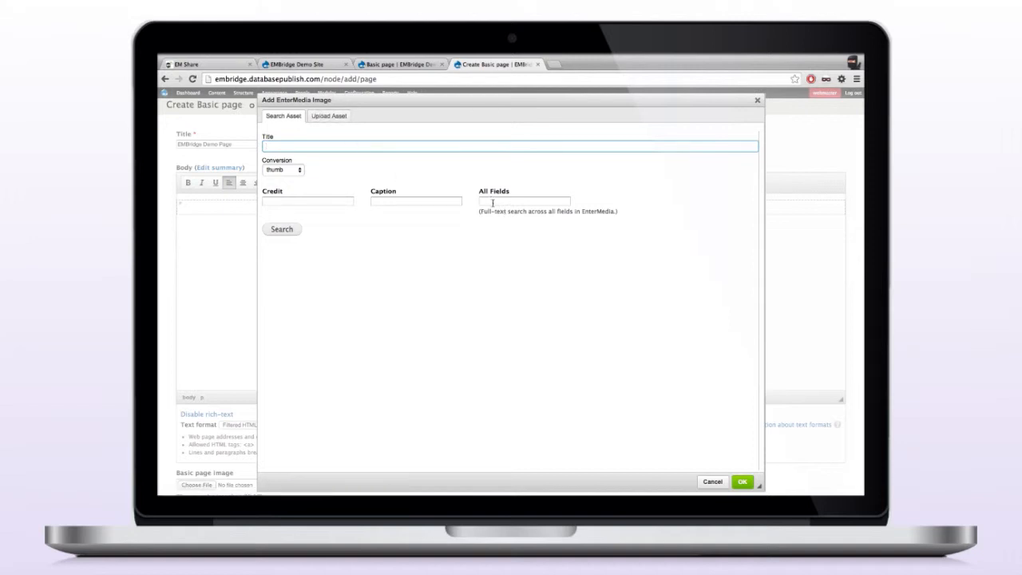
click(524, 201)
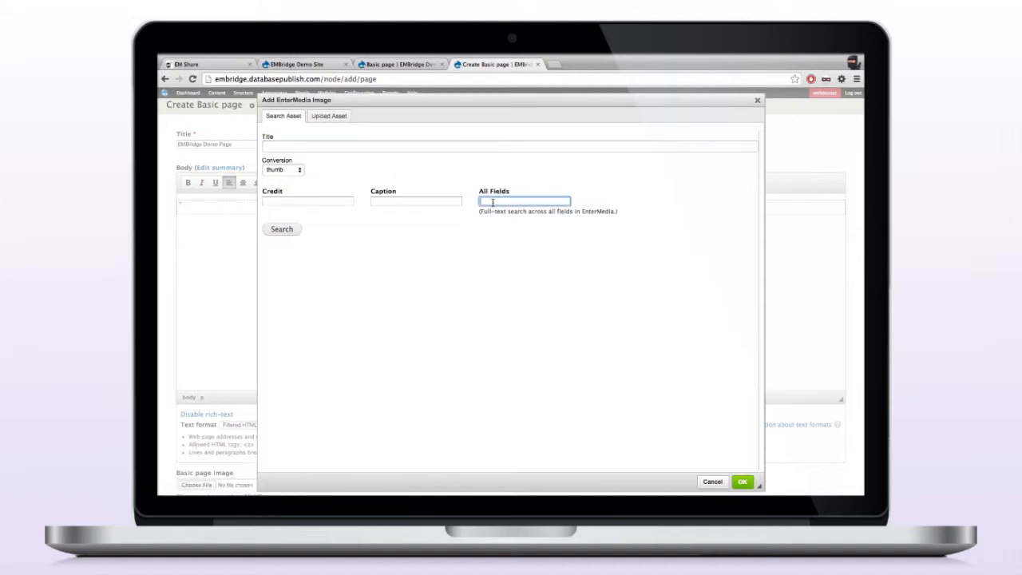
click(282, 230)
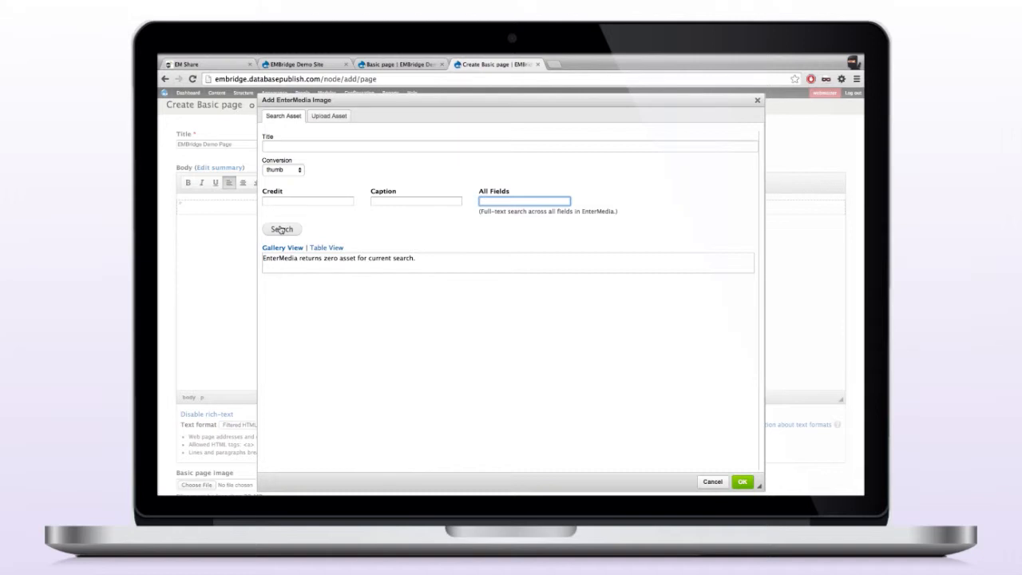
click(281, 230)
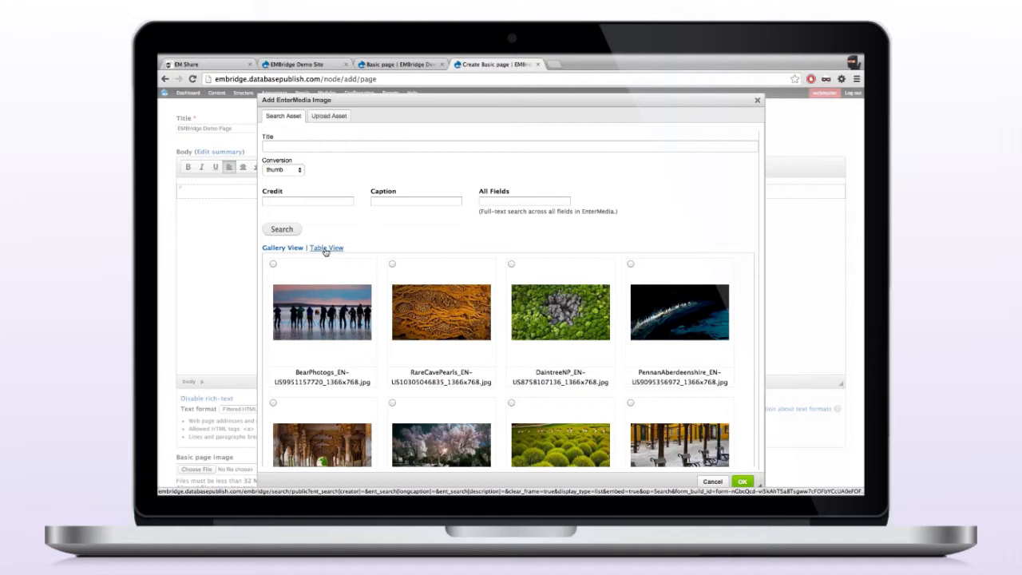
mouse_move(479, 355)
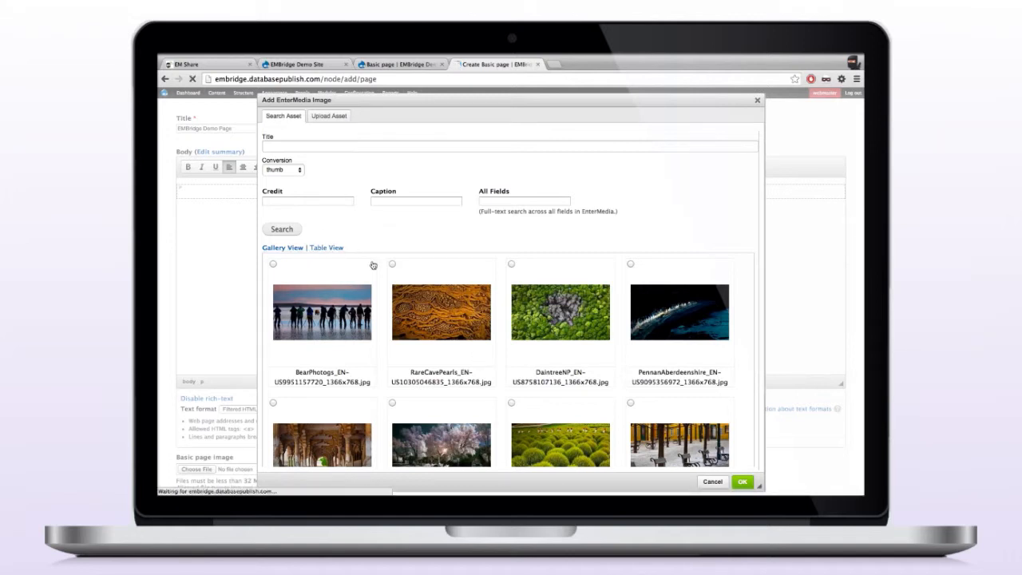
click(326, 248)
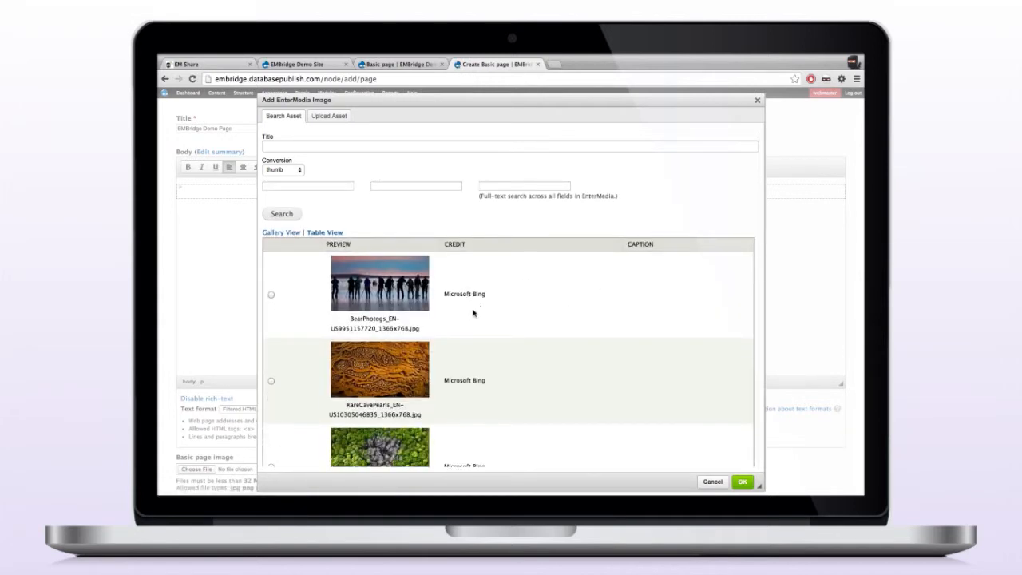
mouse_move(660, 287)
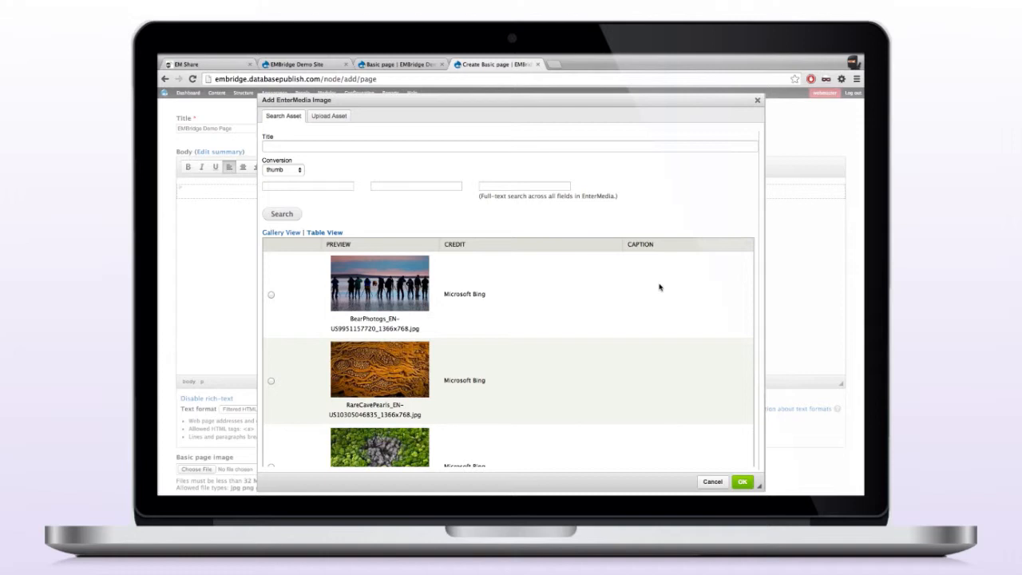
scroll(down, 3)
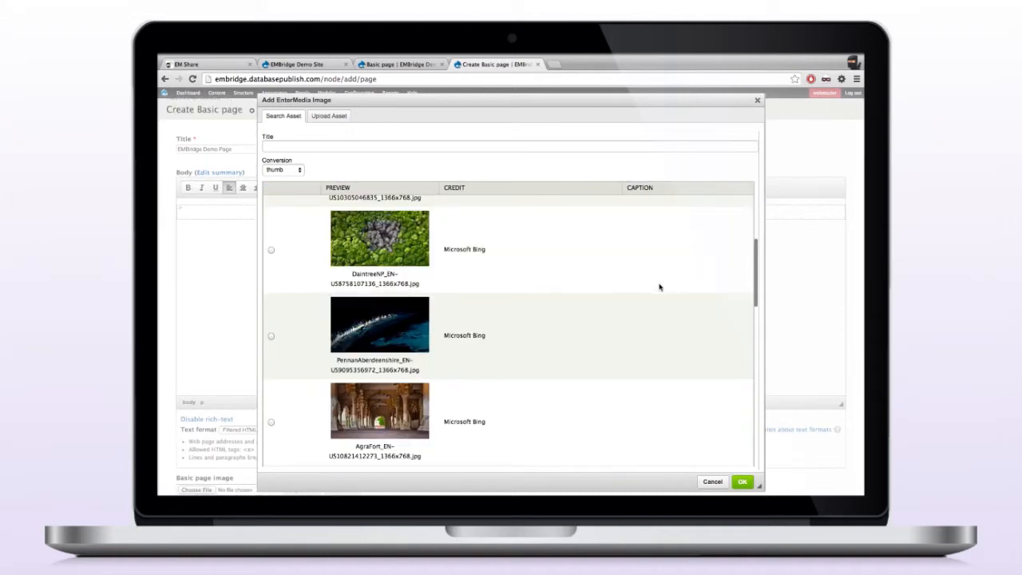
scroll(down, 3)
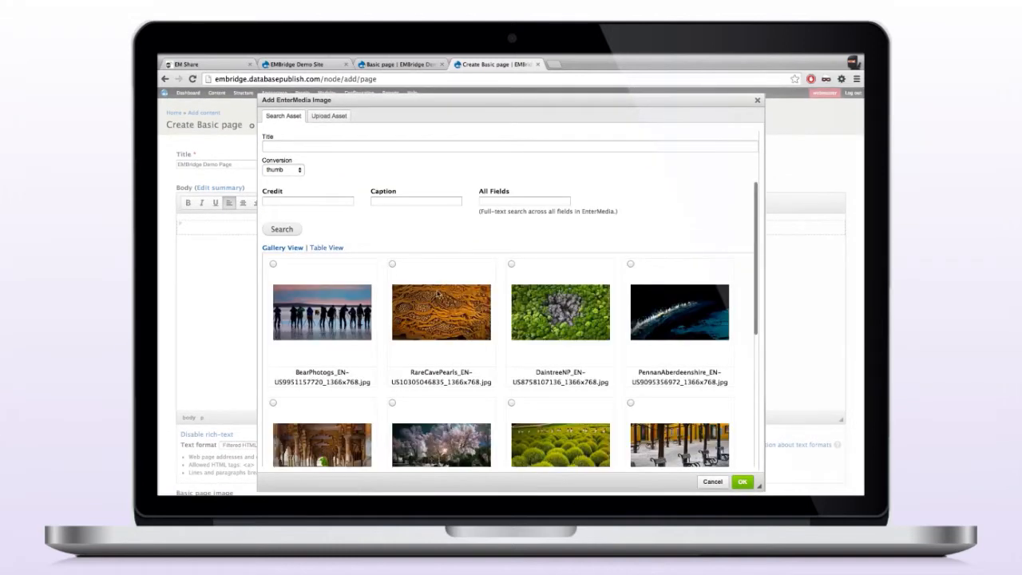
- Select the RareCavePearls image, choose its conversion size, and insert it into the body
click(393, 265)
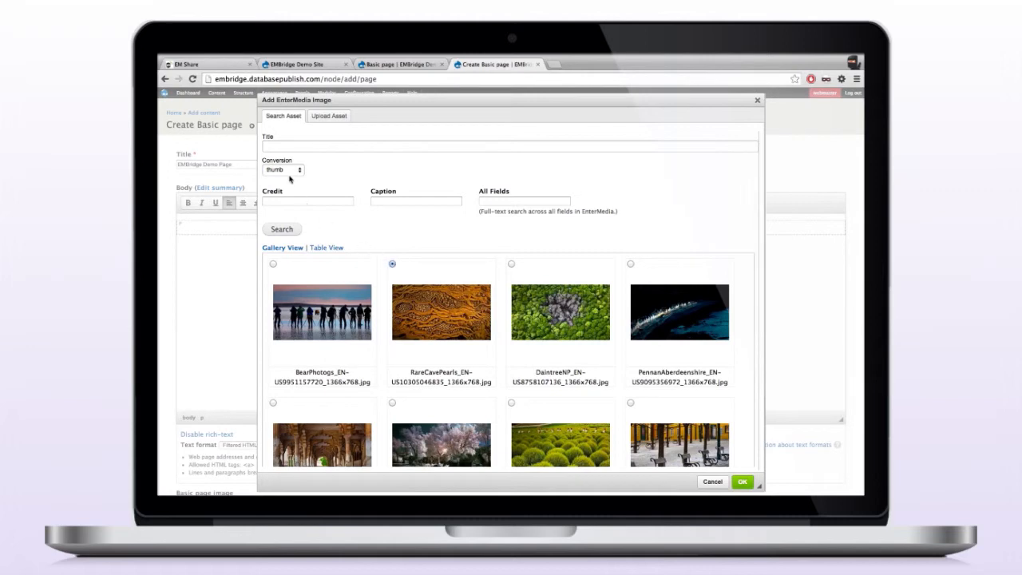
click(282, 170)
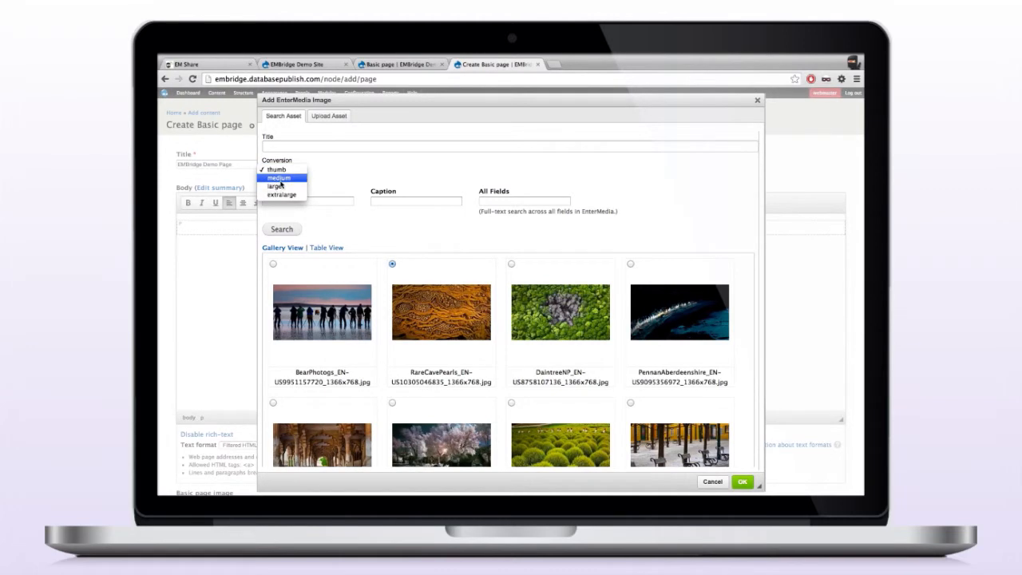
click(278, 169)
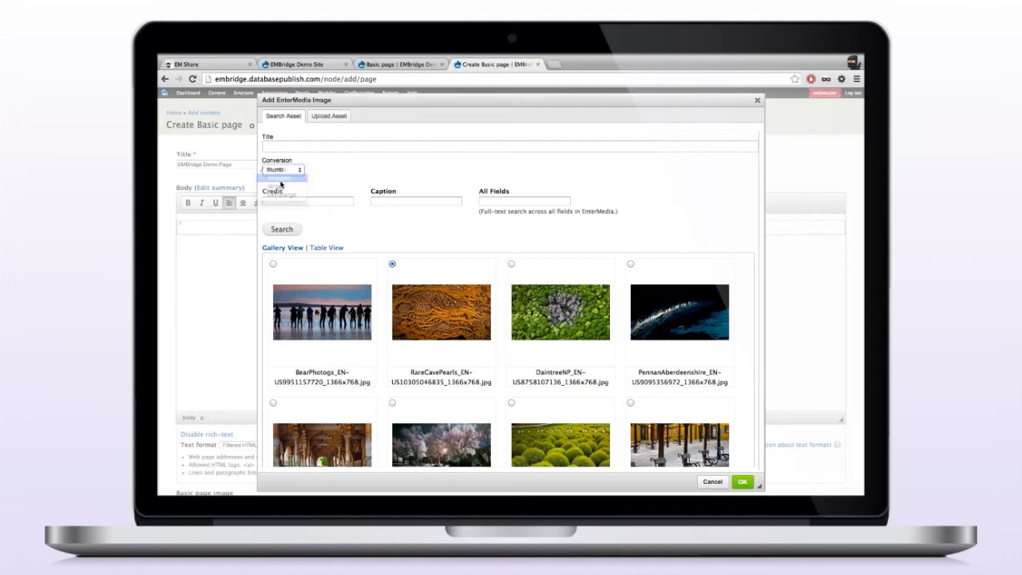
click(746, 483)
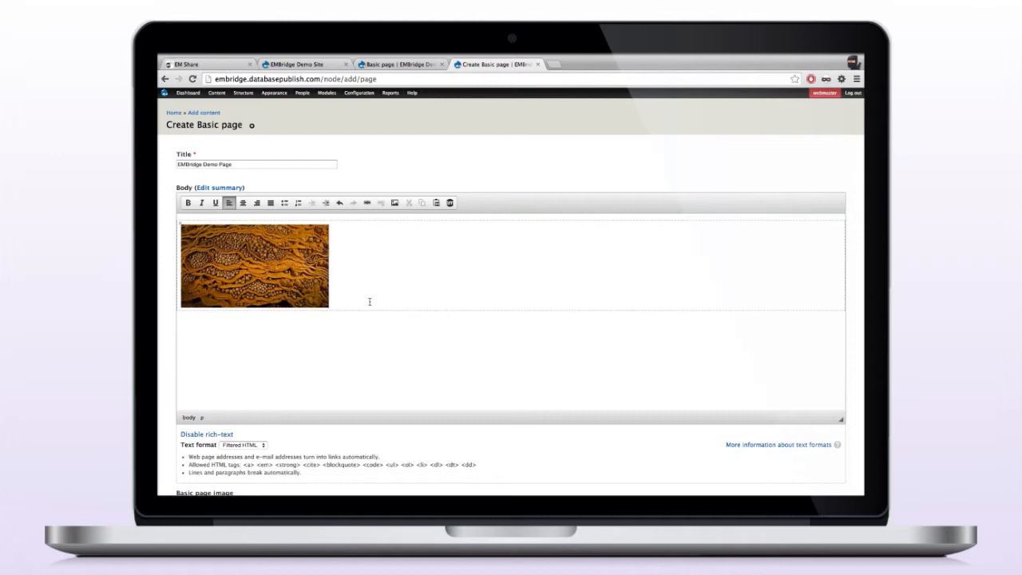
- Choose the EnterMedia logo PNG from the Desktop for the Basic page image field
scroll(down, 3)
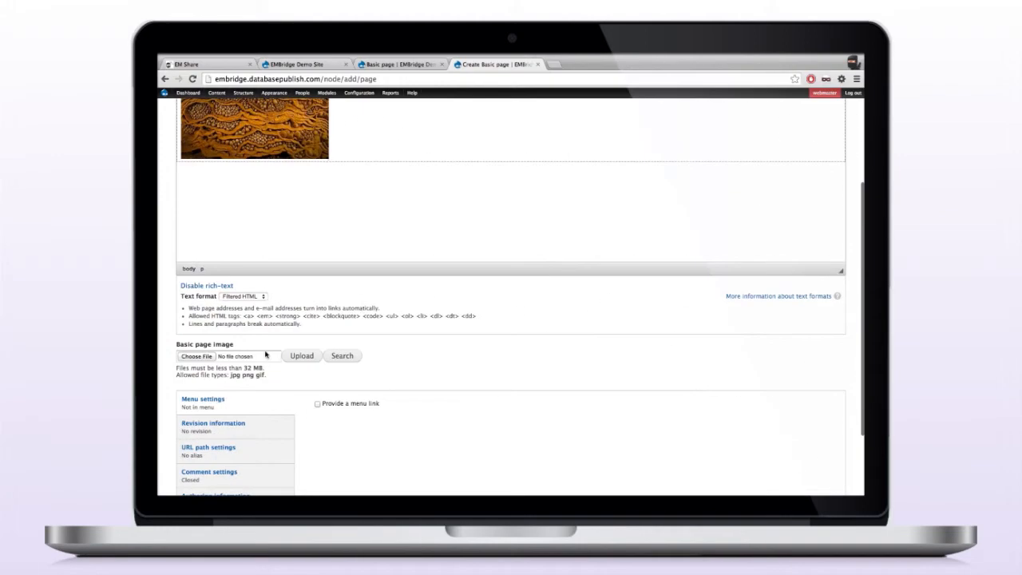
mouse_move(272, 355)
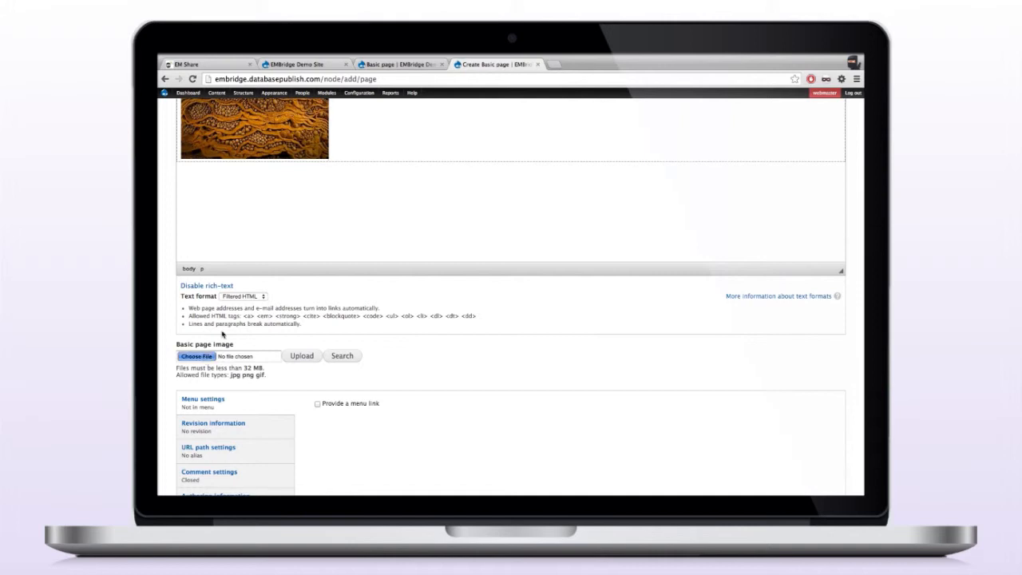
click(195, 356)
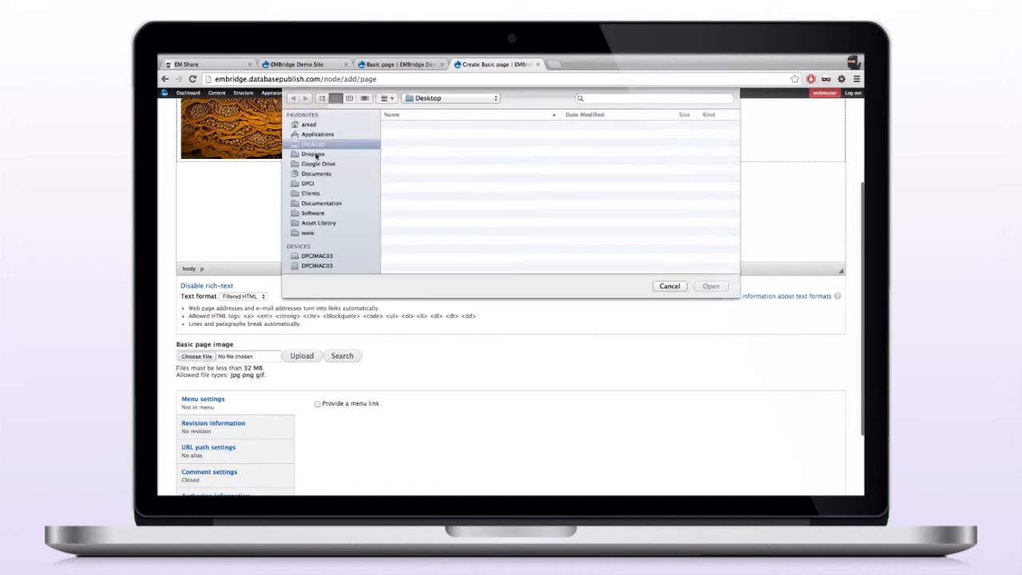
click(313, 143)
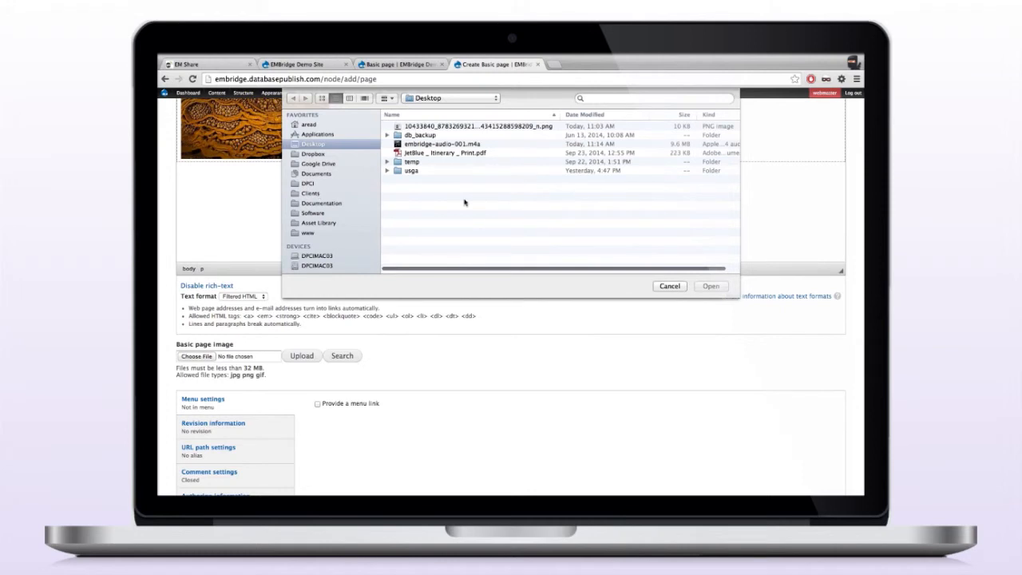
mouse_move(465, 144)
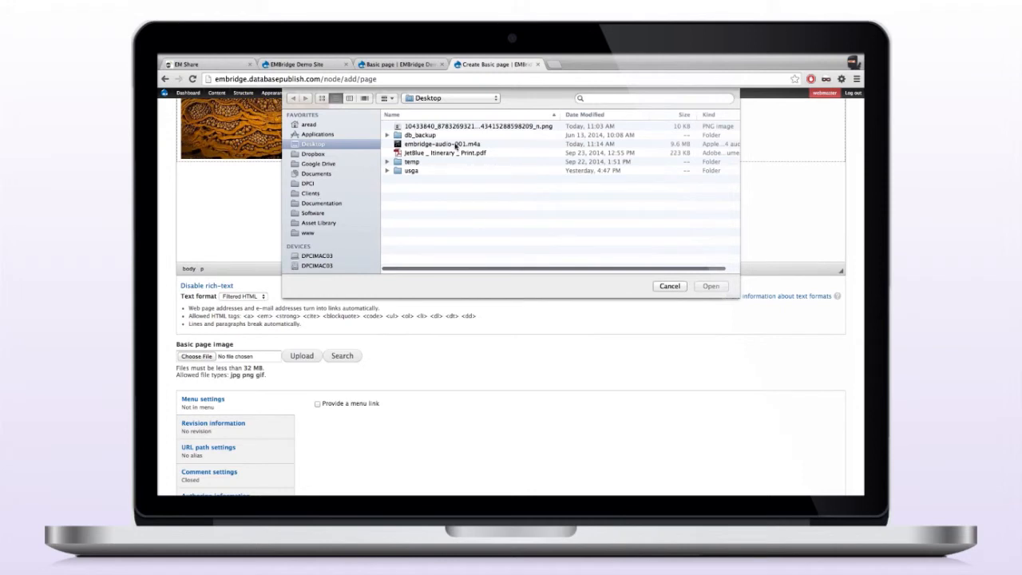
click(476, 126)
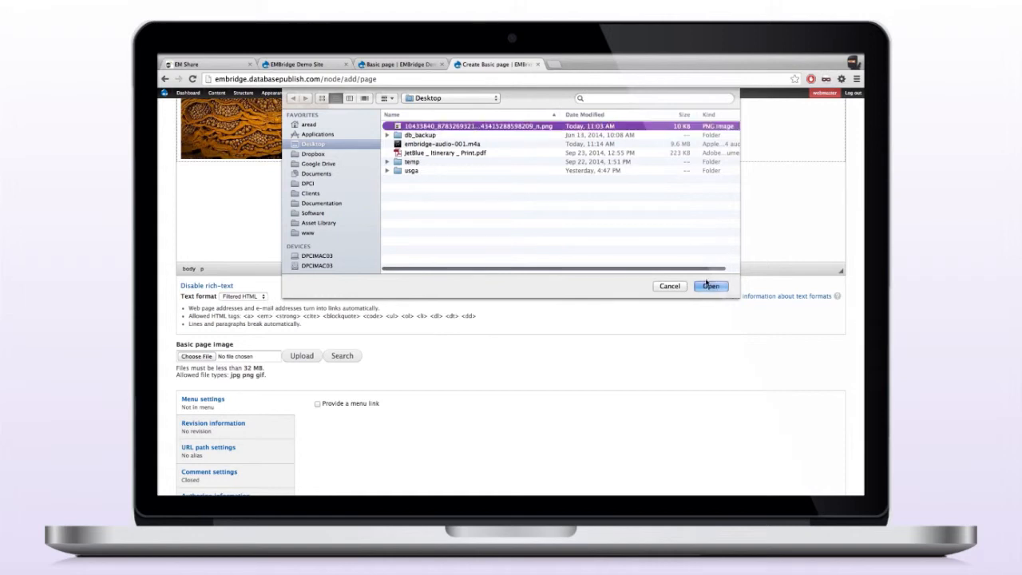
click(711, 286)
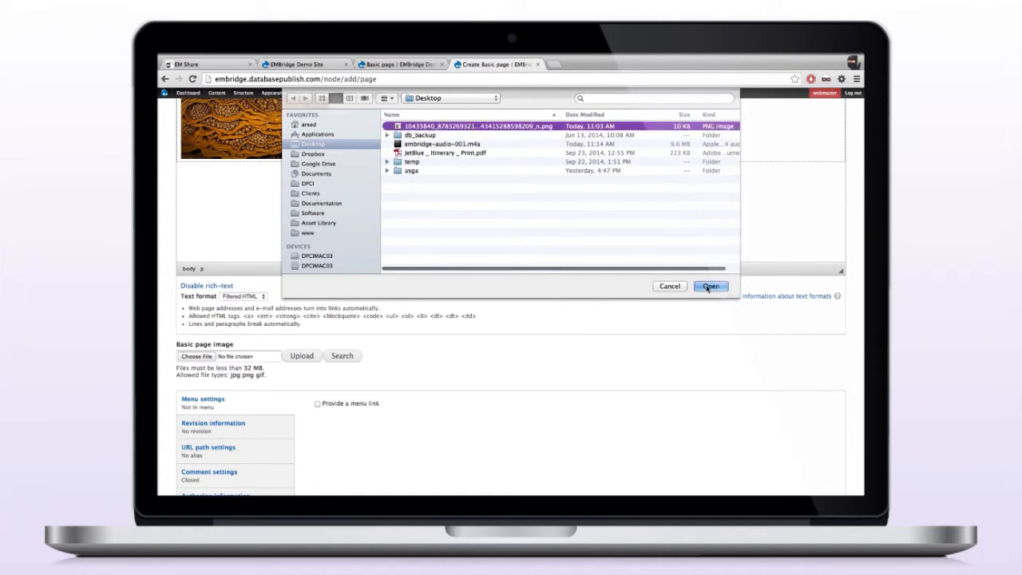
click(713, 286)
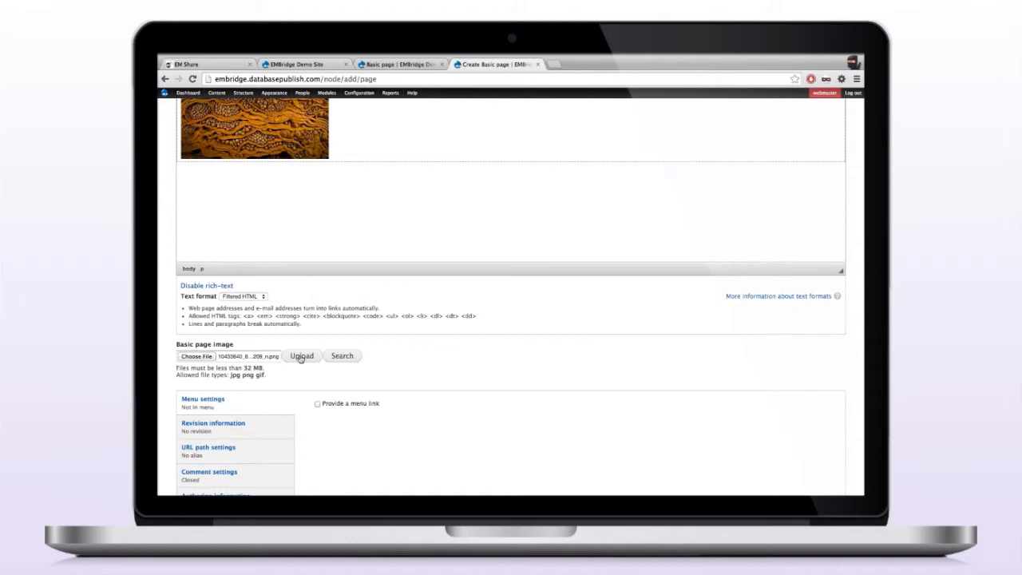
- Upload the logo to the image field and enter 'EnterMedia' as its credit
click(300, 356)
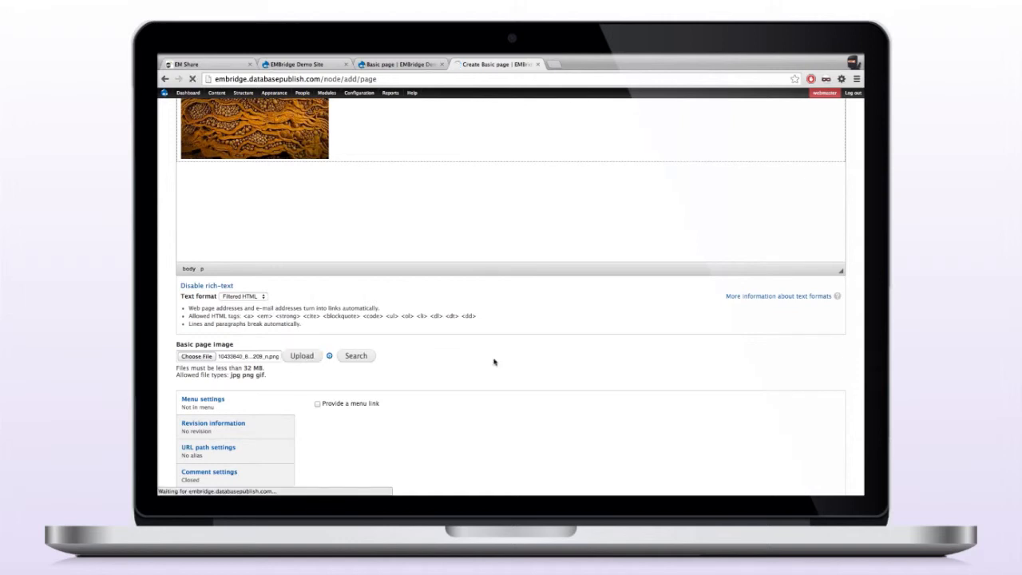
click(300, 356)
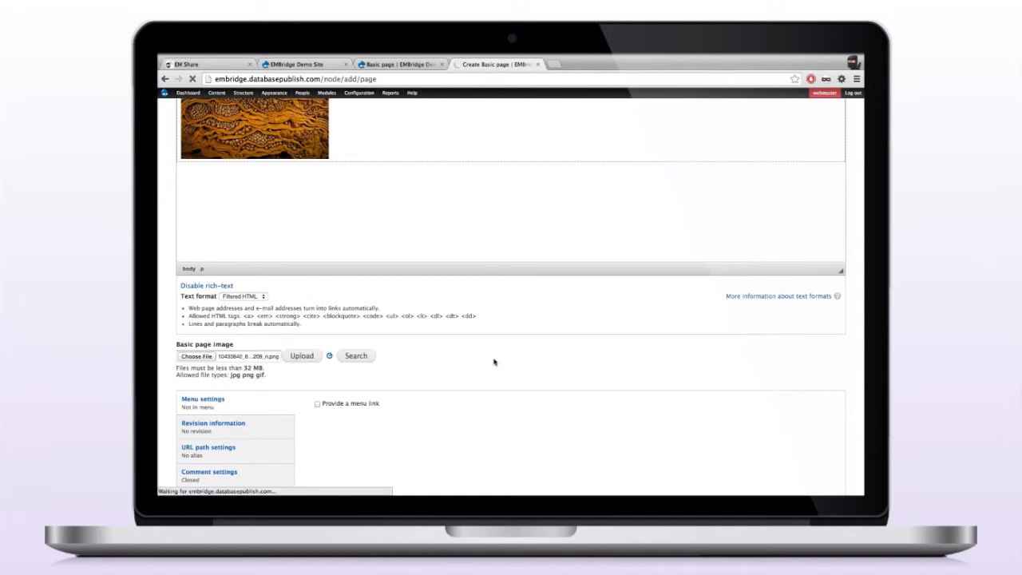
click(301, 355)
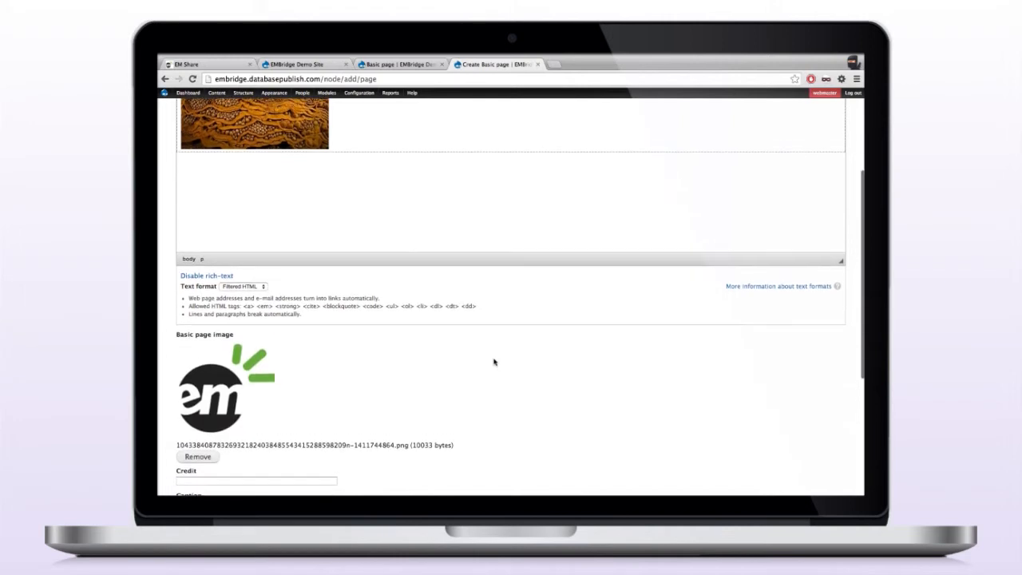
scroll(down, 3)
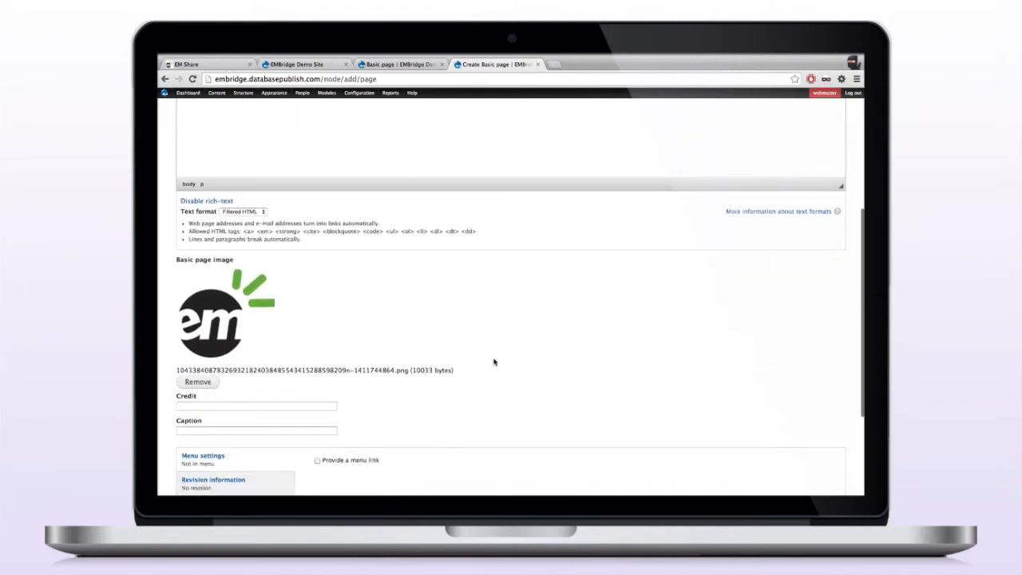
mouse_move(230, 326)
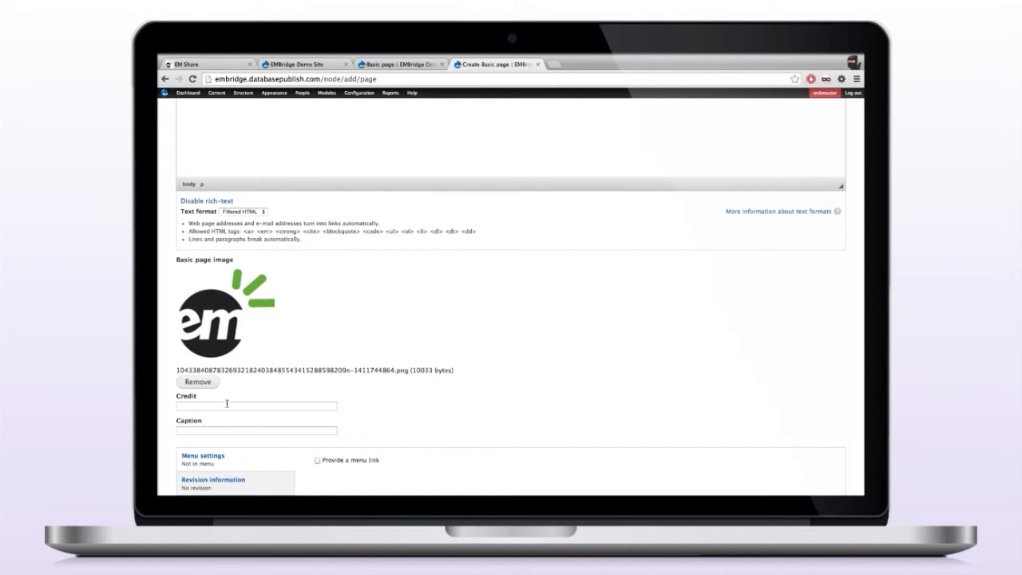
text(E)
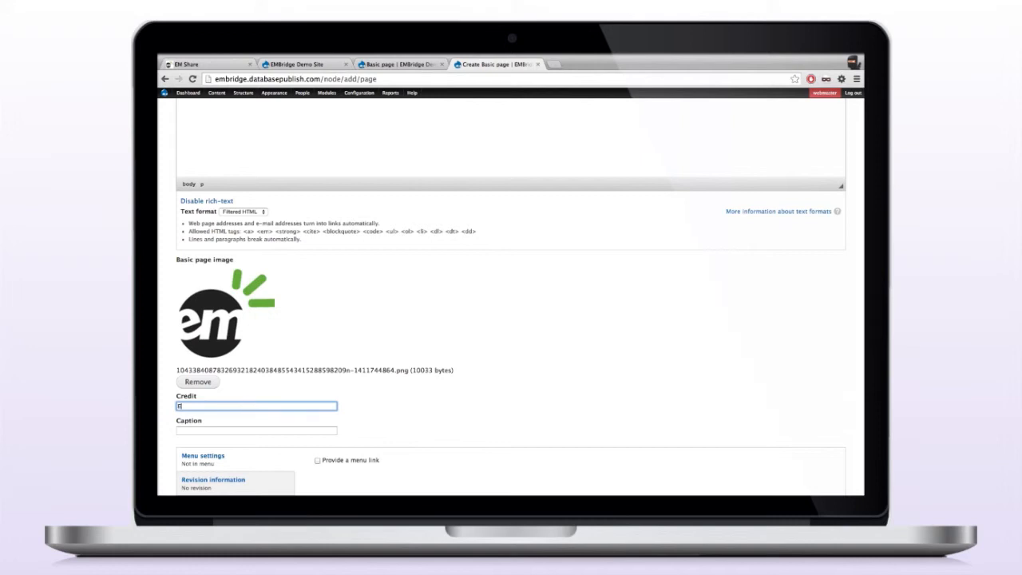
text(nterMedia)
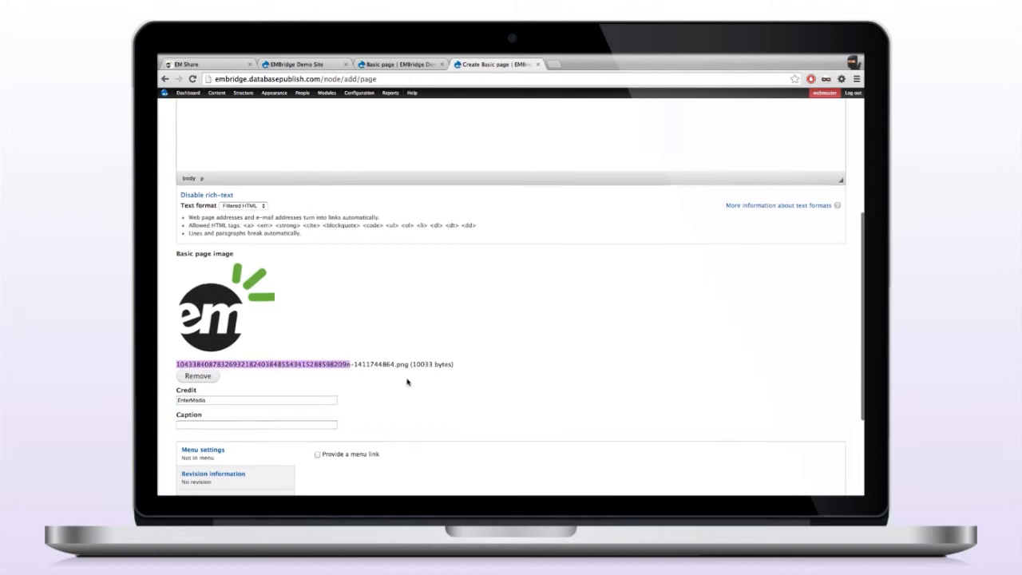
scroll(down, 3)
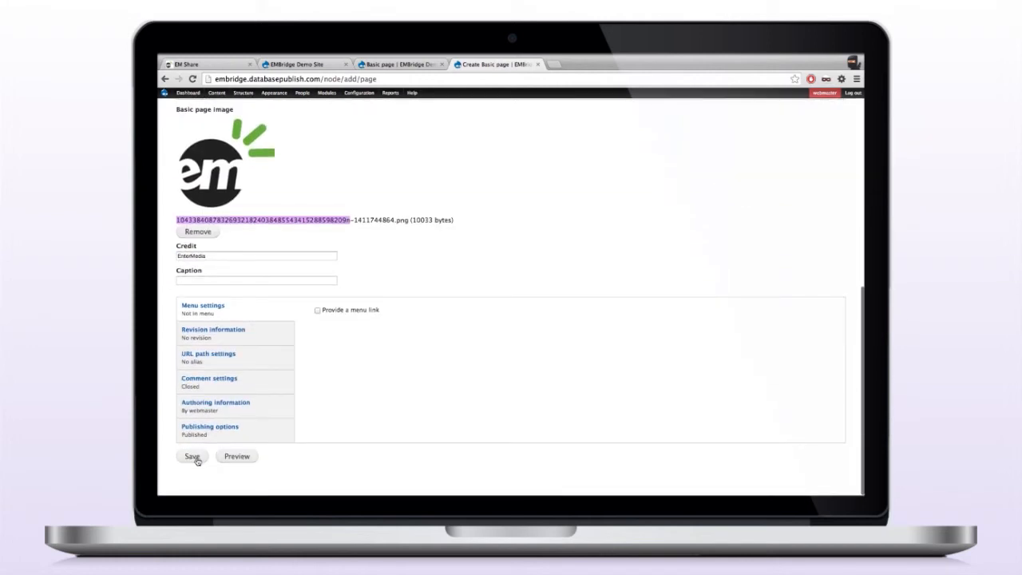
- Save the EMBridge Demo Page, publishing it with the body image and logo
click(191, 457)
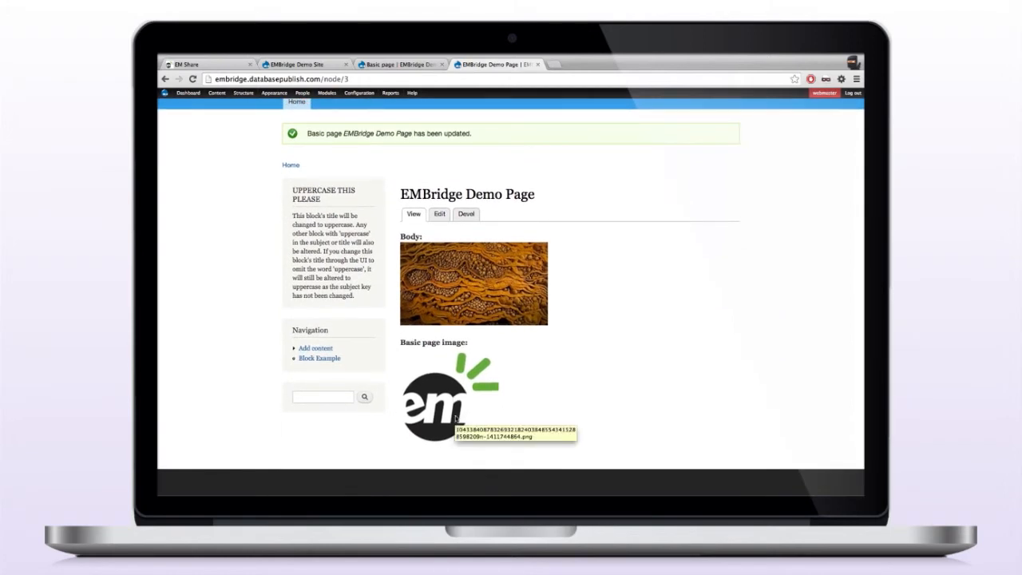
mouse_move(606, 307)
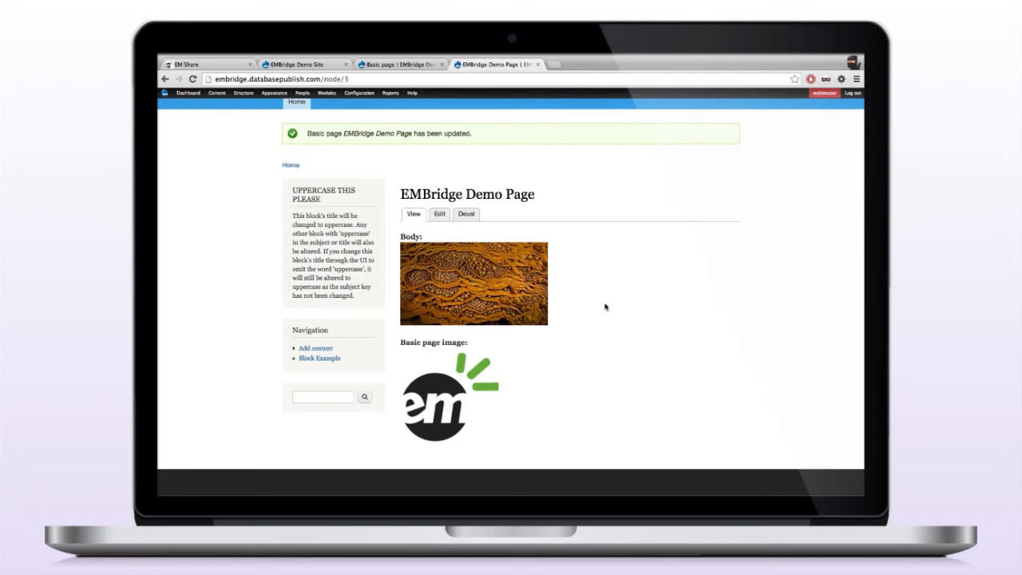
mouse_move(610, 287)
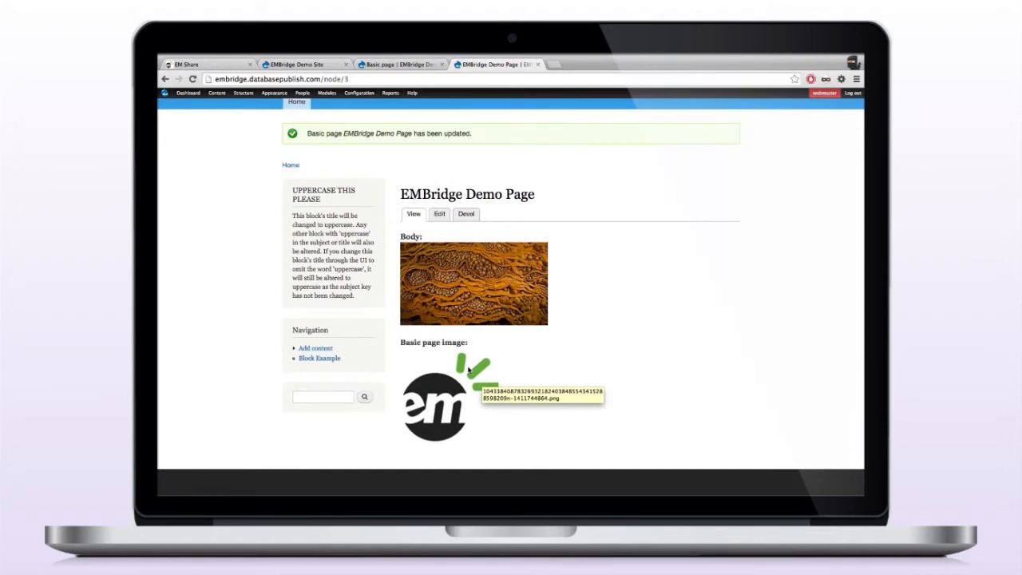
mouse_move(468, 369)
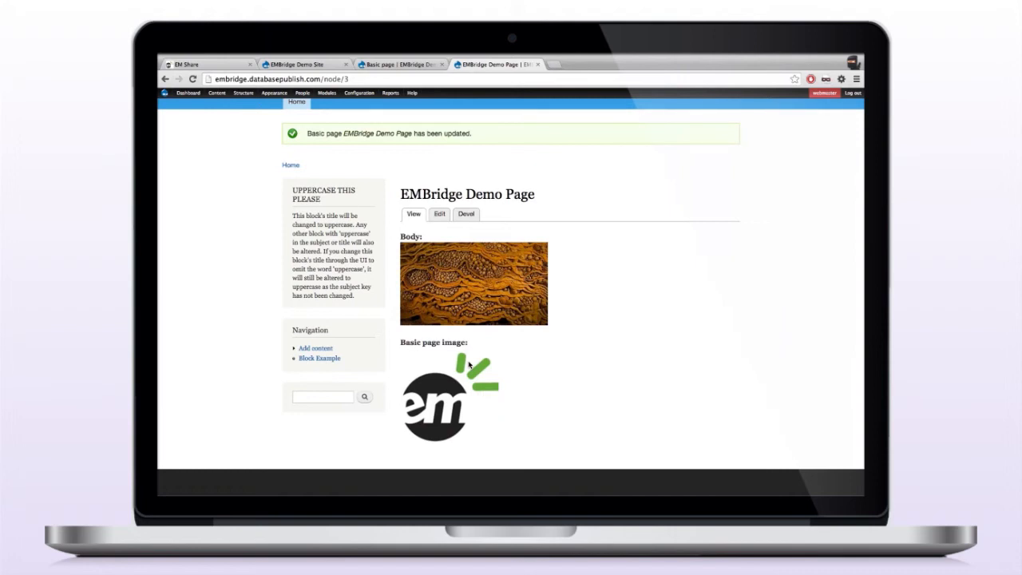
mouse_move(424, 415)
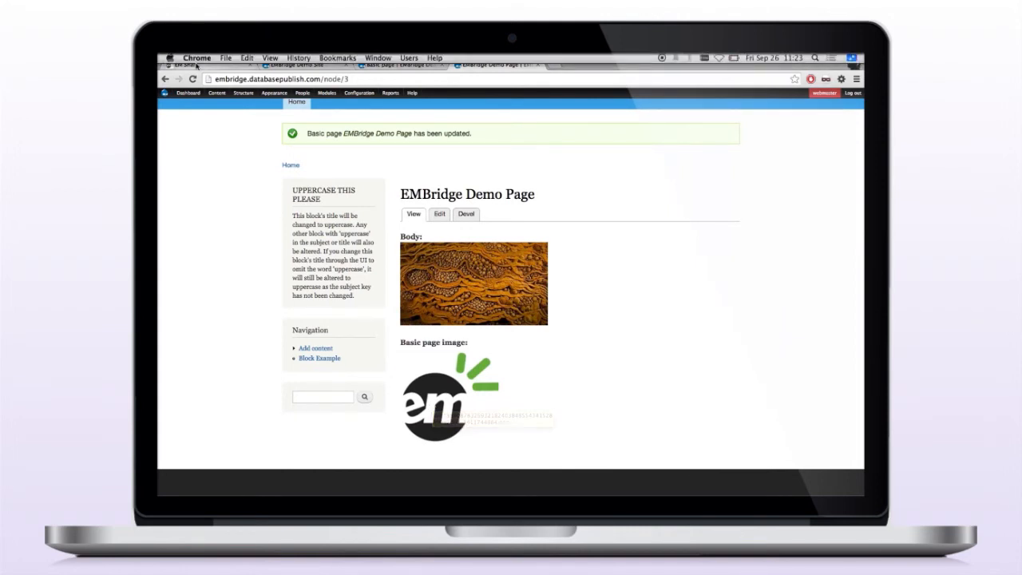
- Return to the EM Share asset library, where the uploaded logo now leads the list
click(204, 63)
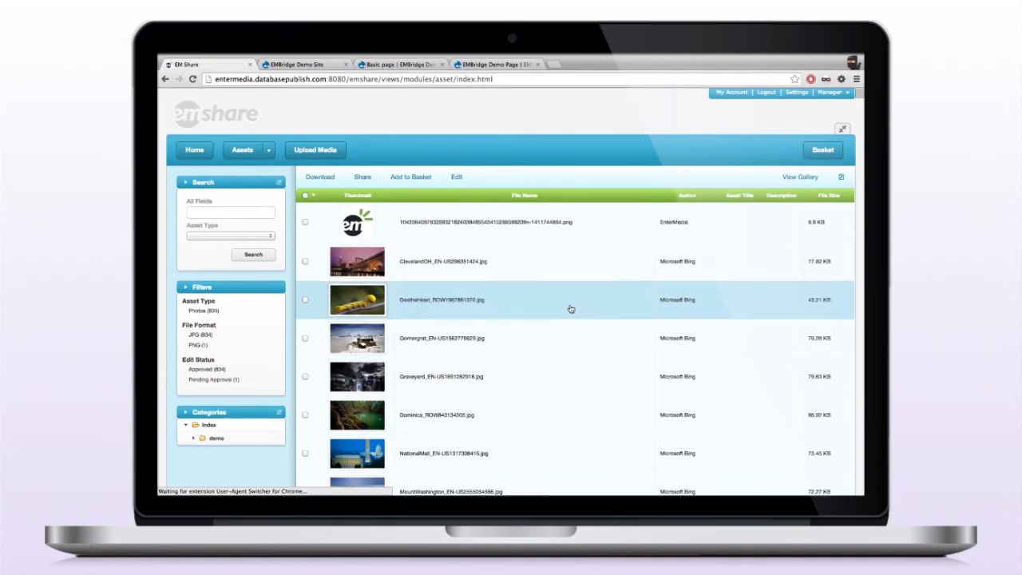
mouse_move(568, 307)
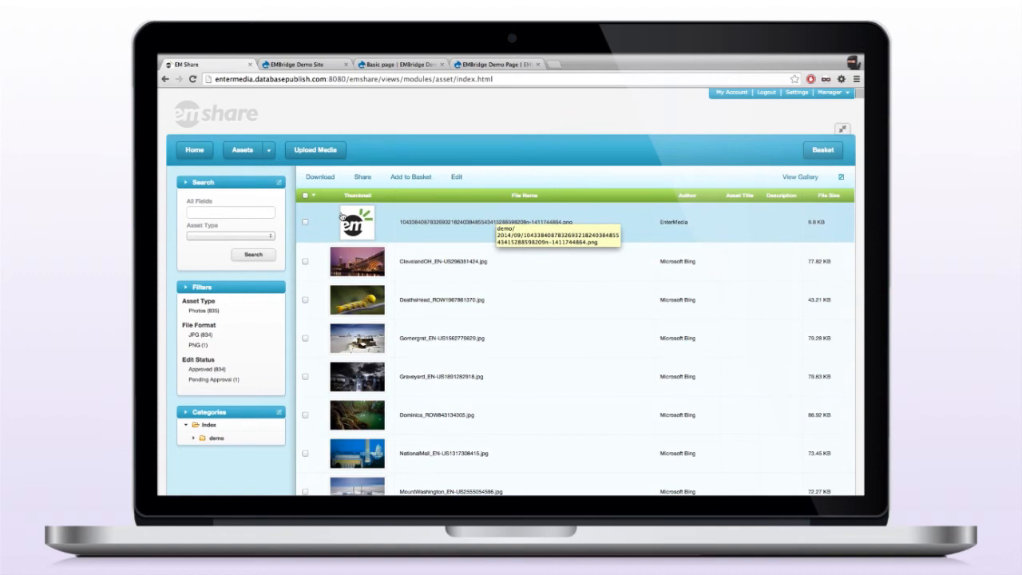
mouse_move(697, 230)
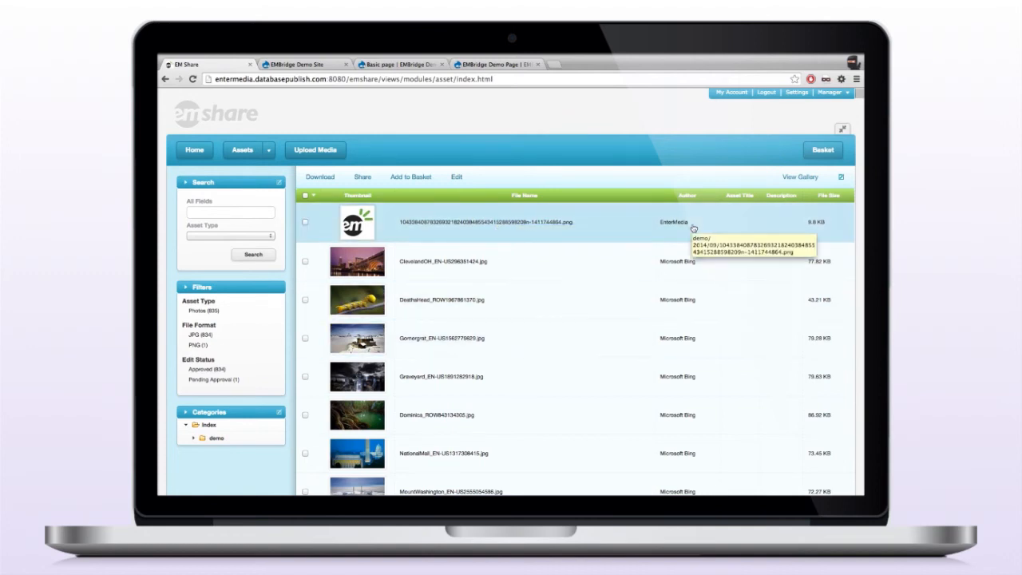